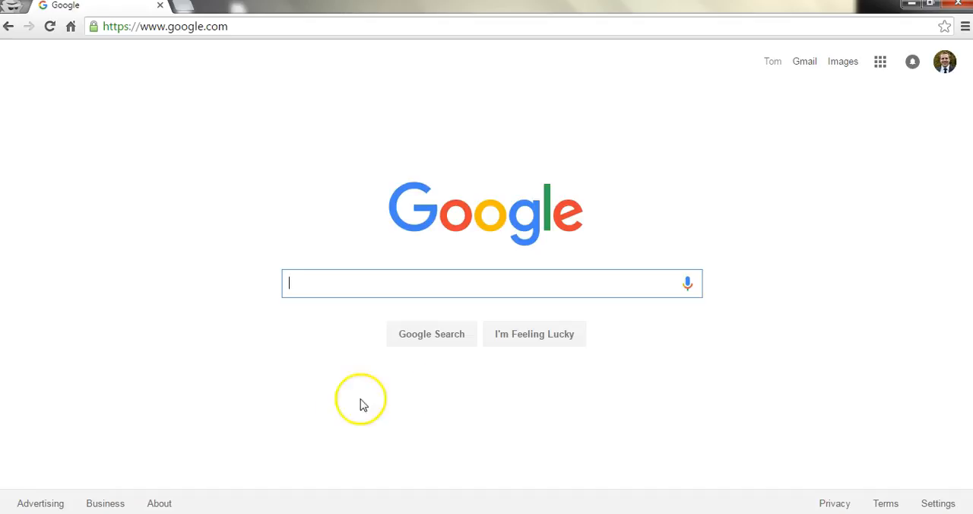
mouse_move(458, 393)
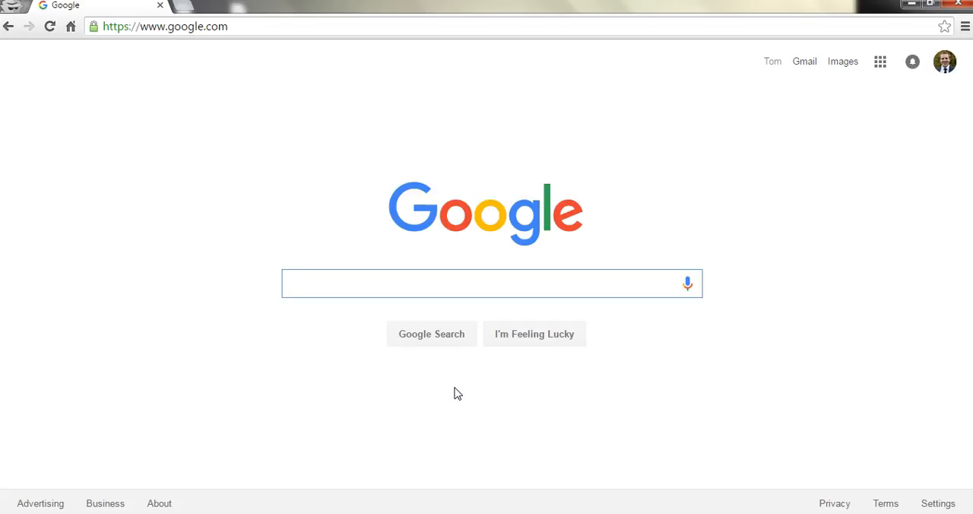
Search Google for 'hostgator'.
click(492, 284)
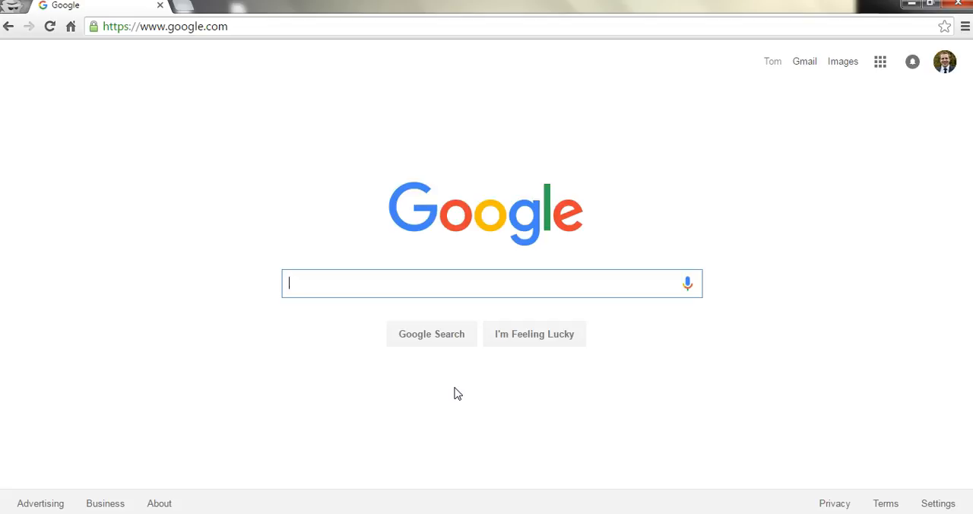
mouse_move(388, 298)
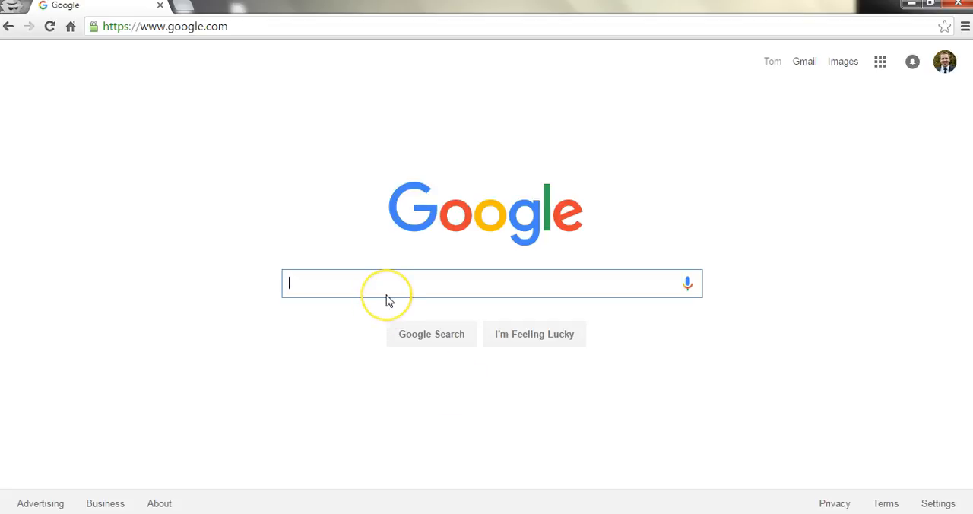
text(hostgator)
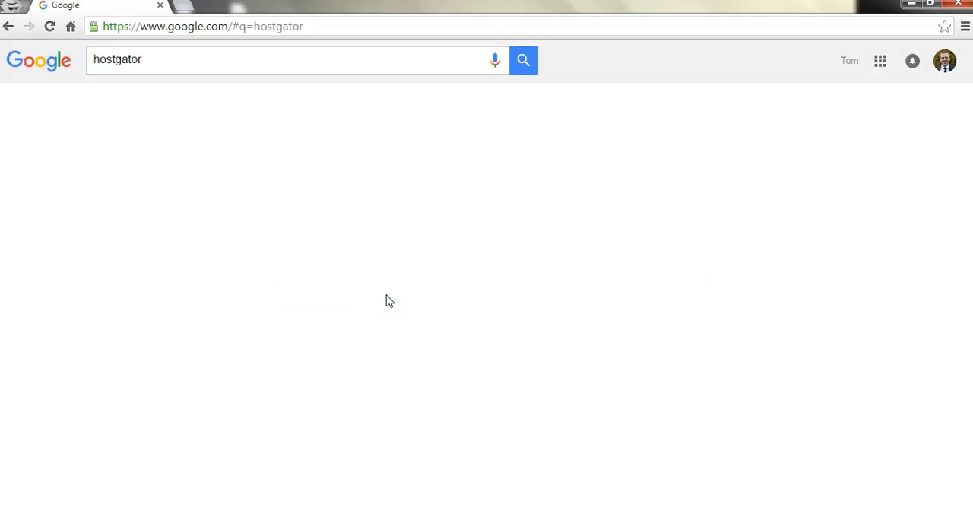
Open the HostGator site from the results and scroll to the Hatchling, Baby and Business plans.
click(523, 60)
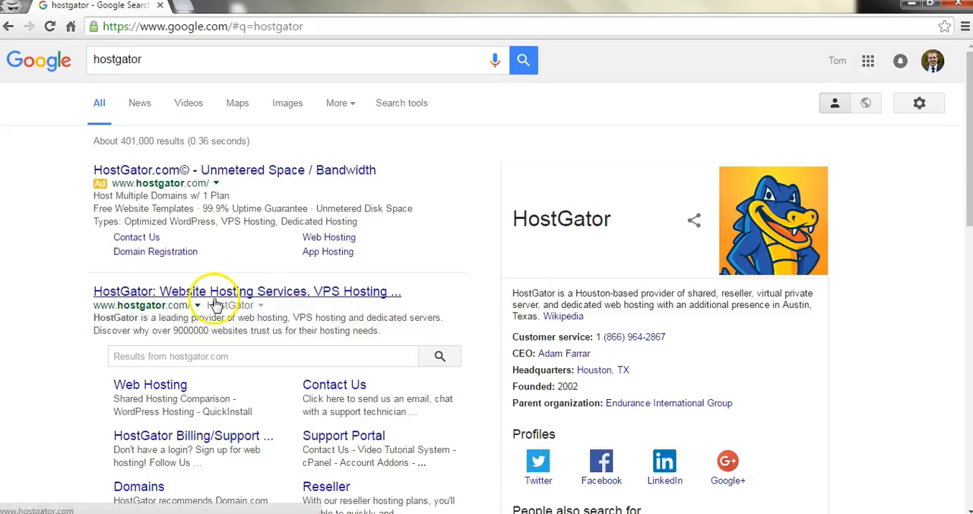
click(246, 291)
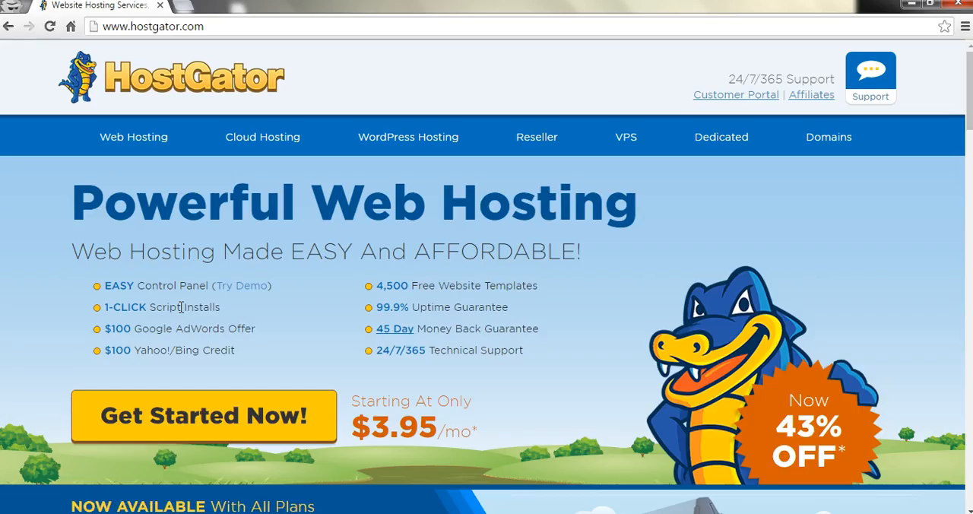
mouse_move(804, 196)
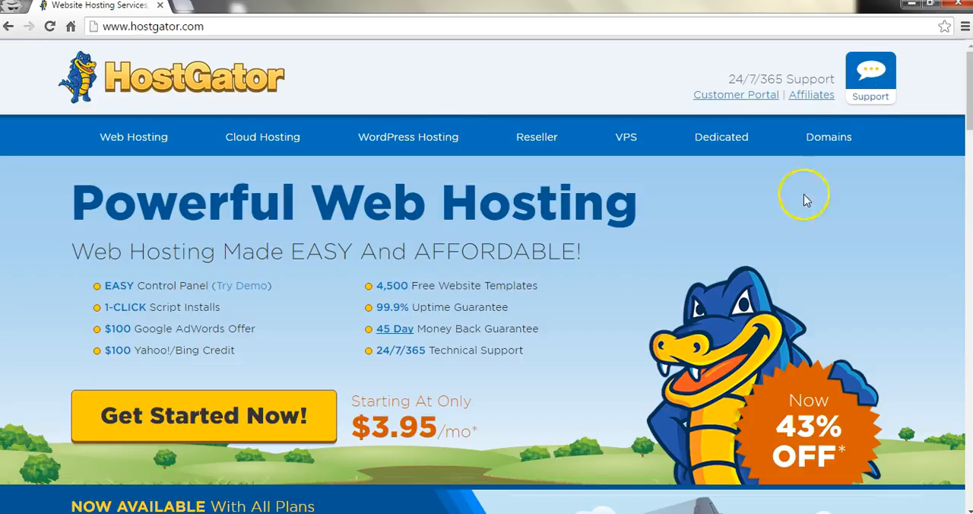
mouse_move(295, 240)
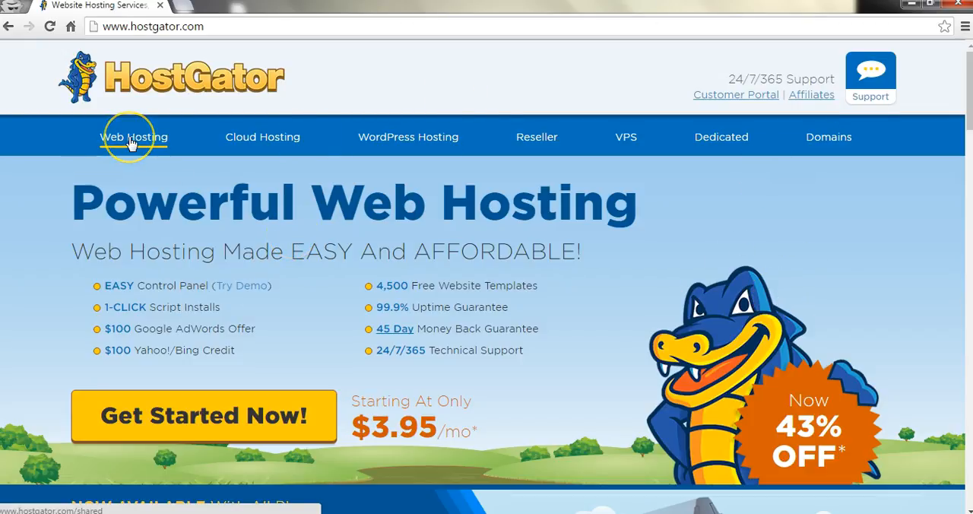
click(134, 136)
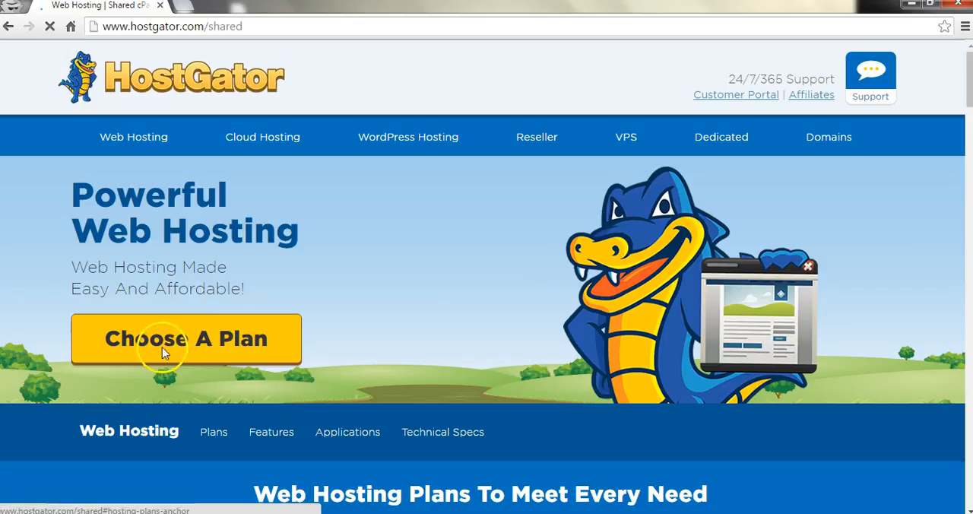
scroll(down, 3)
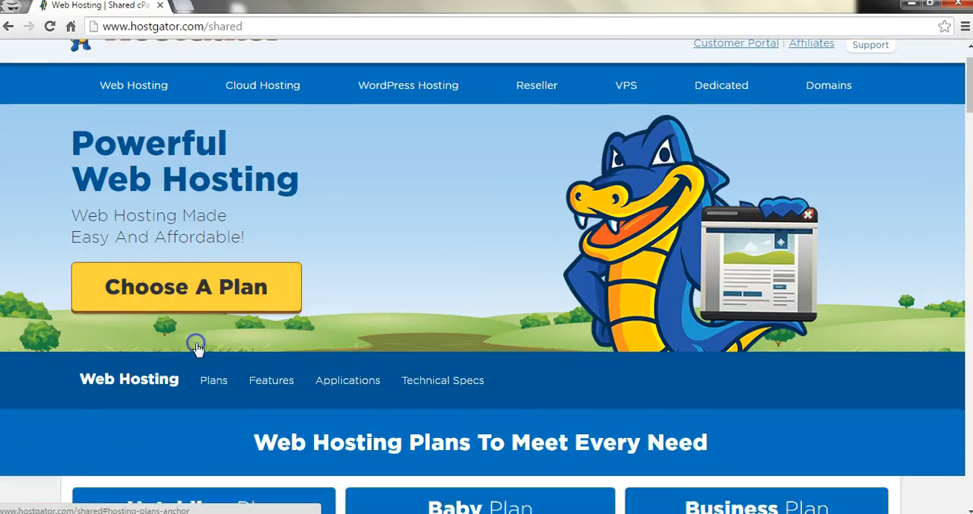
scroll(down, 3)
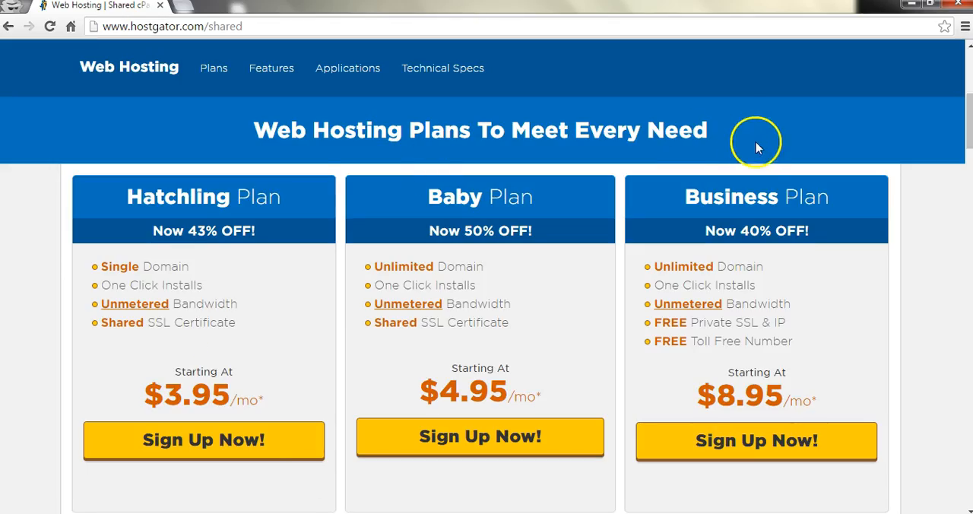
mouse_move(76, 171)
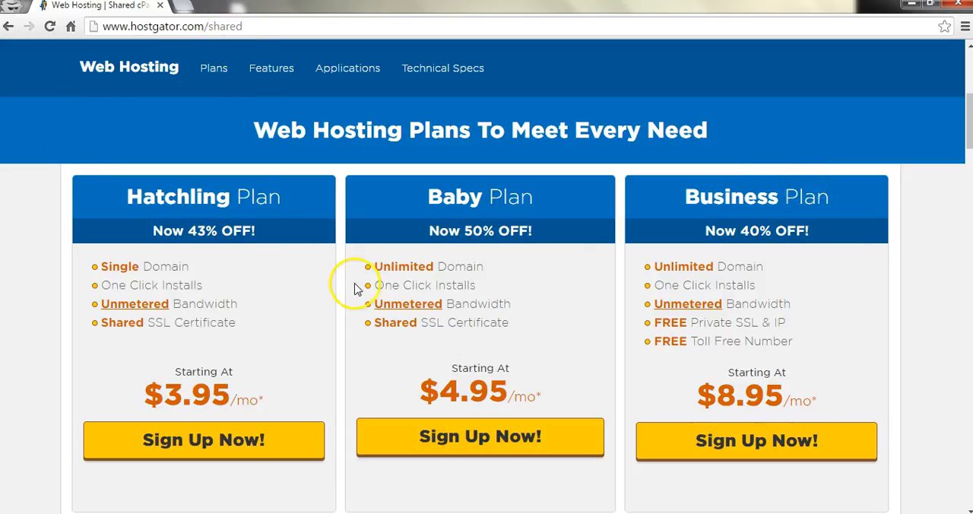
mouse_move(180, 231)
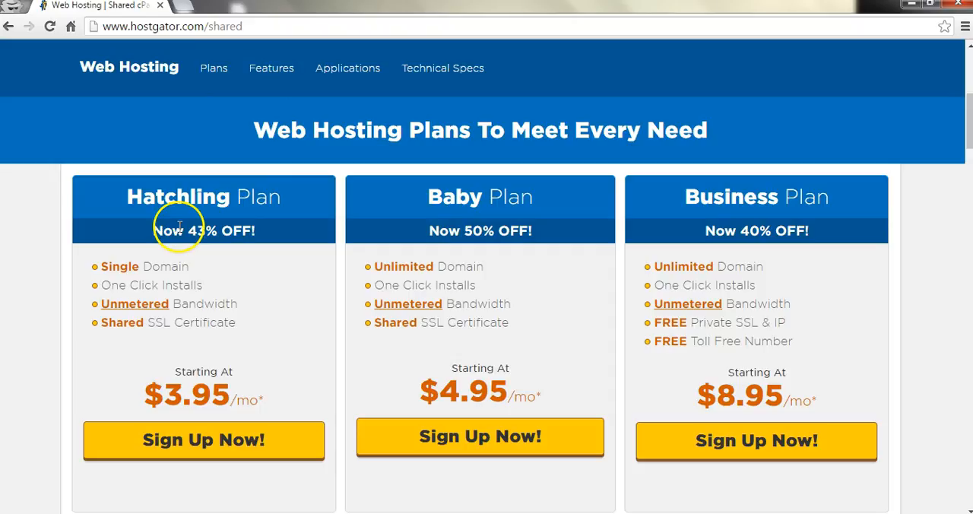
mouse_move(869, 232)
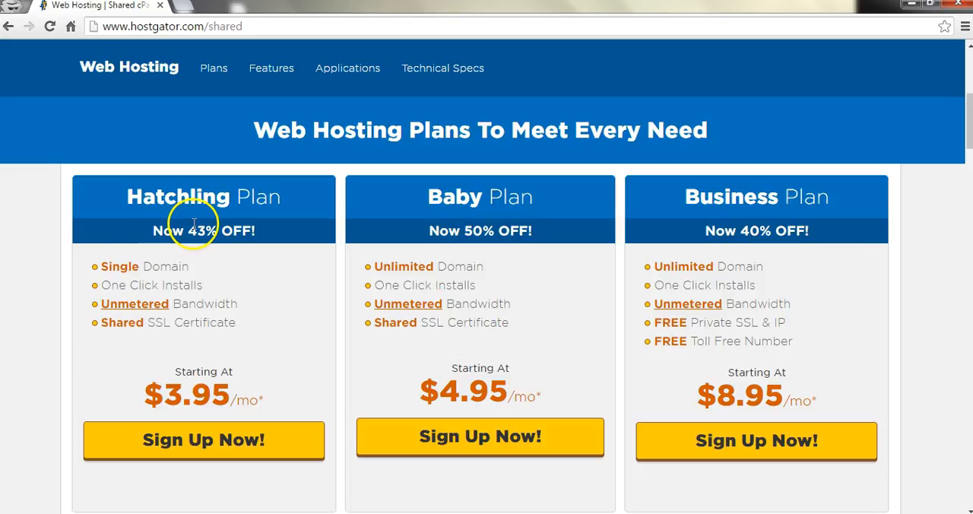
mouse_move(188, 269)
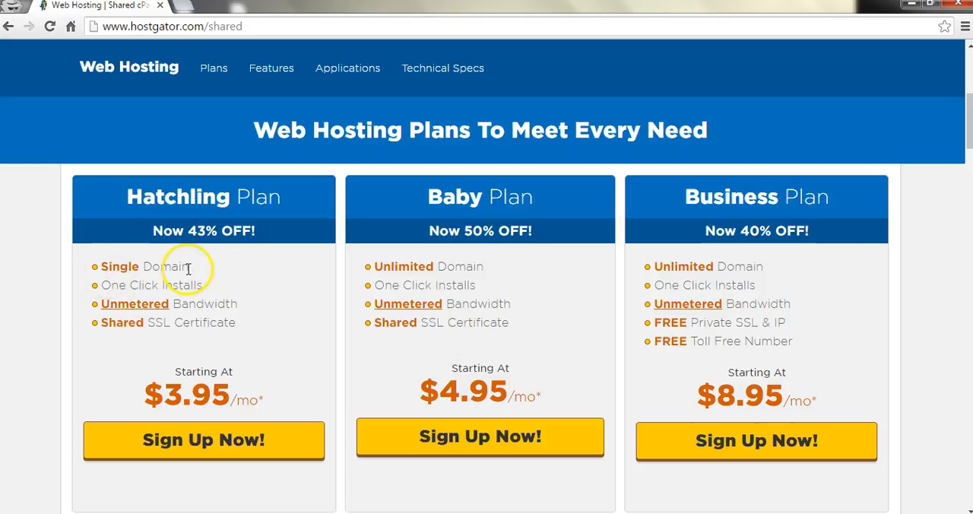
mouse_move(159, 267)
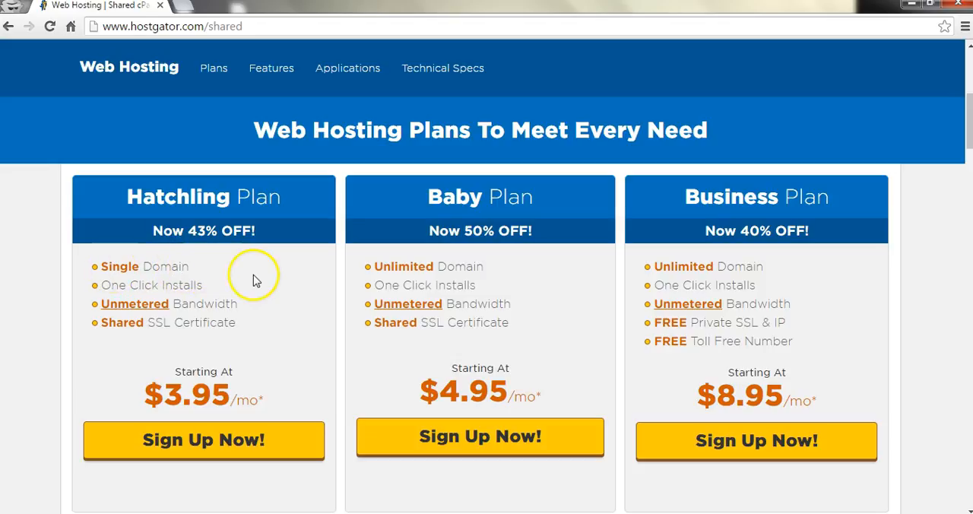
mouse_move(218, 298)
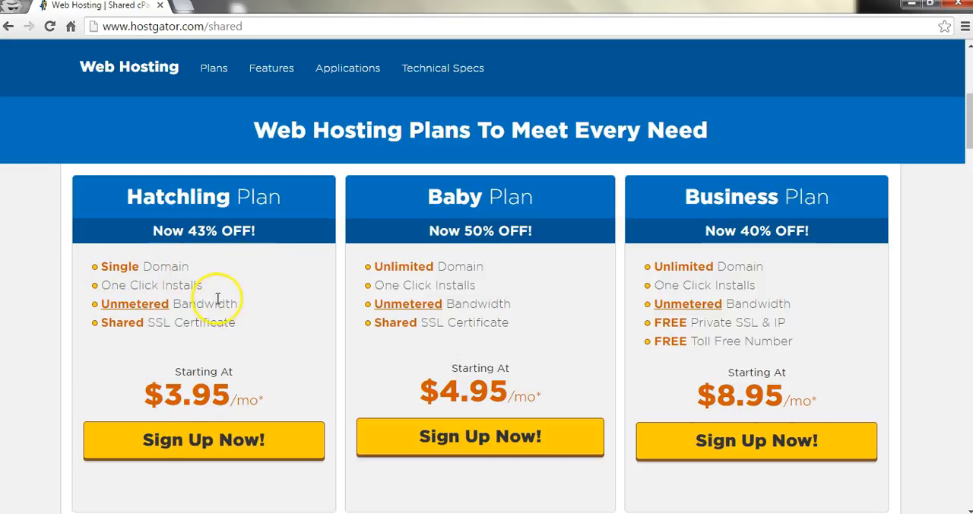
mouse_move(223, 282)
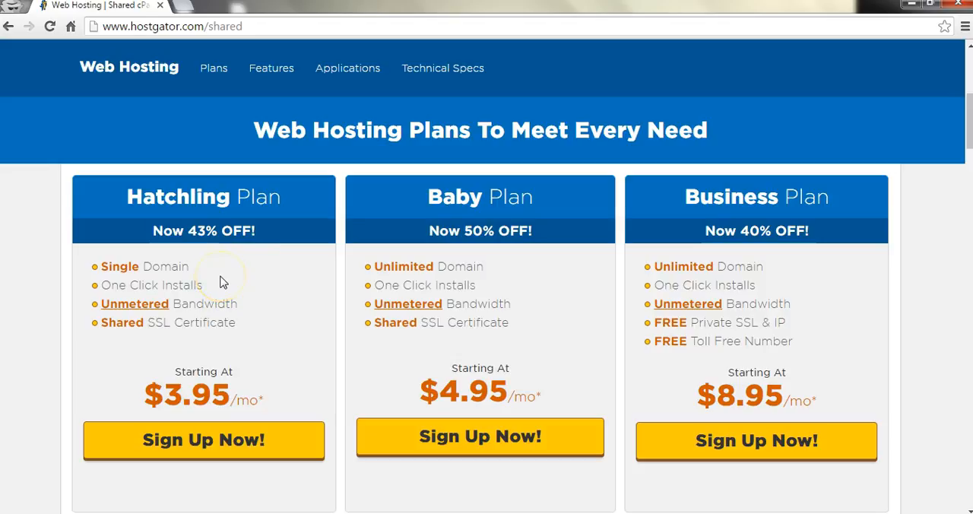
mouse_move(573, 327)
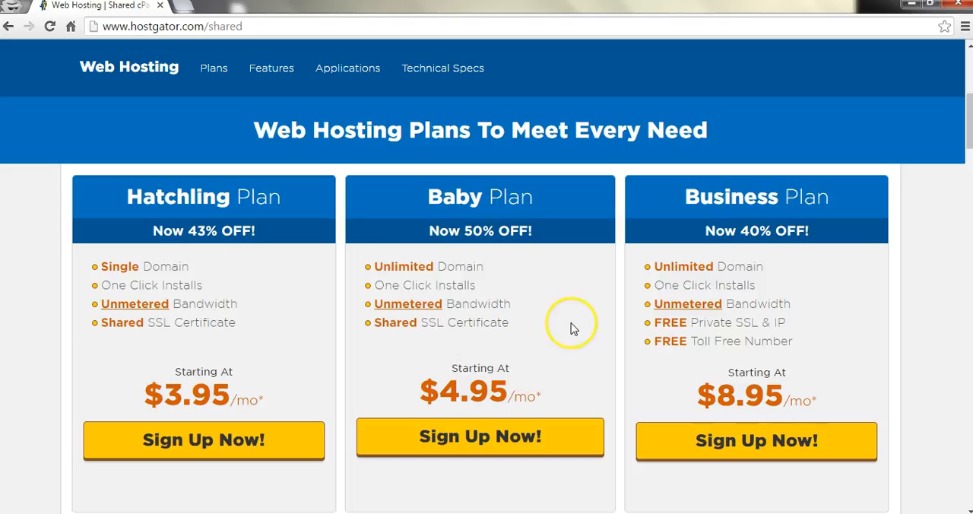
mouse_move(547, 361)
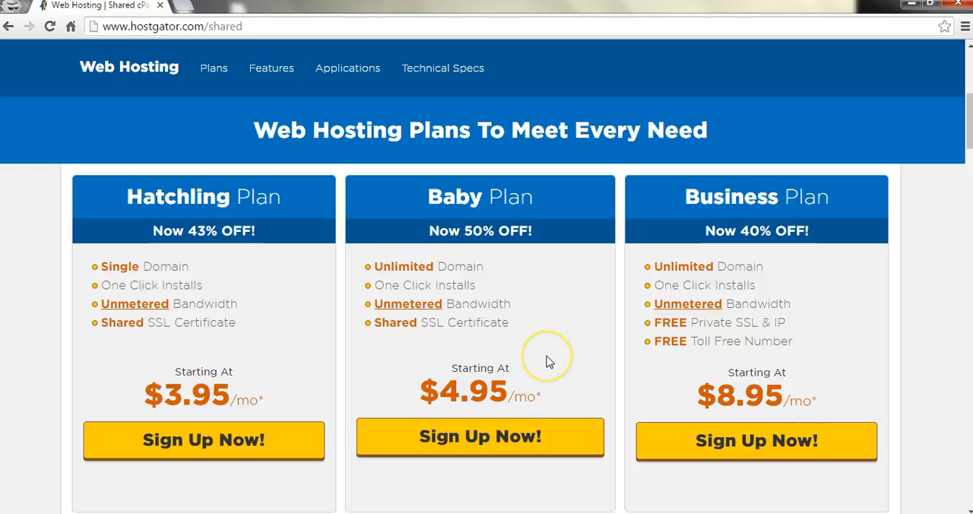
mouse_move(453, 267)
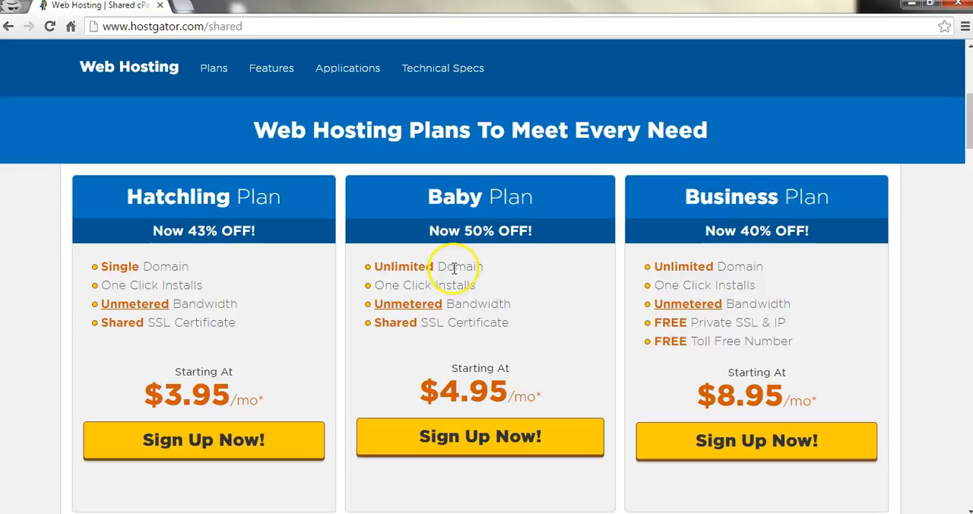
mouse_move(582, 346)
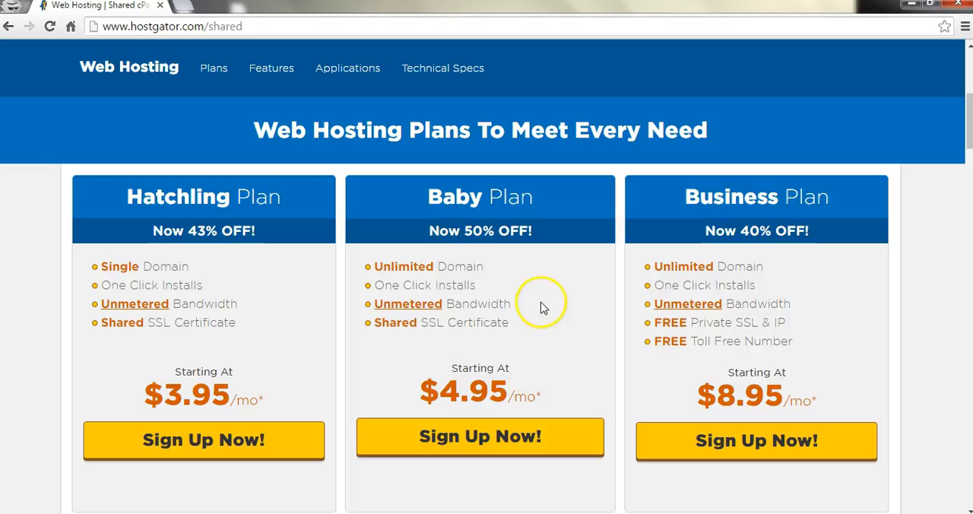
mouse_move(530, 302)
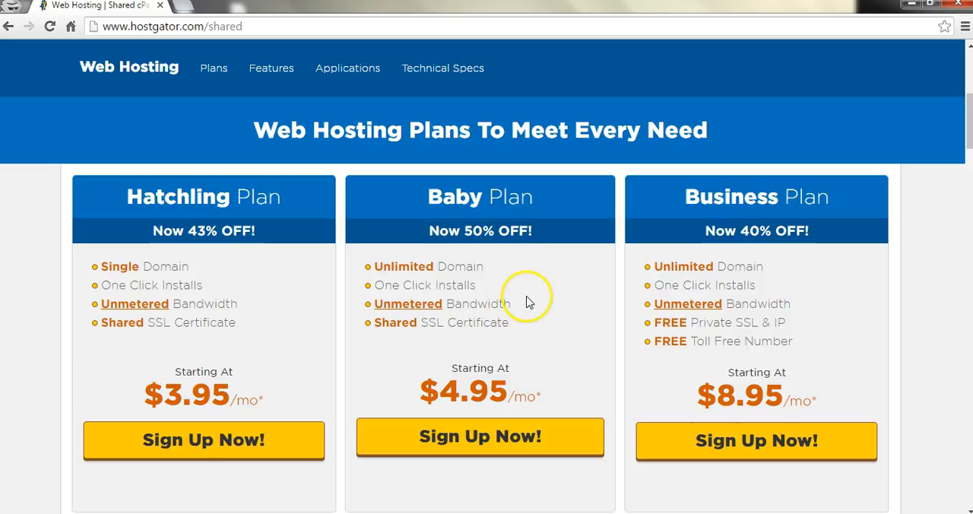
mouse_move(890, 264)
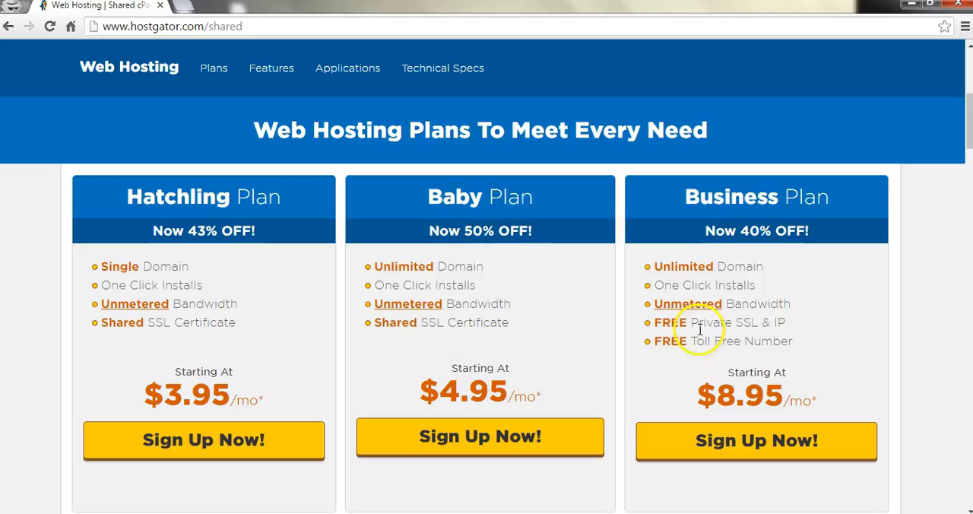
mouse_move(726, 353)
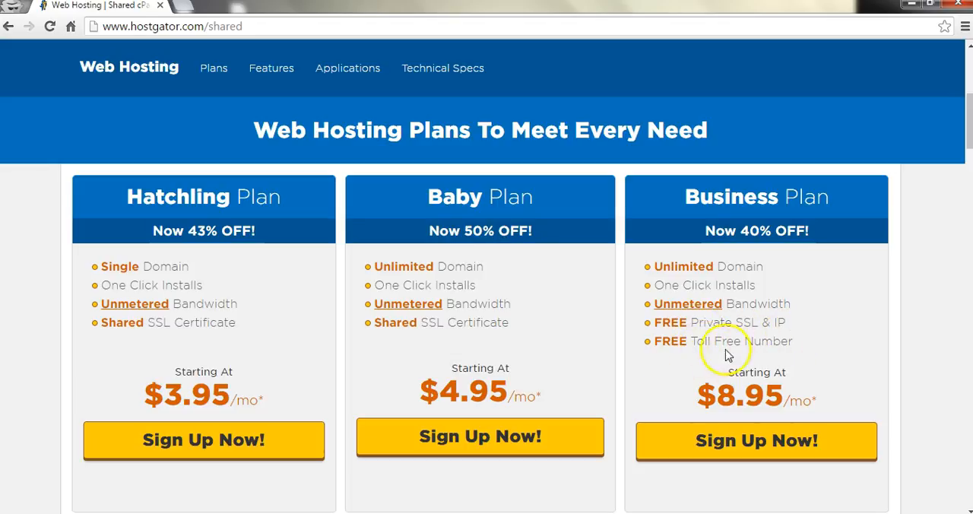
mouse_move(519, 289)
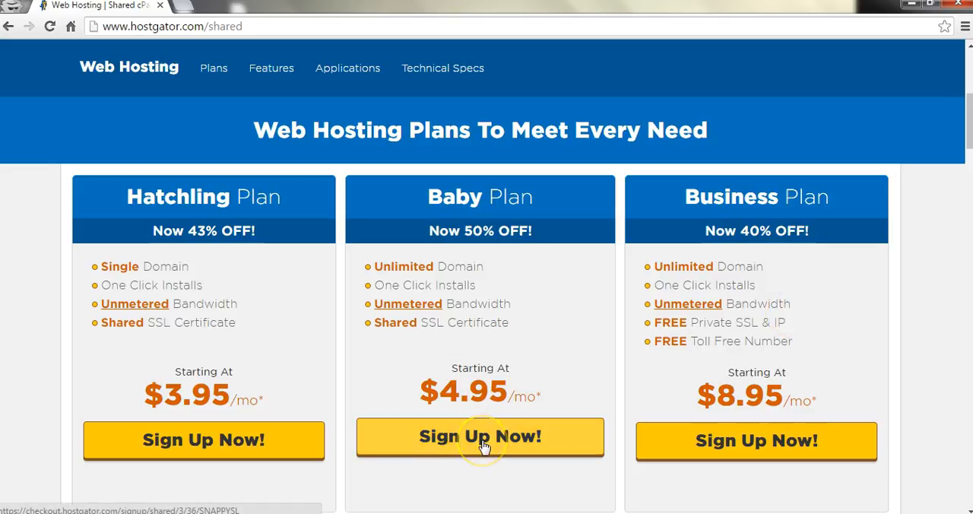
click(479, 436)
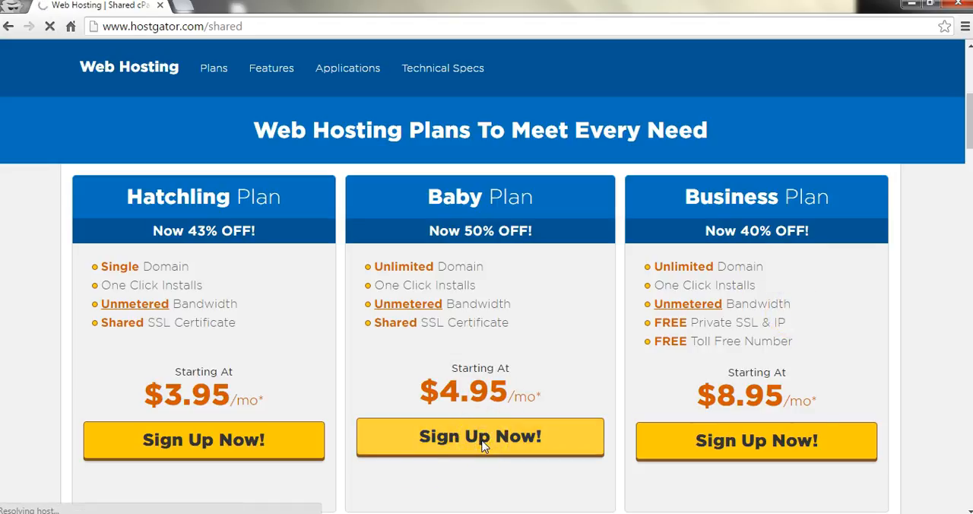
click(479, 436)
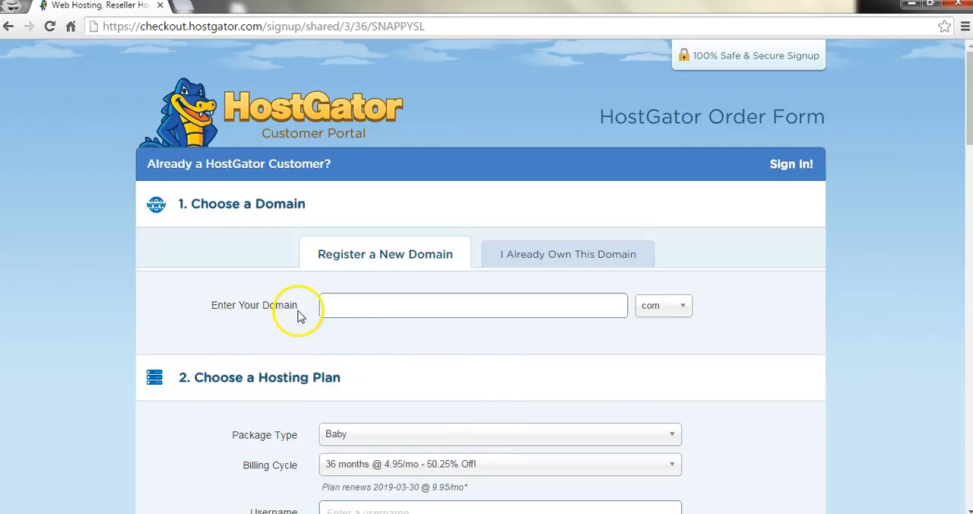
mouse_move(707, 319)
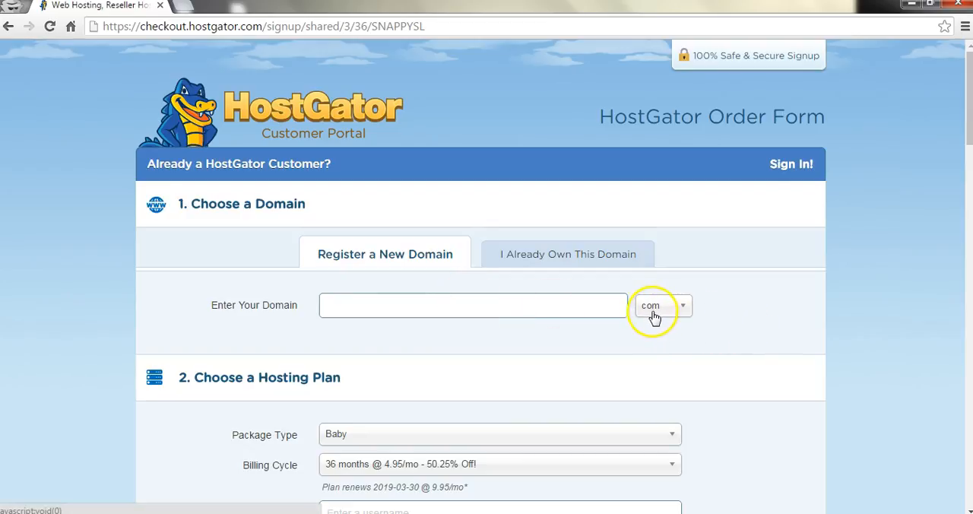
mouse_move(649, 318)
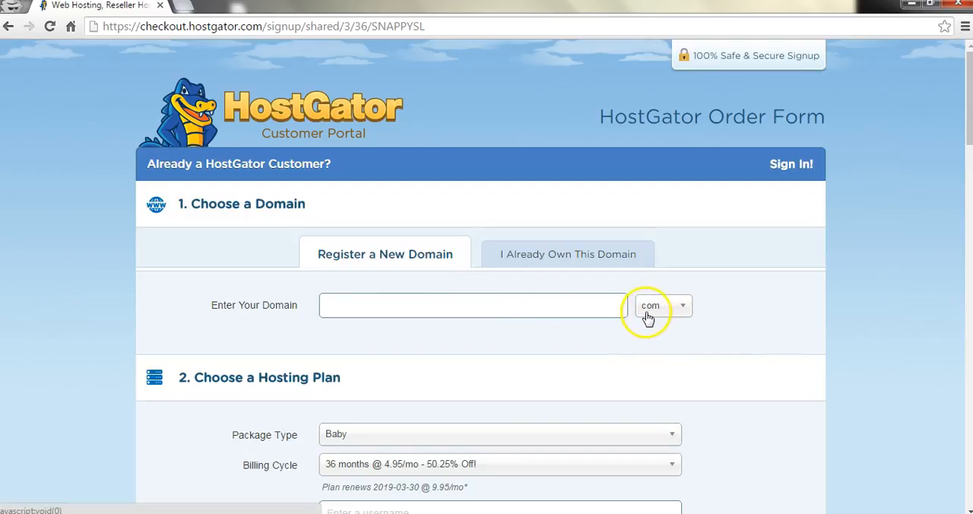
click(661, 305)
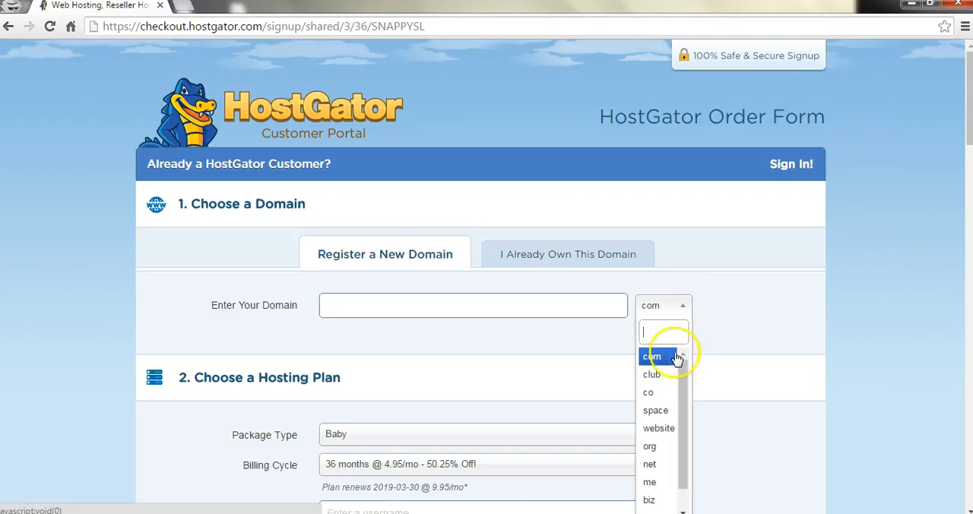
click(651, 357)
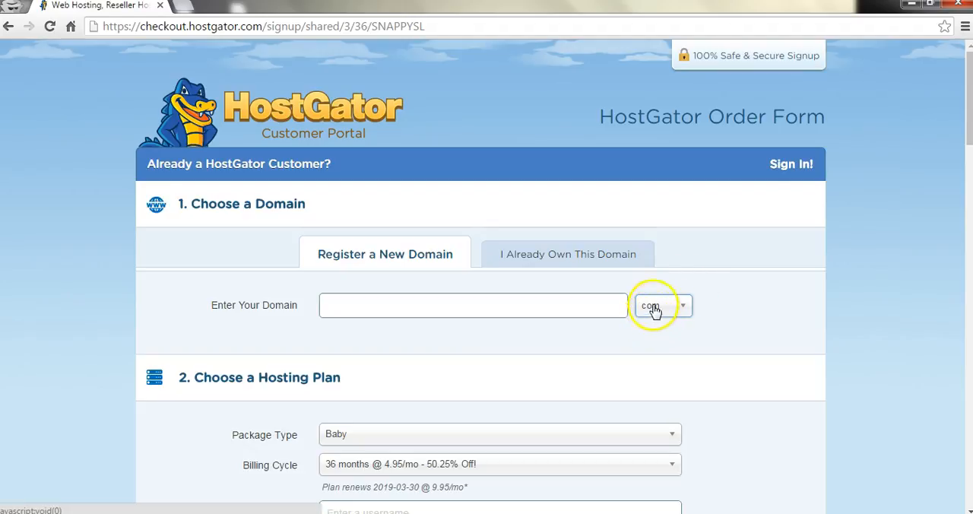
mouse_move(489, 305)
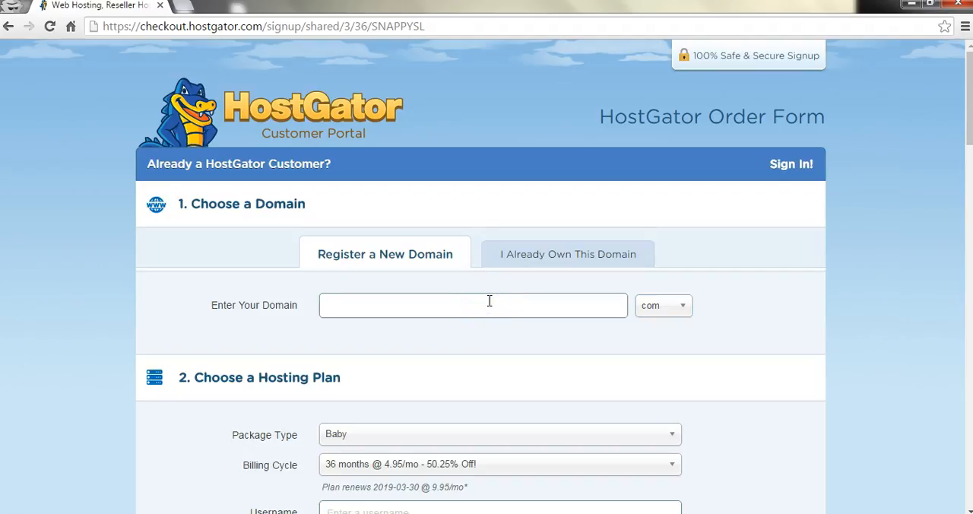
Look up wpwithtom2 so wpwithtom2.com is added as the primary domain.
text(wpwithtom2)
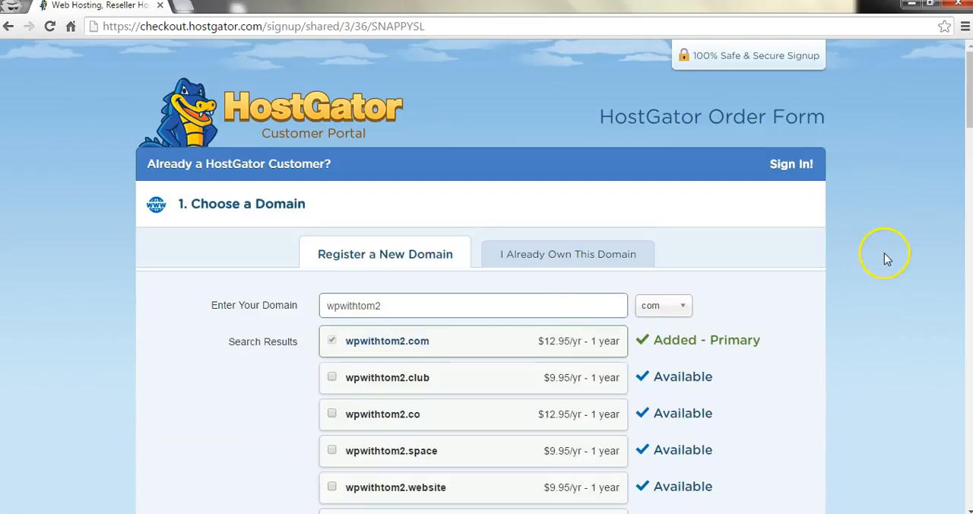
mouse_move(562, 361)
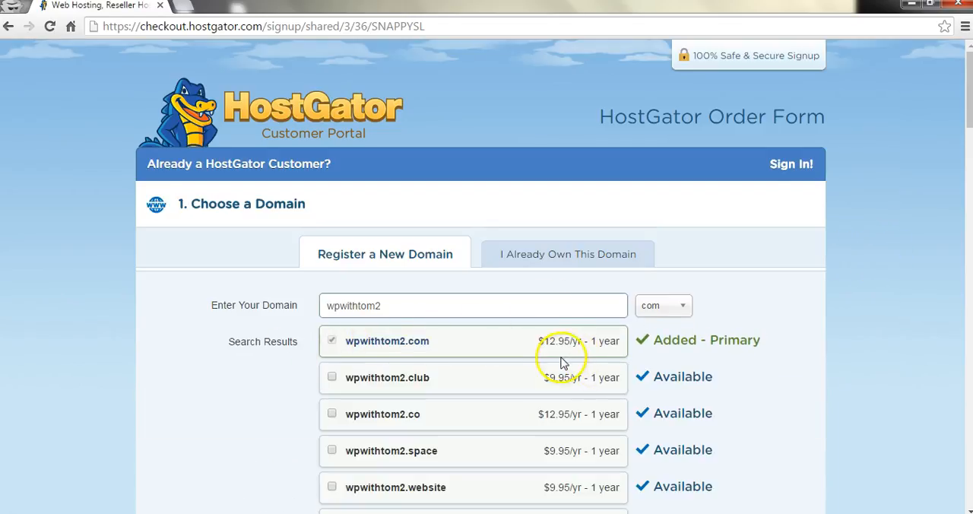
mouse_move(772, 327)
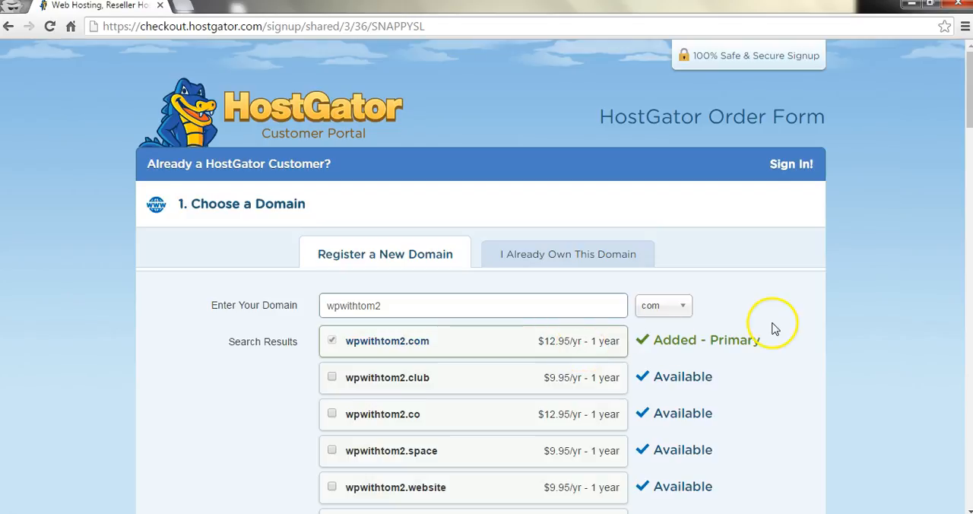
scroll(down, 3)
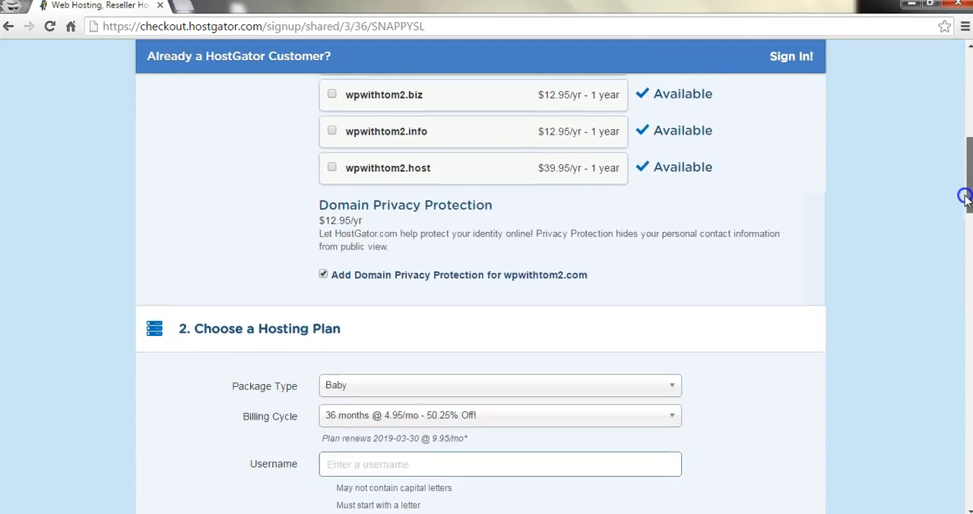
scroll(down, 3)
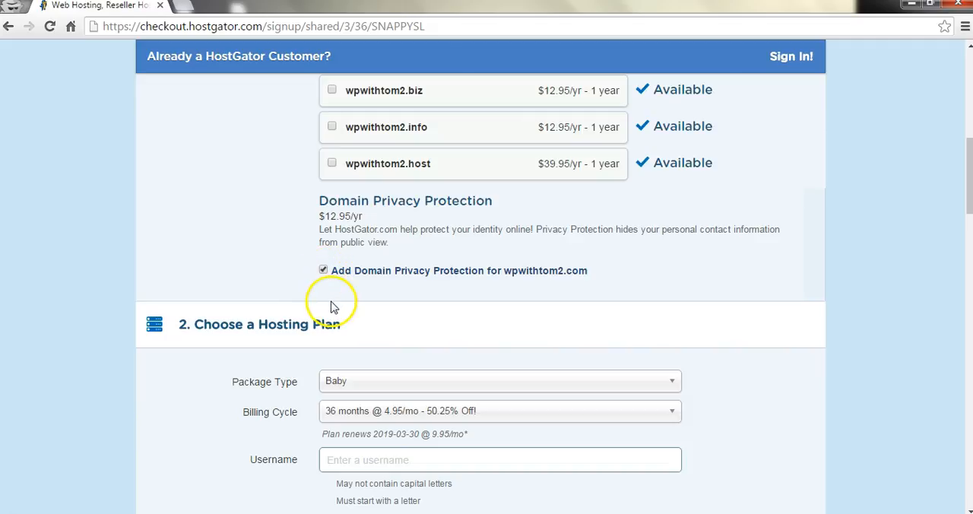
mouse_move(362, 304)
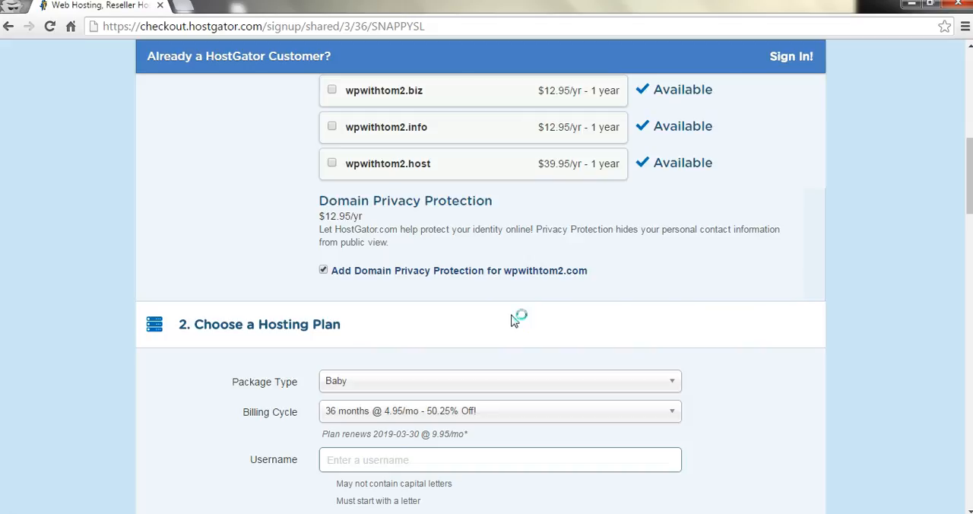
mouse_move(514, 321)
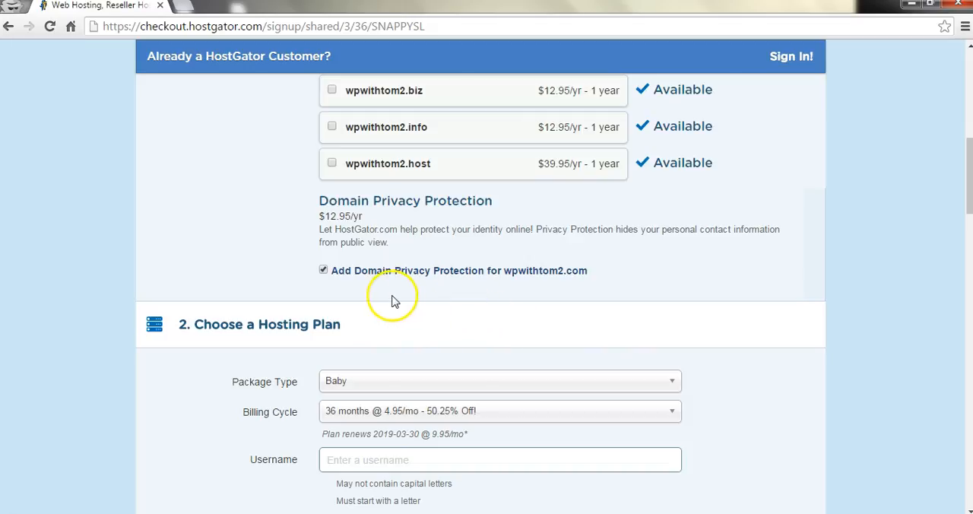
Untick Add Domain Privacy Protection on the order form.
click(323, 270)
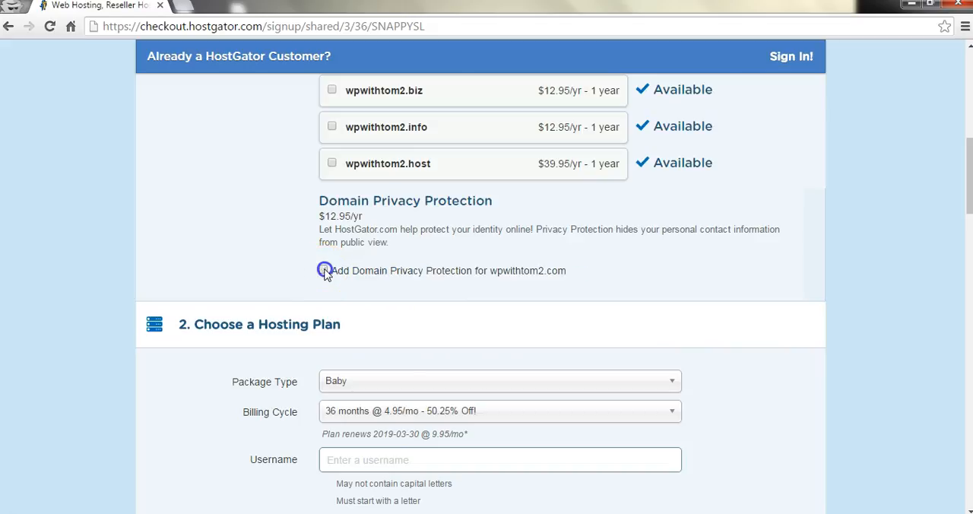
click(323, 270)
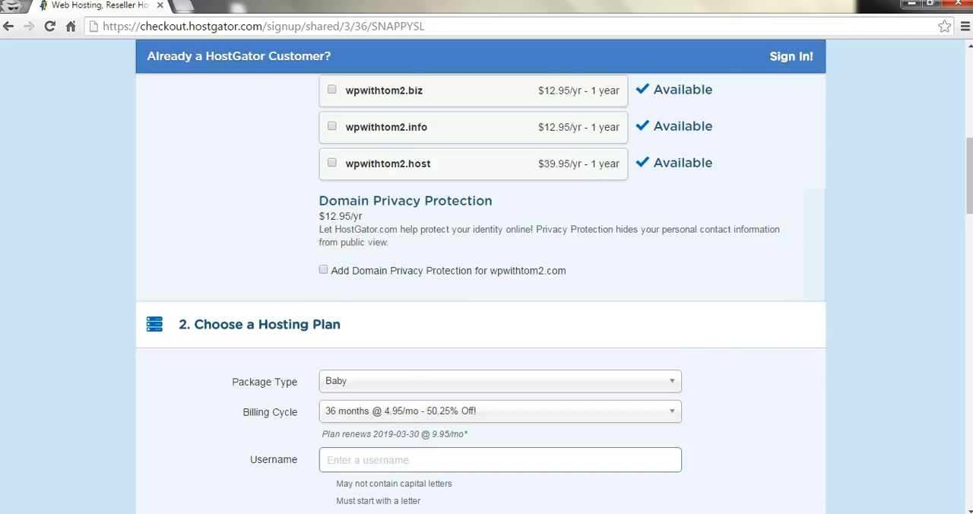
scroll(down, 3)
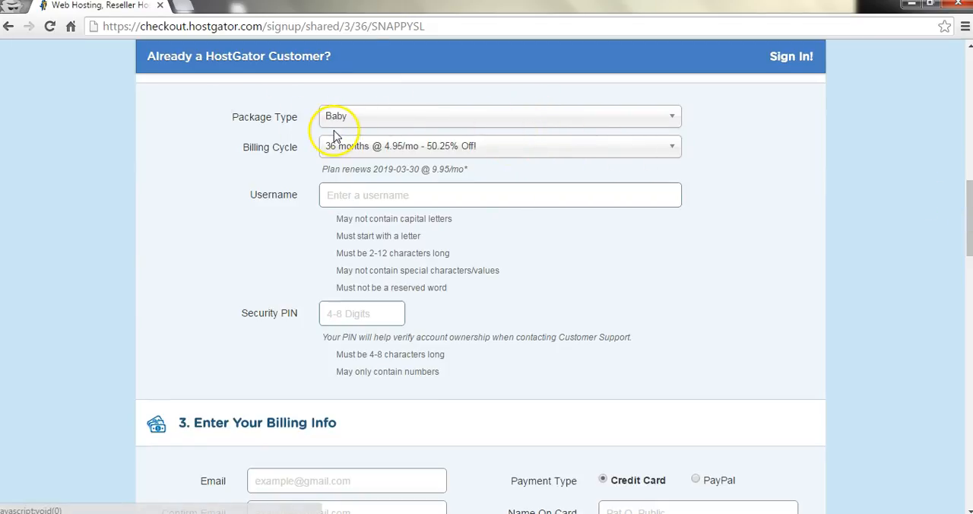
Keep the Baby package and choose the '1 month @ 11.95/mo' billing cycle.
click(499, 116)
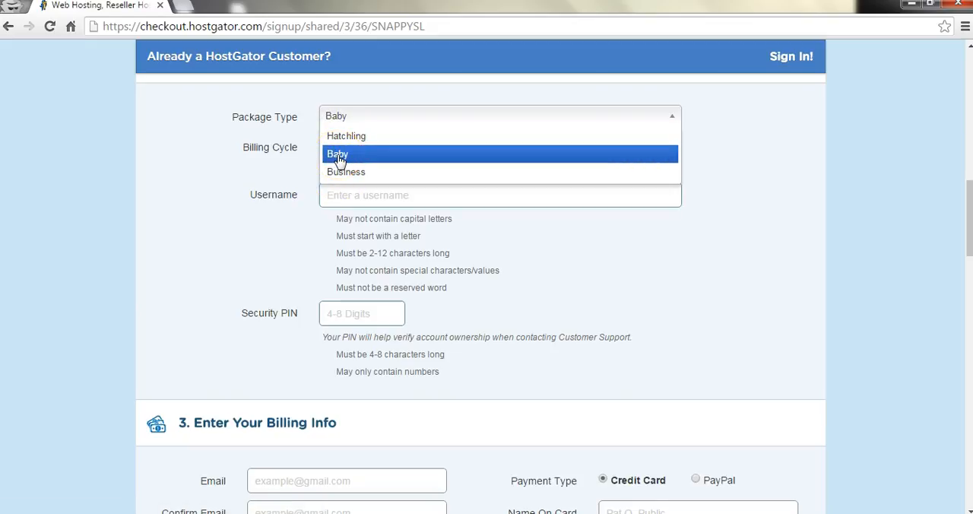
click(338, 153)
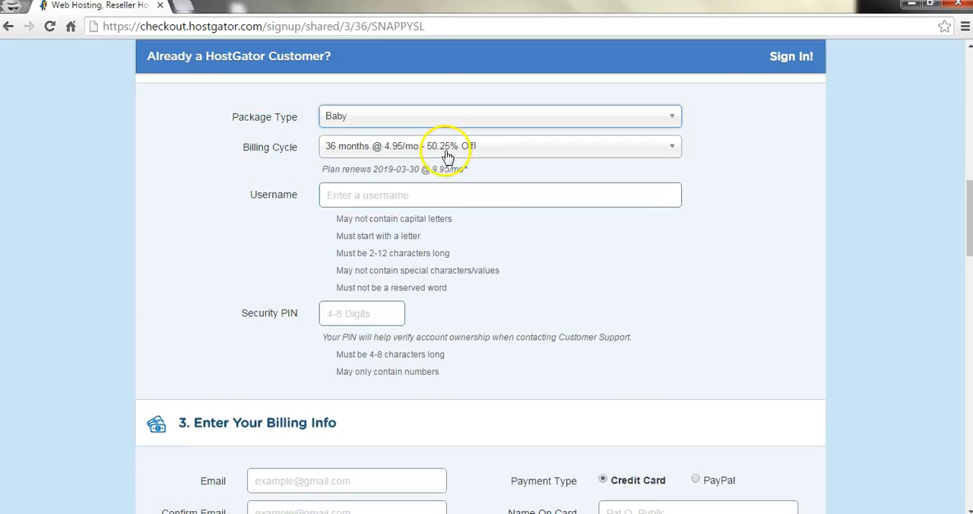
click(500, 146)
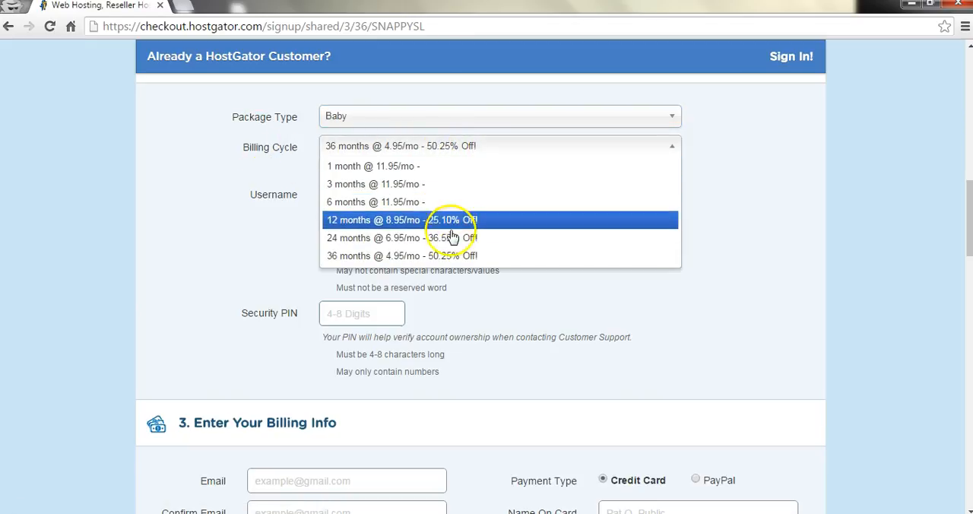
mouse_move(447, 225)
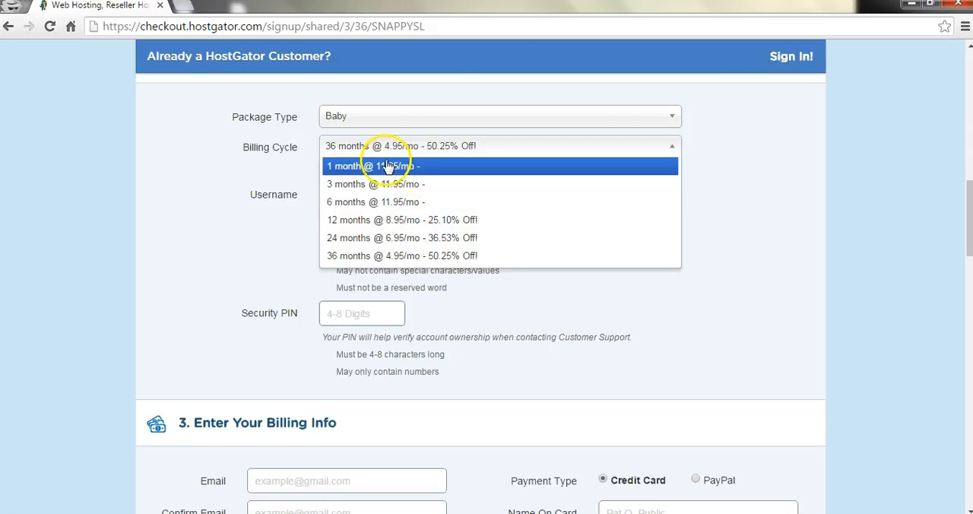
click(372, 166)
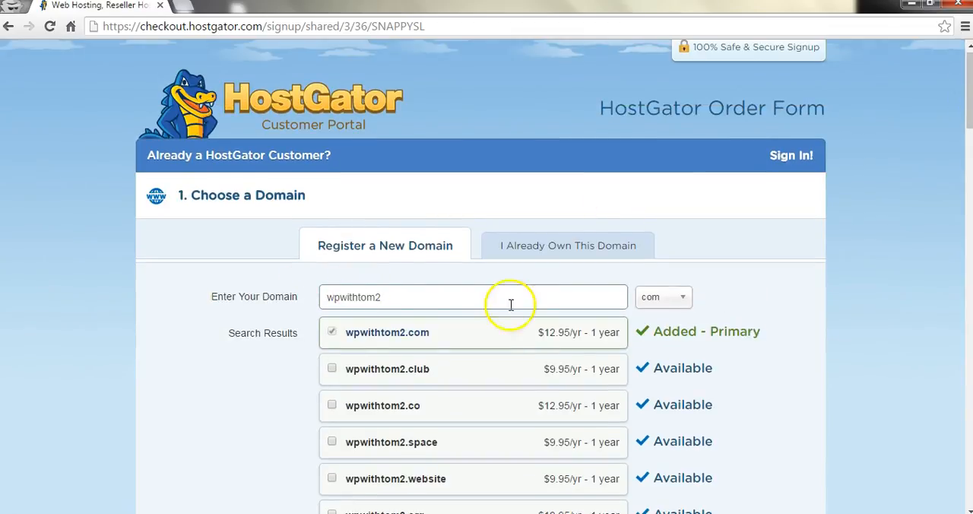
mouse_move(965, 91)
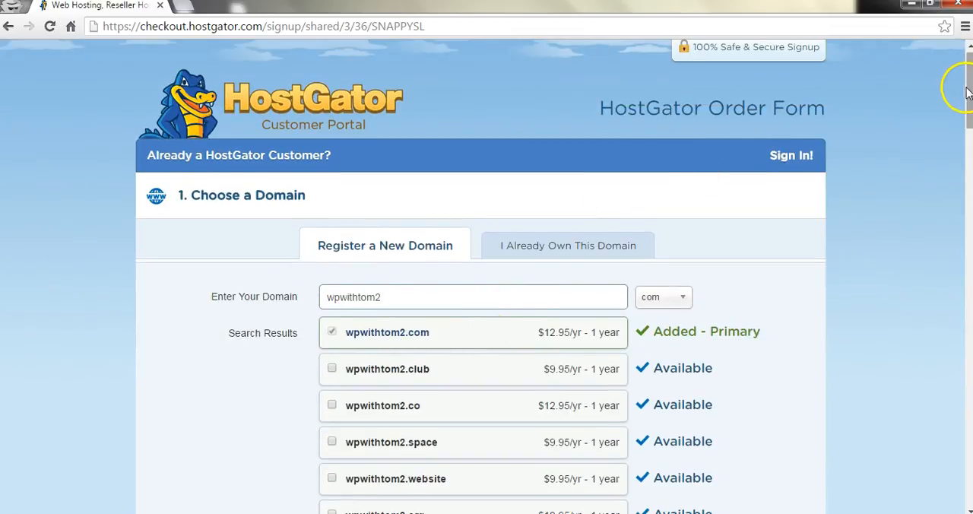
scroll(down, 3)
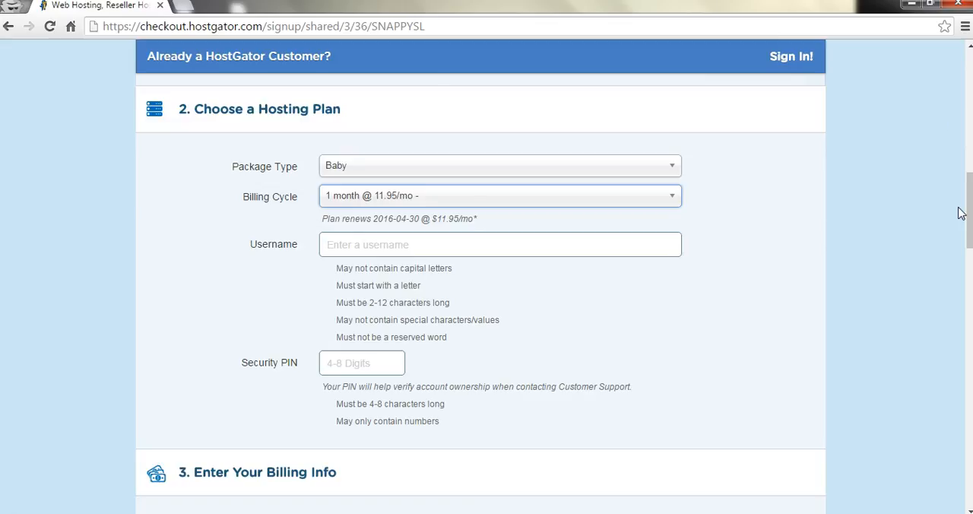
mouse_move(835, 245)
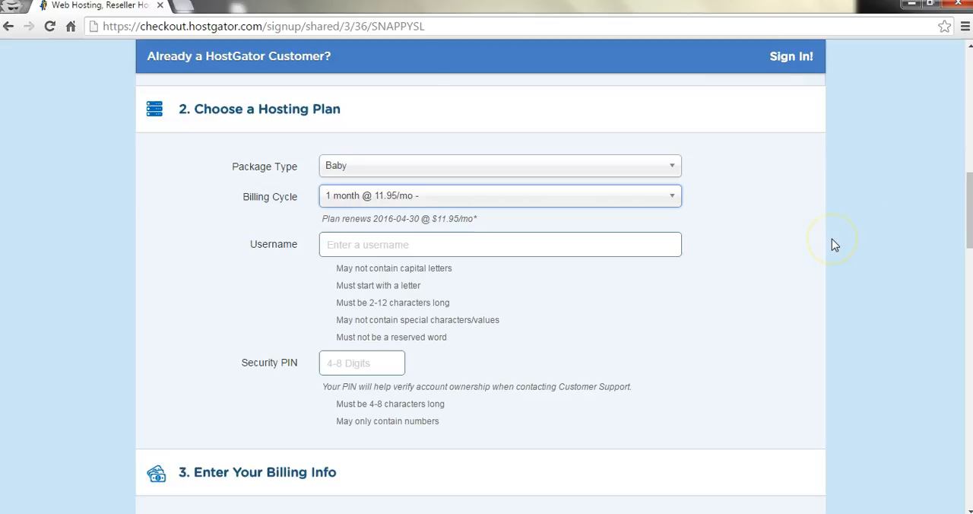
mouse_move(835, 245)
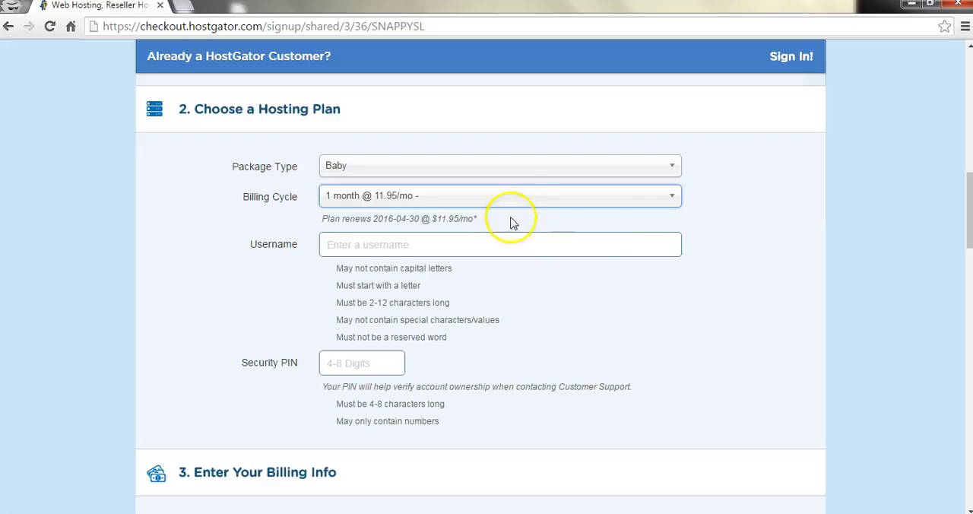
mouse_move(516, 202)
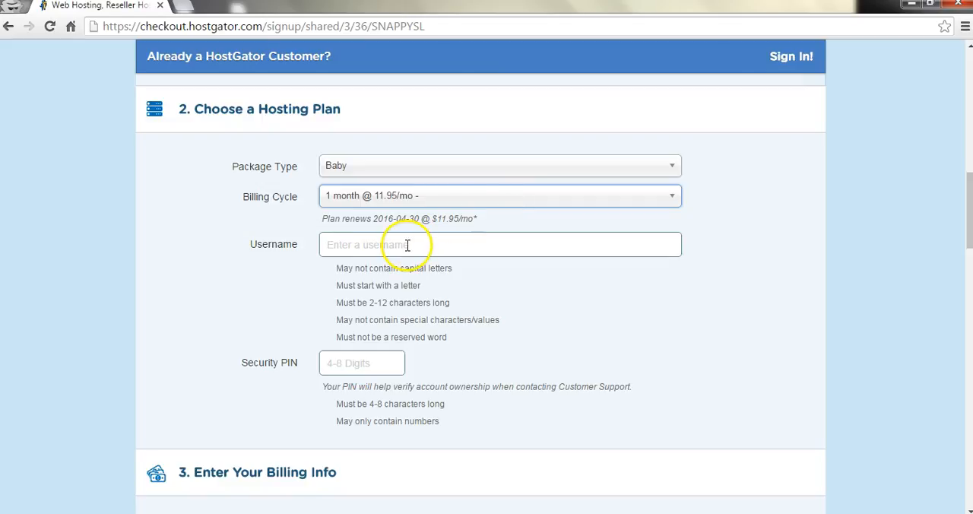
text(wpwithtom2)
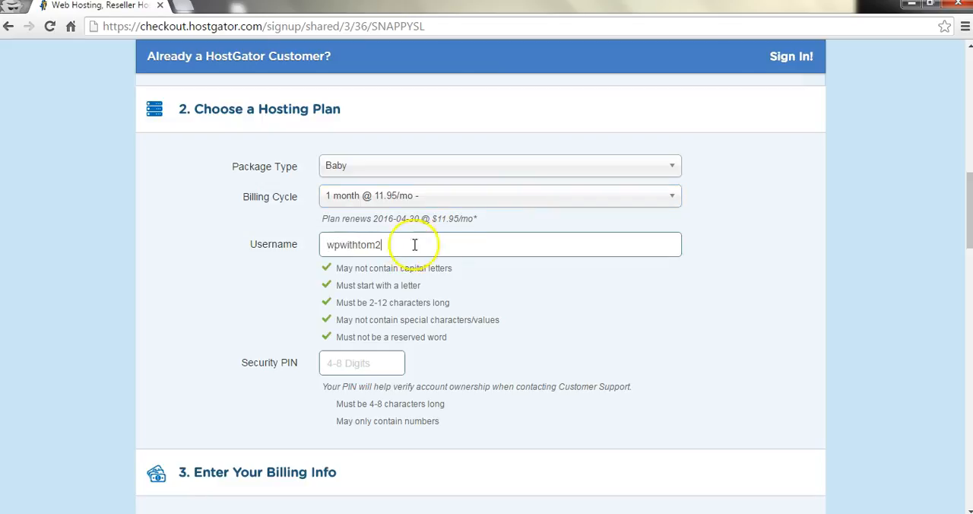
click(362, 363)
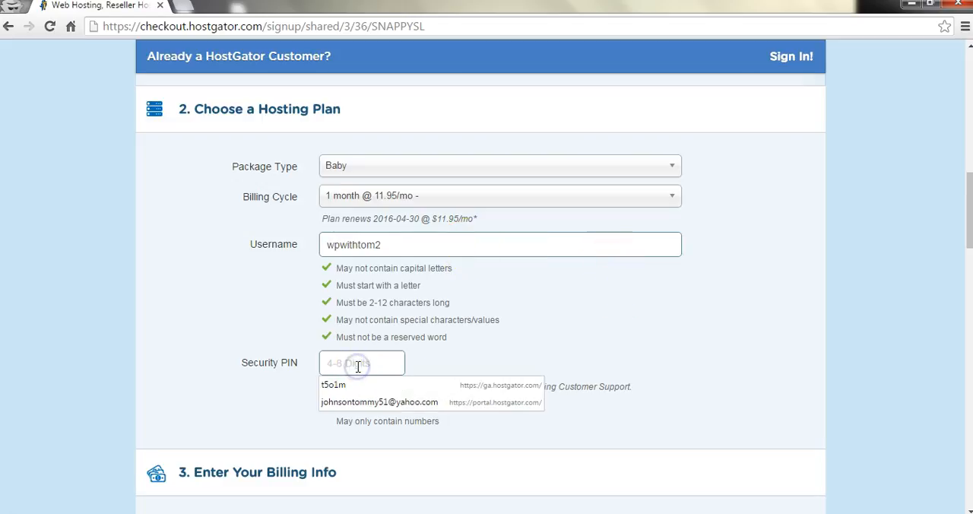
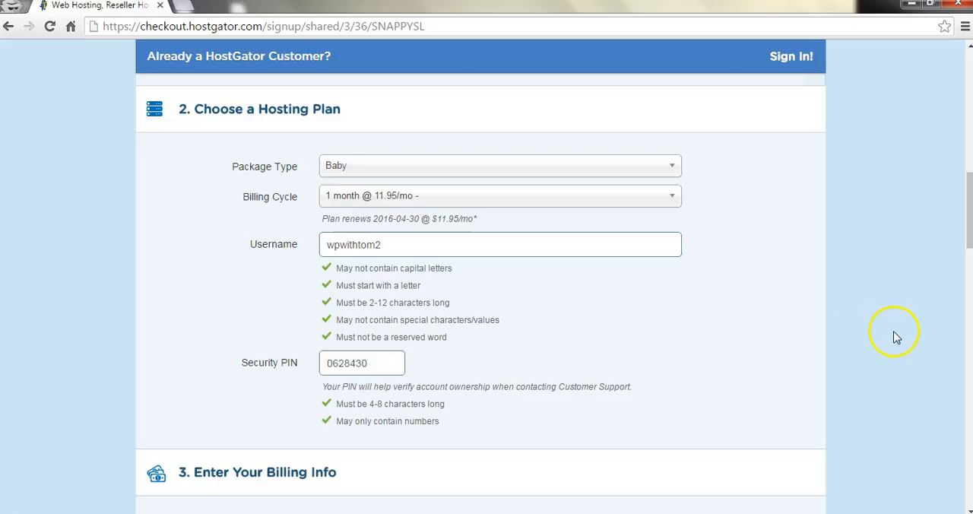
Untick the SiteLock and CodeGuard Site Backup add-ons, leaving a $26.95 subtotal.
scroll(down, 3)
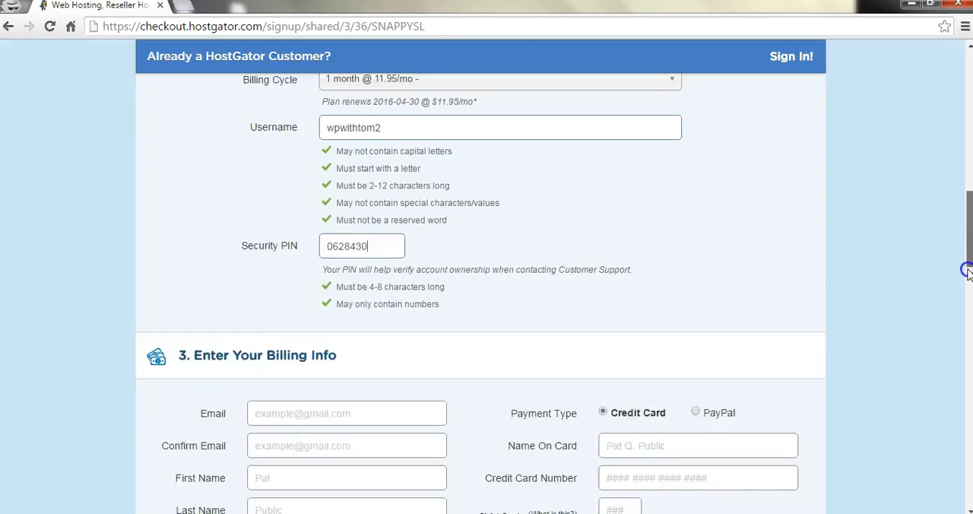
scroll(down, 3)
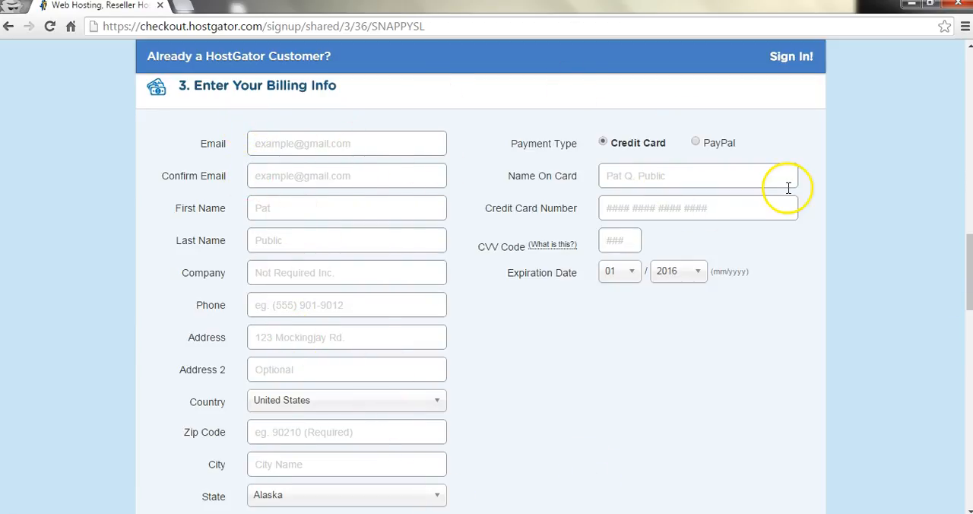
scroll(down, 3)
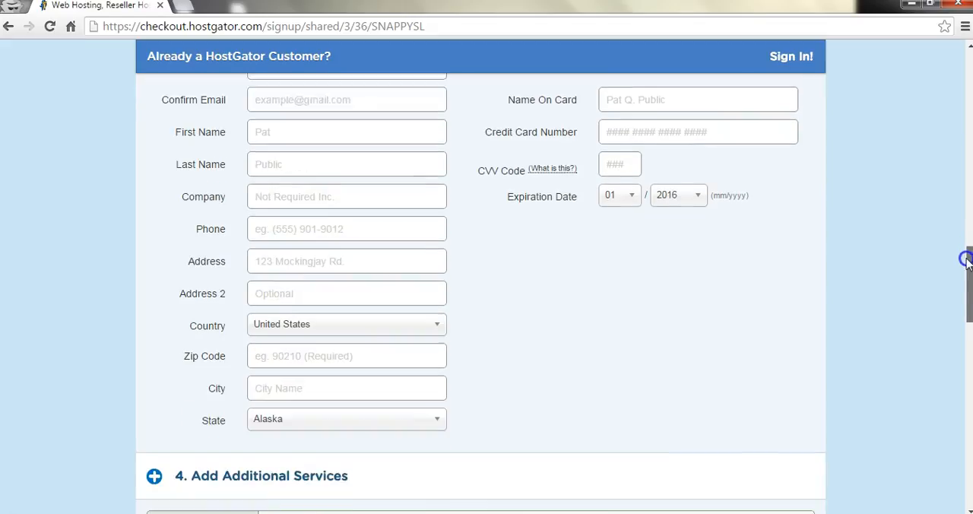
scroll(down, 3)
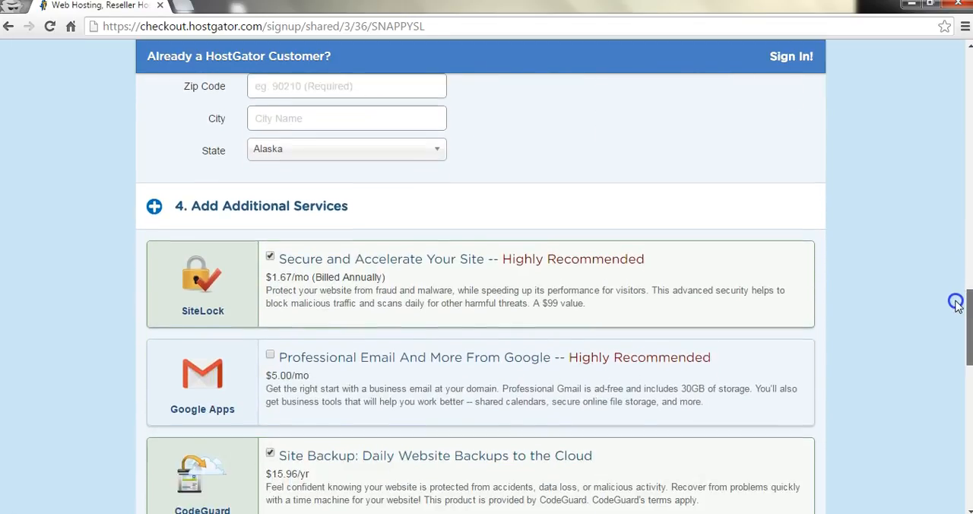
scroll(down, 3)
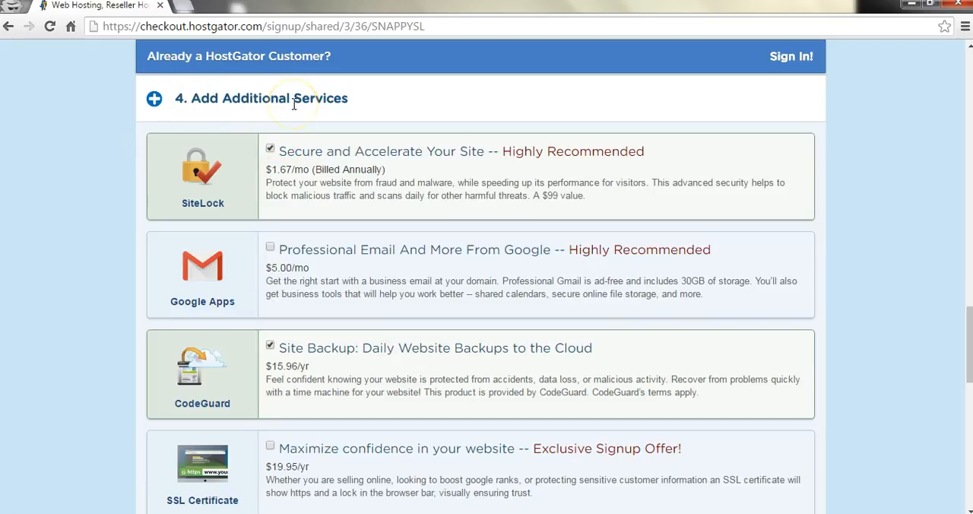
click(270, 147)
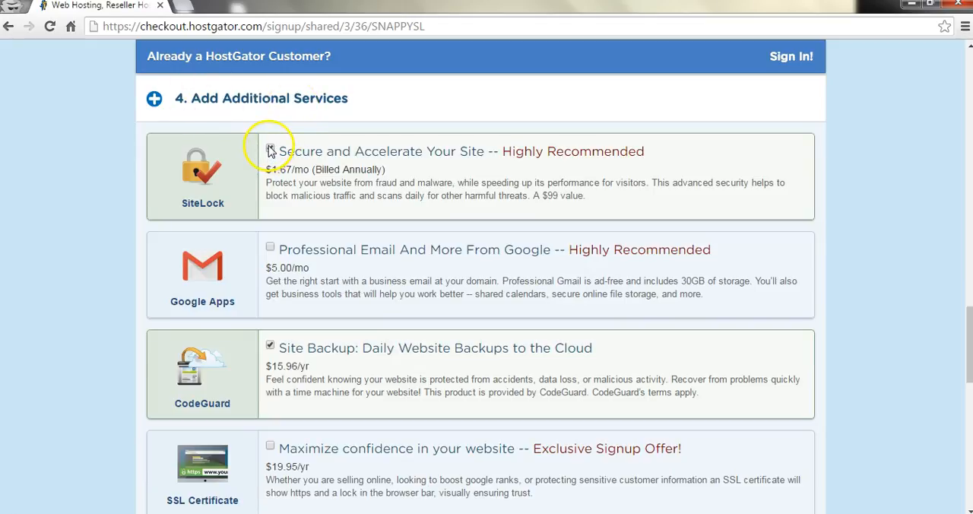
click(270, 146)
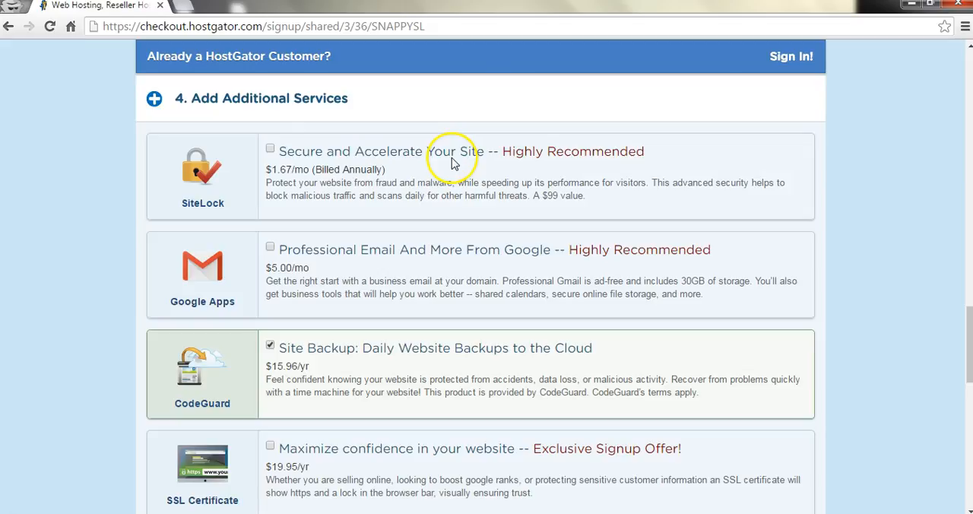
mouse_move(416, 167)
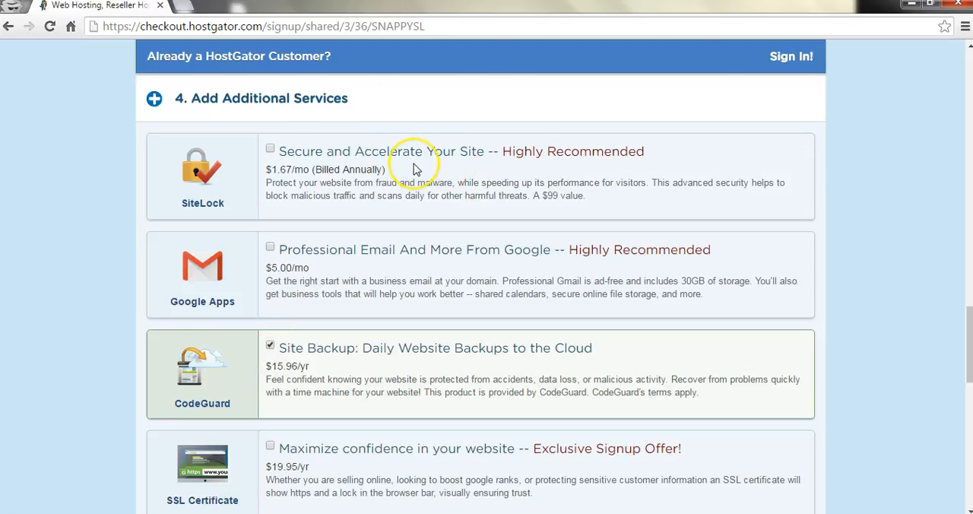
mouse_move(314, 281)
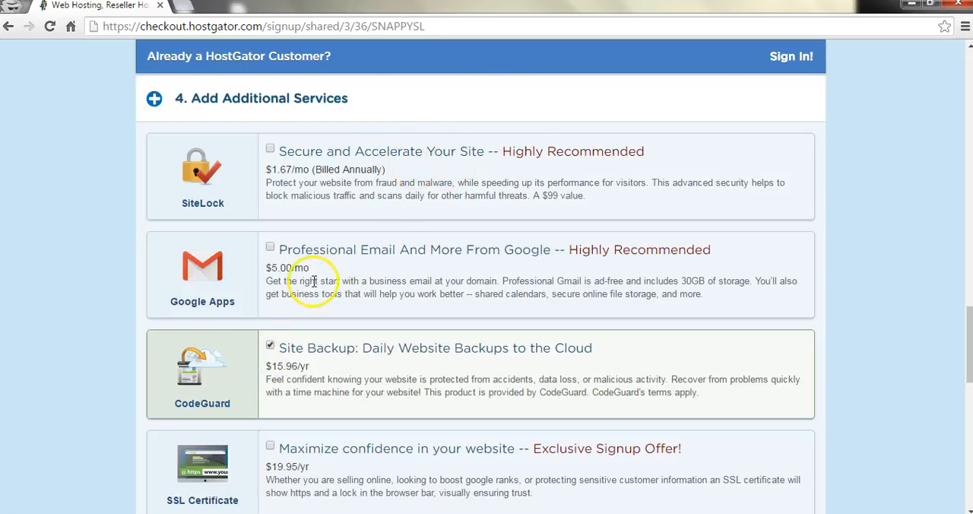
click(270, 346)
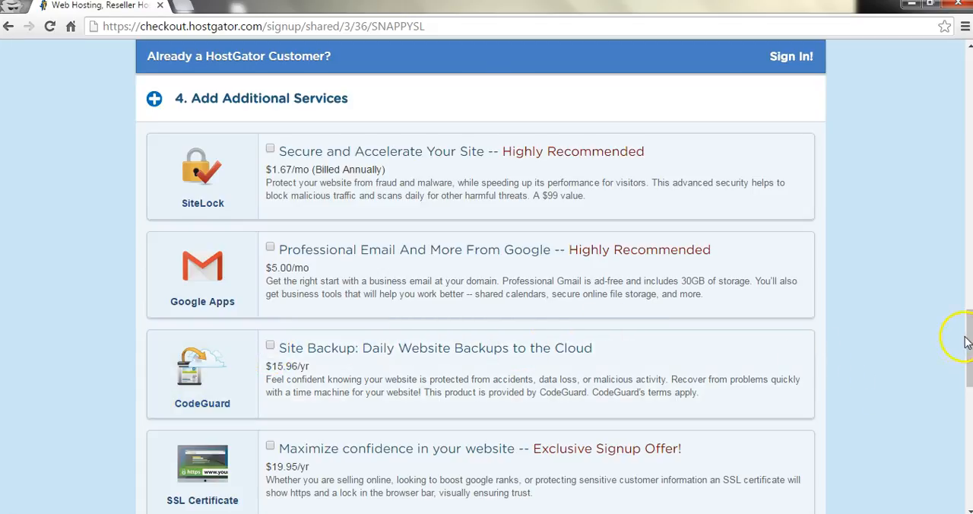
scroll(down, 3)
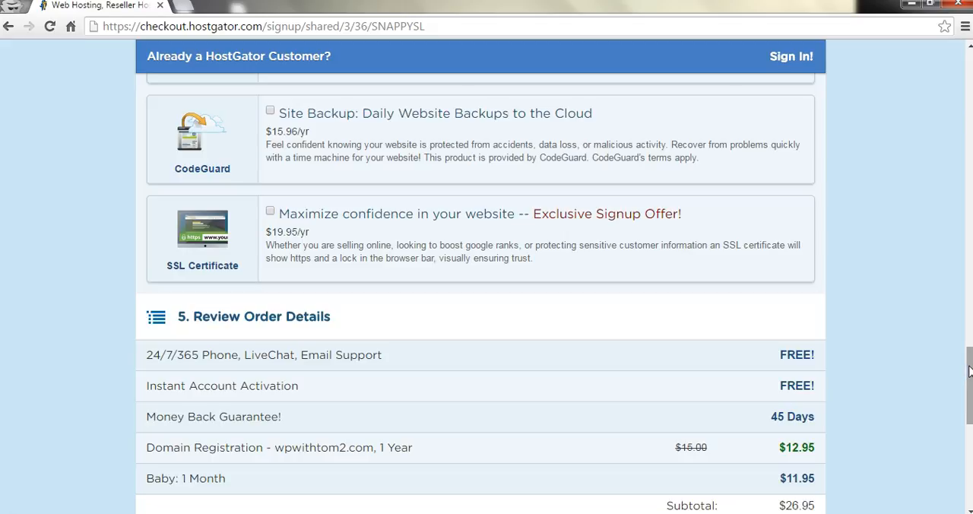
Validate coupon code WPWITHTOM1CENT, bringing the Baby plan to $0.01 and amount due to $12.96.
scroll(down, 3)
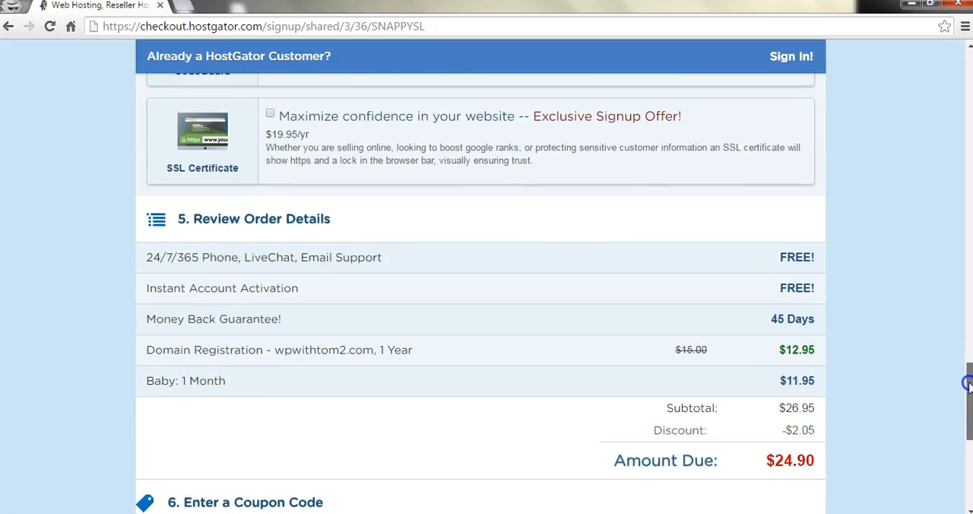
scroll(down, 3)
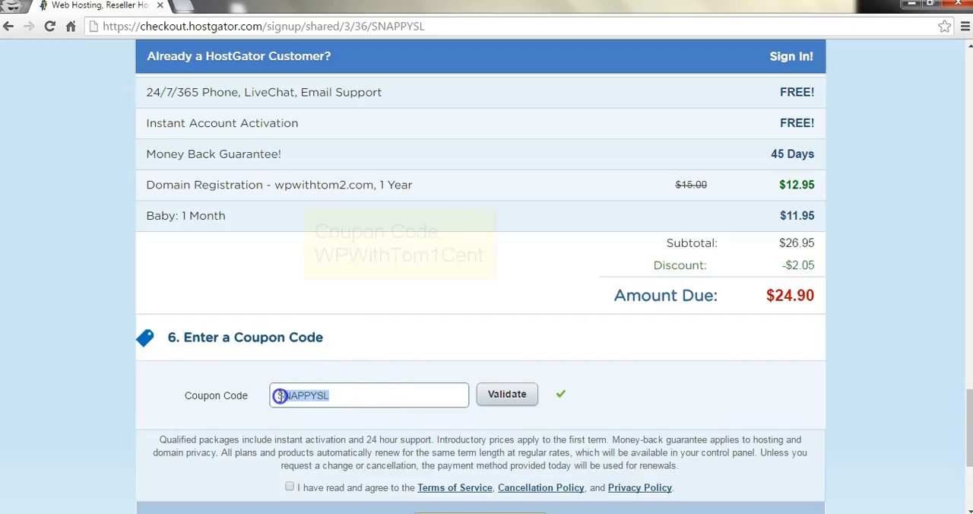
text(WPWITHT)
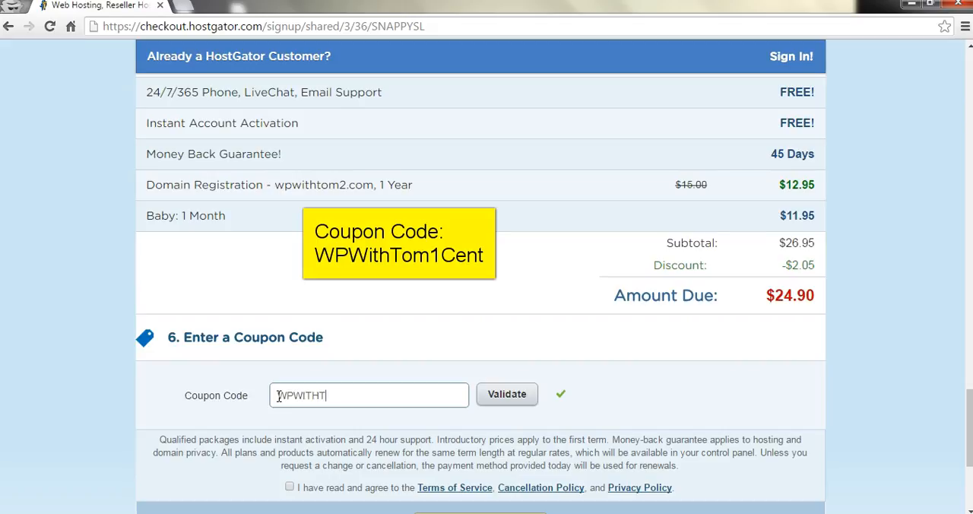
text(OM1)
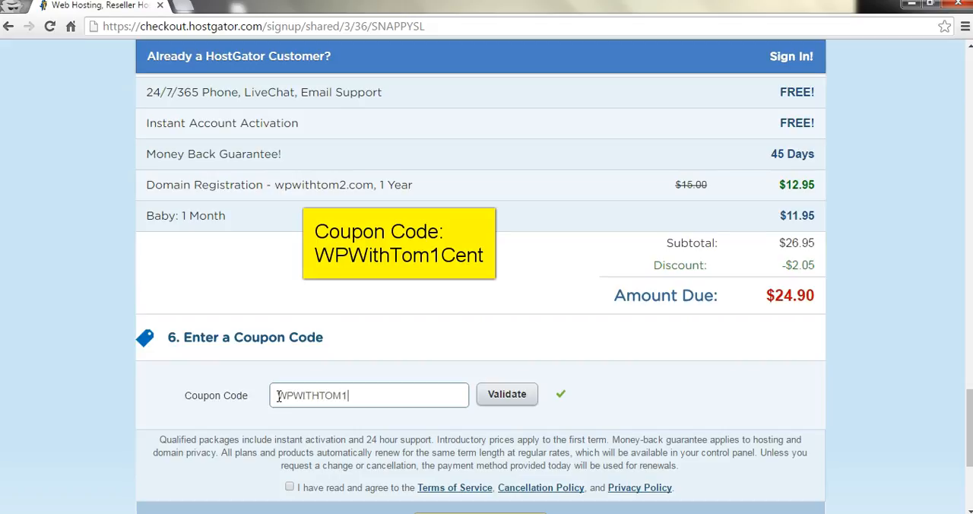
text(CENT)
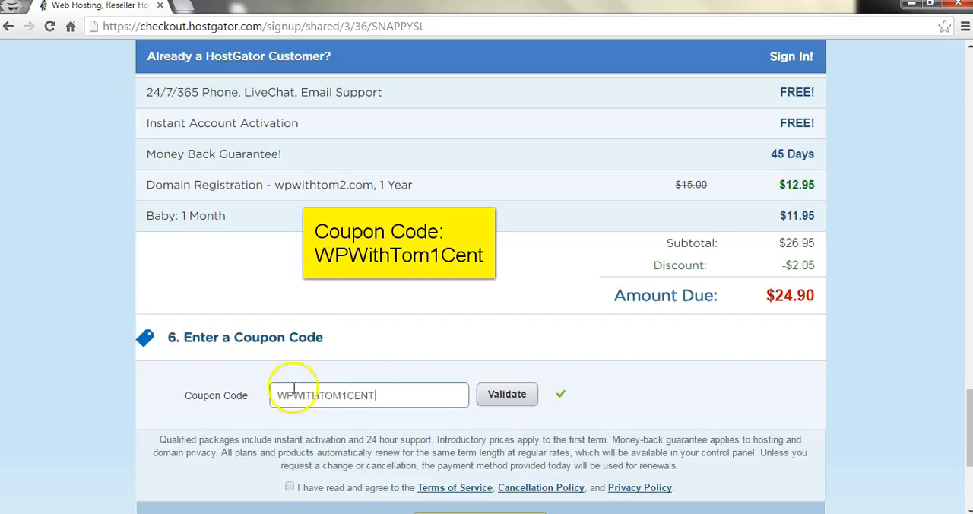
click(506, 393)
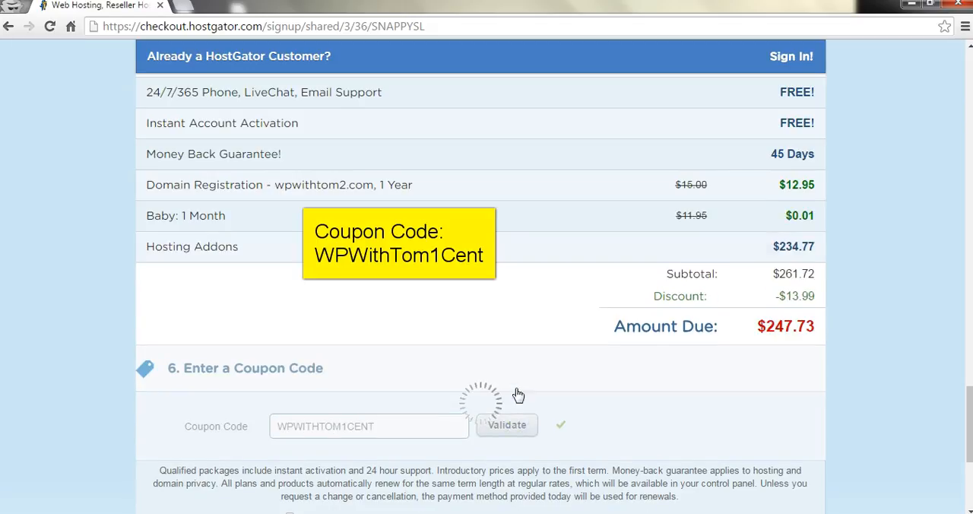
click(507, 424)
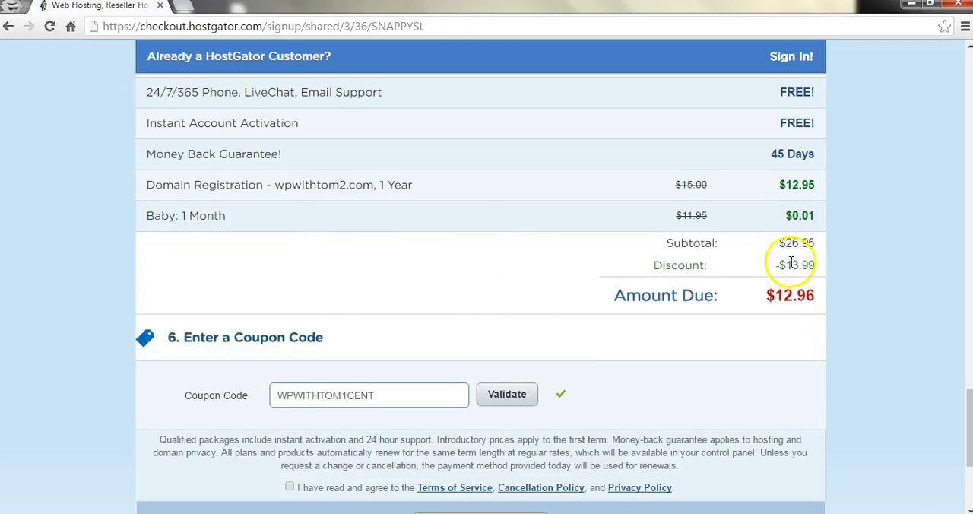
mouse_move(810, 308)
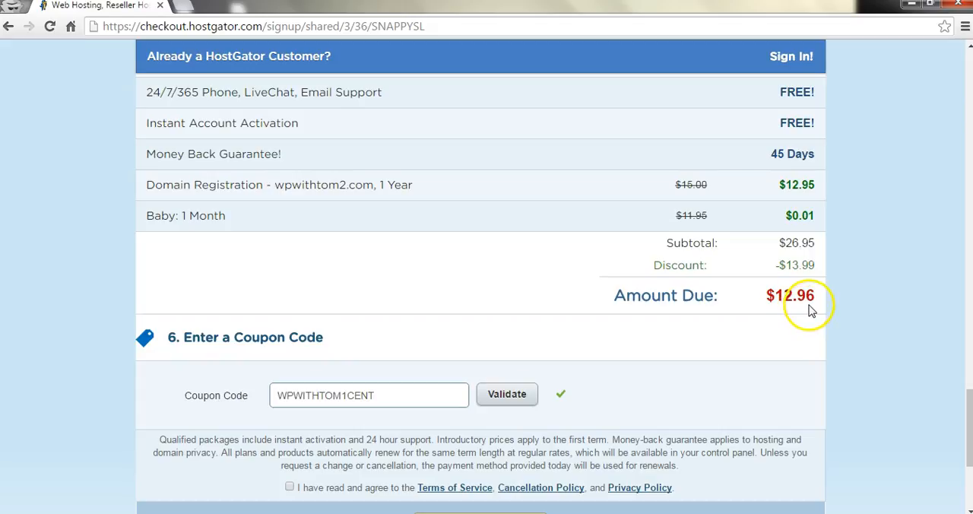
mouse_move(790, 334)
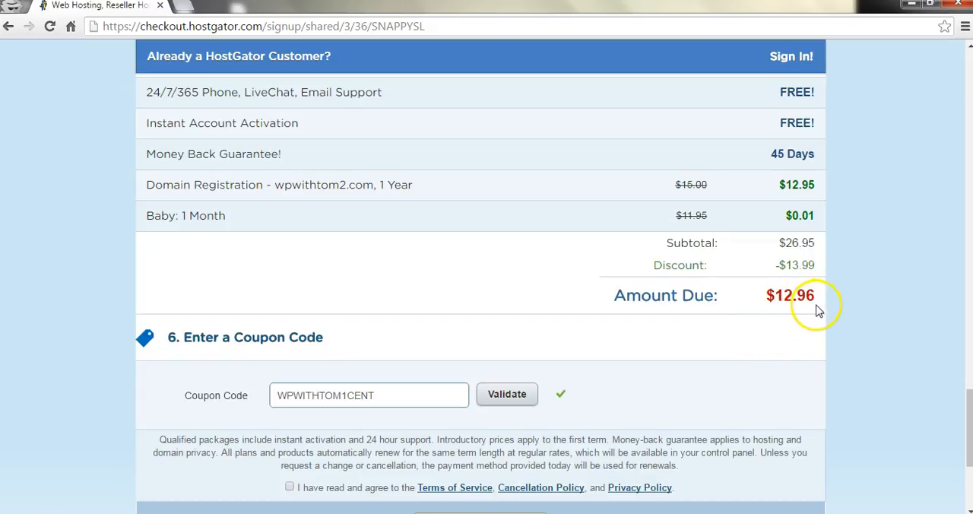
mouse_move(810, 304)
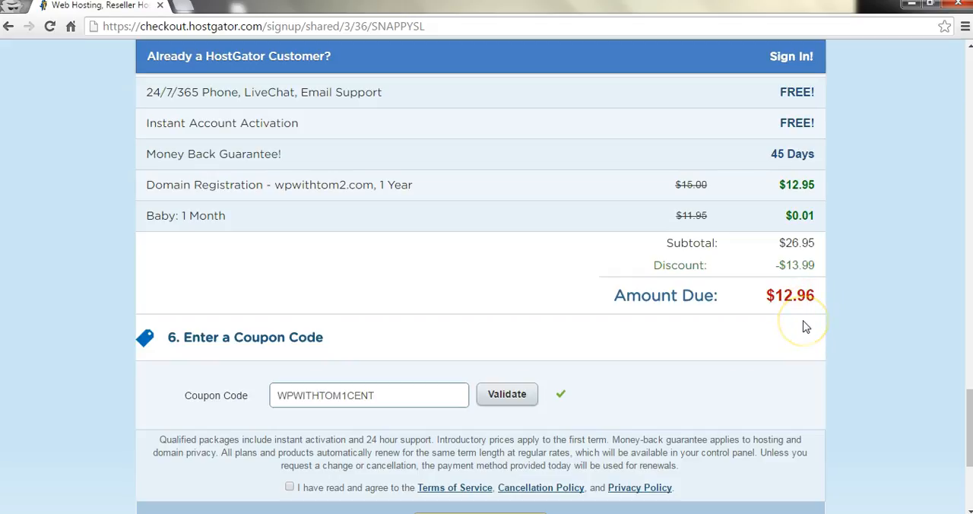
mouse_move(806, 326)
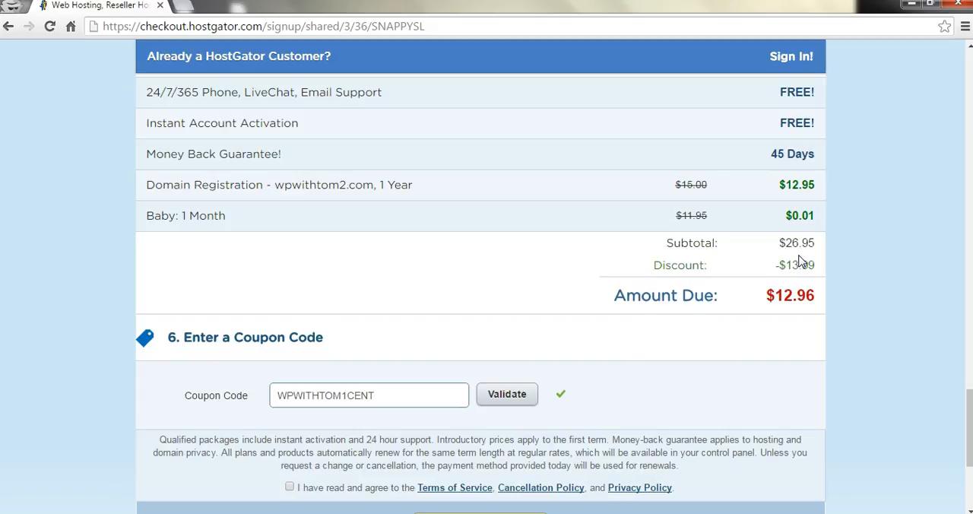
mouse_move(460, 491)
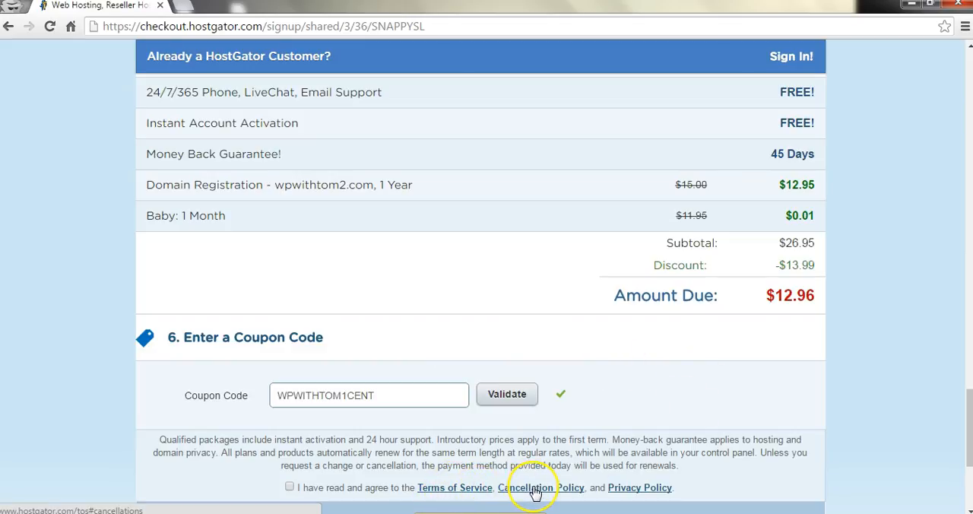
mouse_move(622, 162)
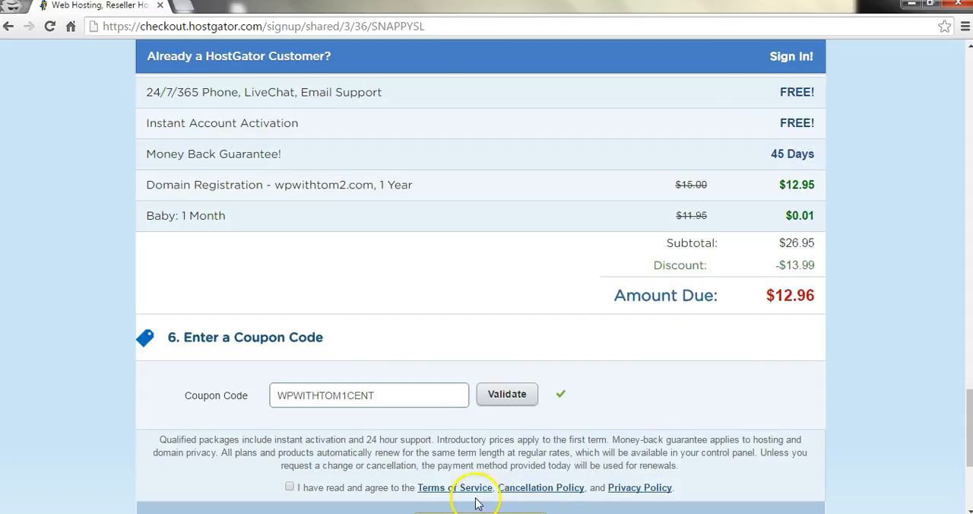
mouse_move(655, 488)
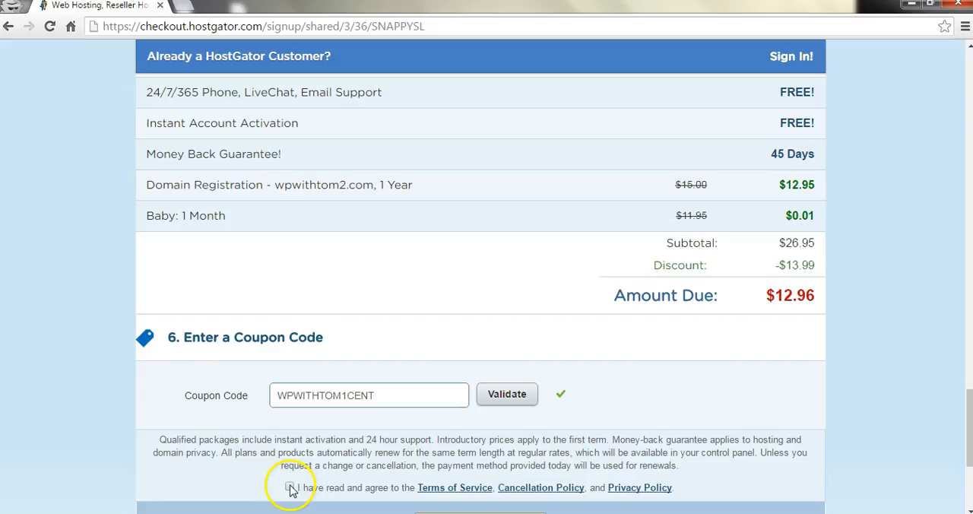
Agree to the Terms of Service and submit the order with Checkout Now!
click(289, 487)
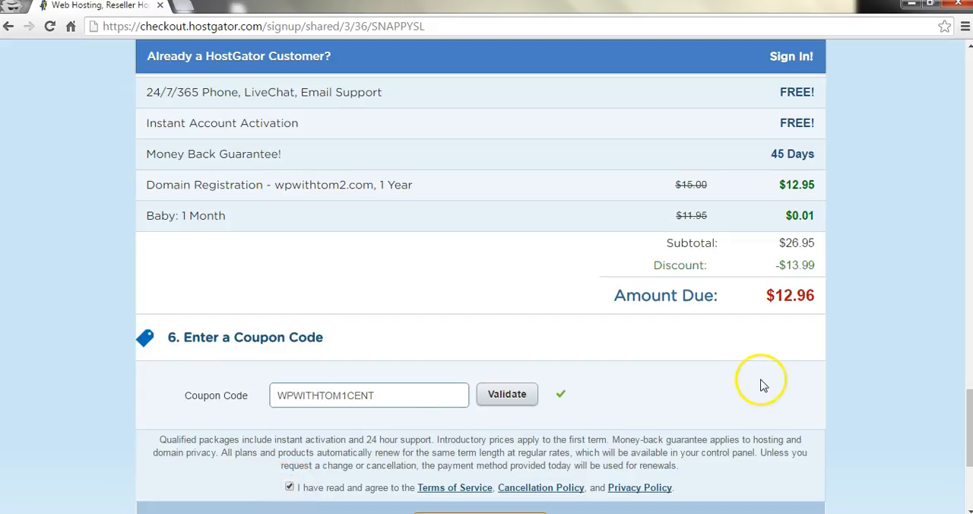
mouse_move(965, 401)
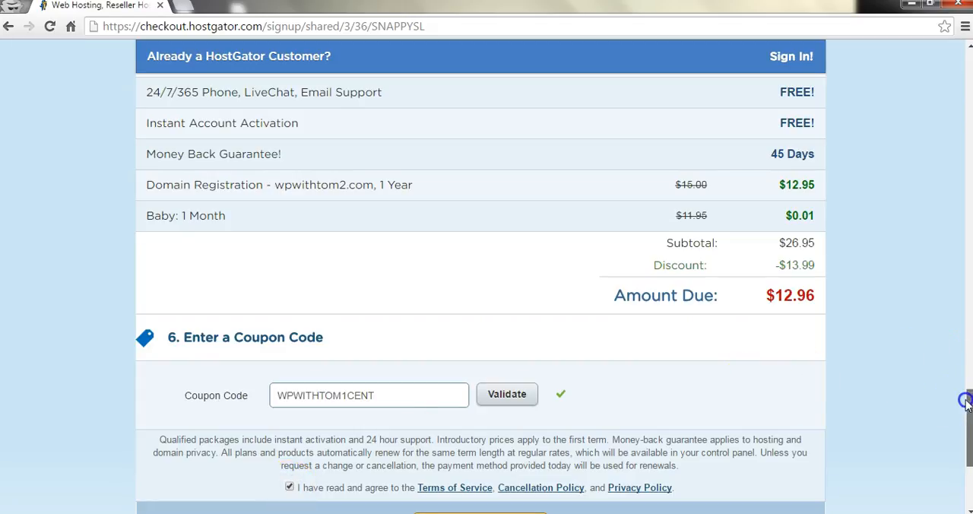
scroll(down, 3)
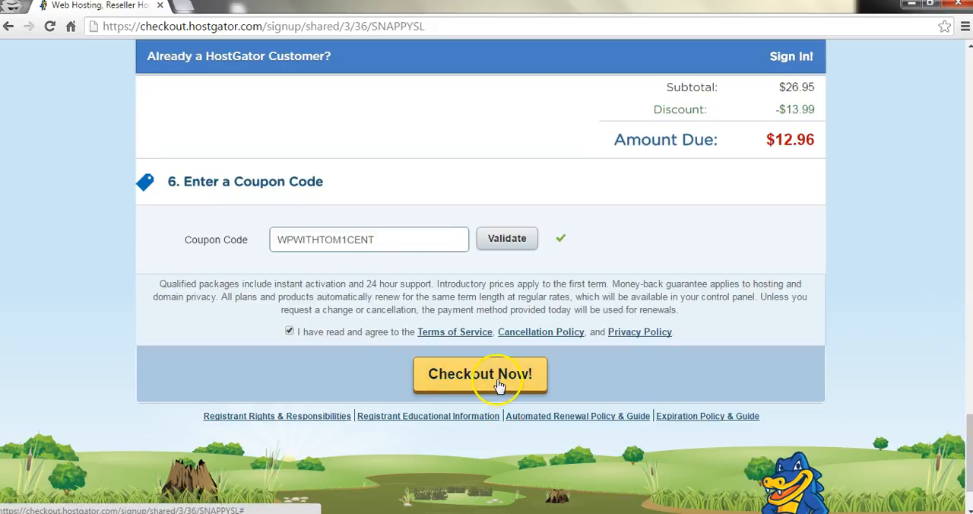
click(480, 374)
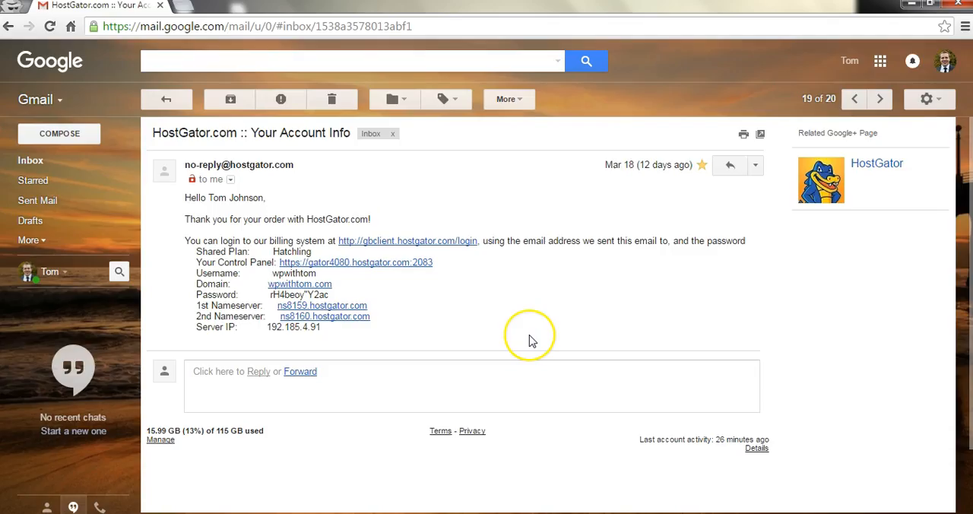
mouse_move(532, 340)
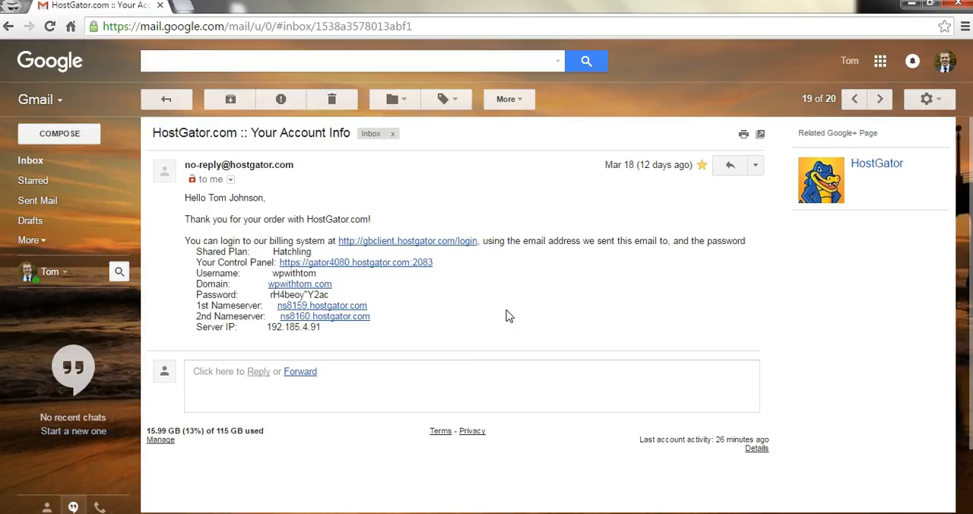
mouse_move(387, 276)
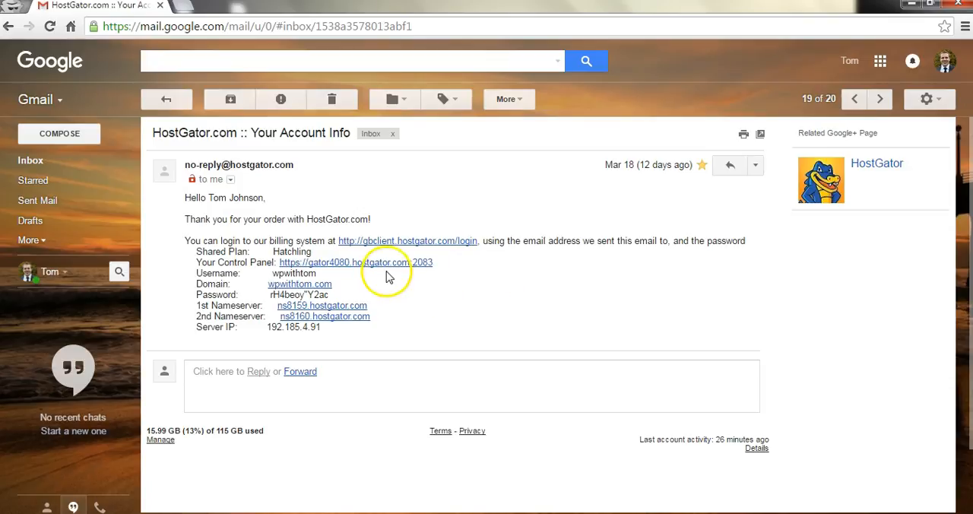
mouse_move(564, 389)
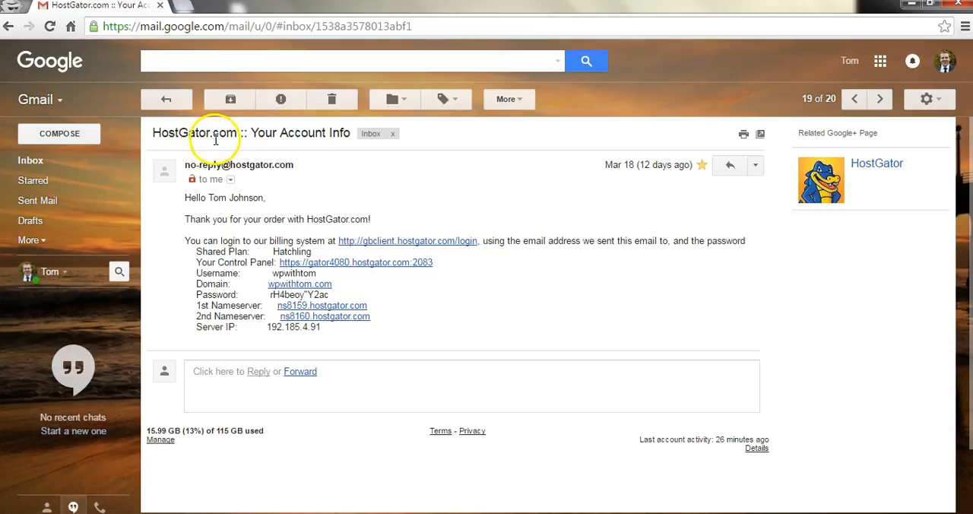
mouse_move(327, 139)
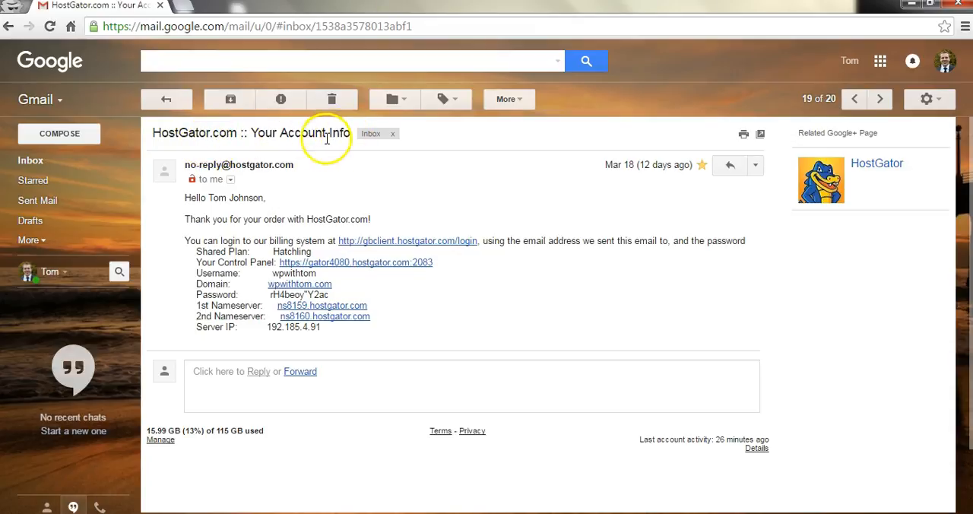
mouse_move(469, 271)
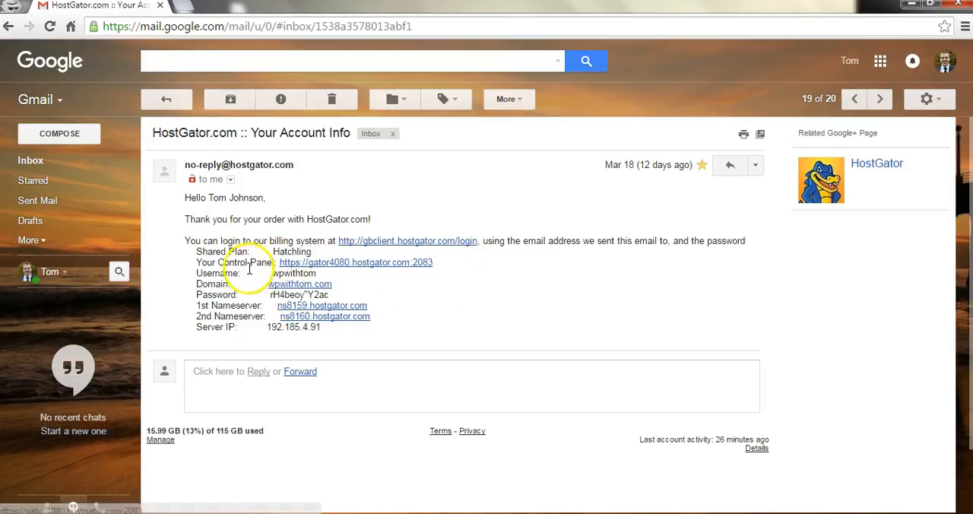
mouse_move(327, 268)
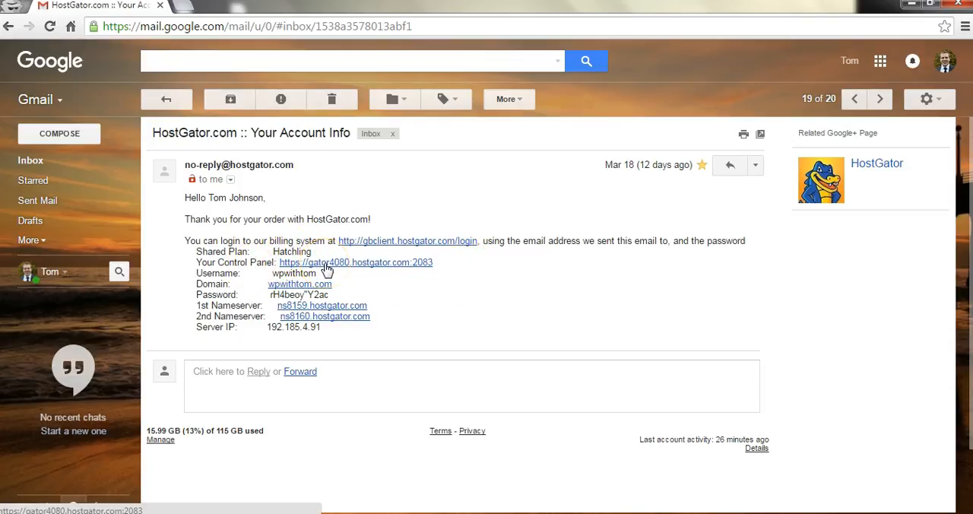
Open the 'Your Control Panel' link in a new tab and select the emailed password.
click(355, 262)
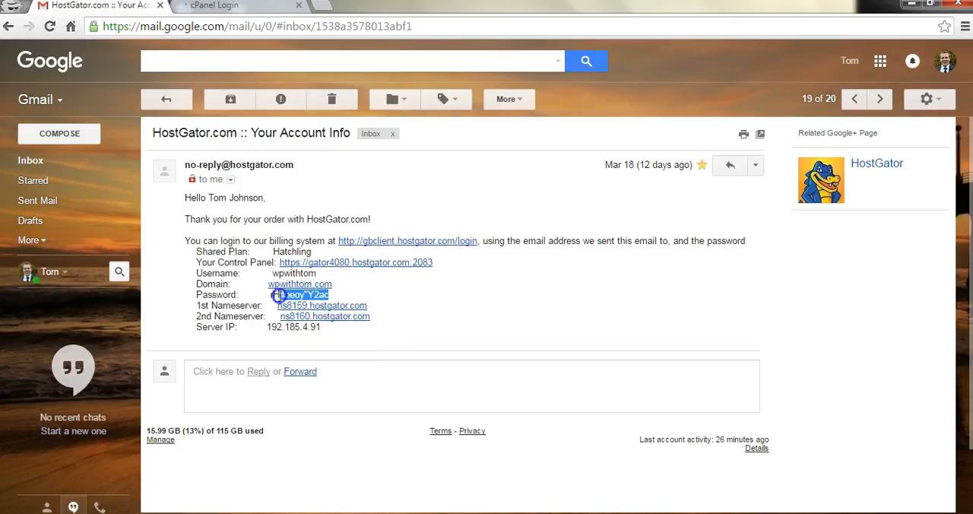
mouse_move(276, 295)
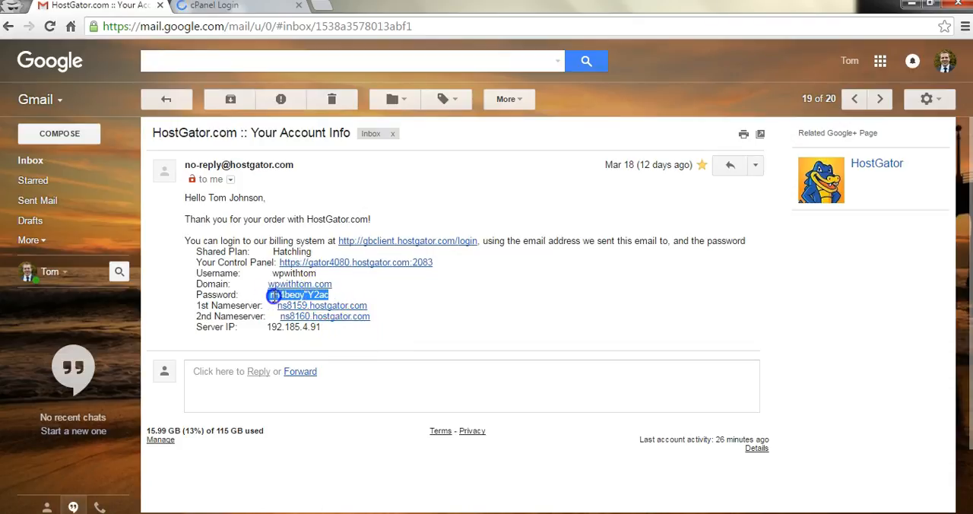
click(322, 294)
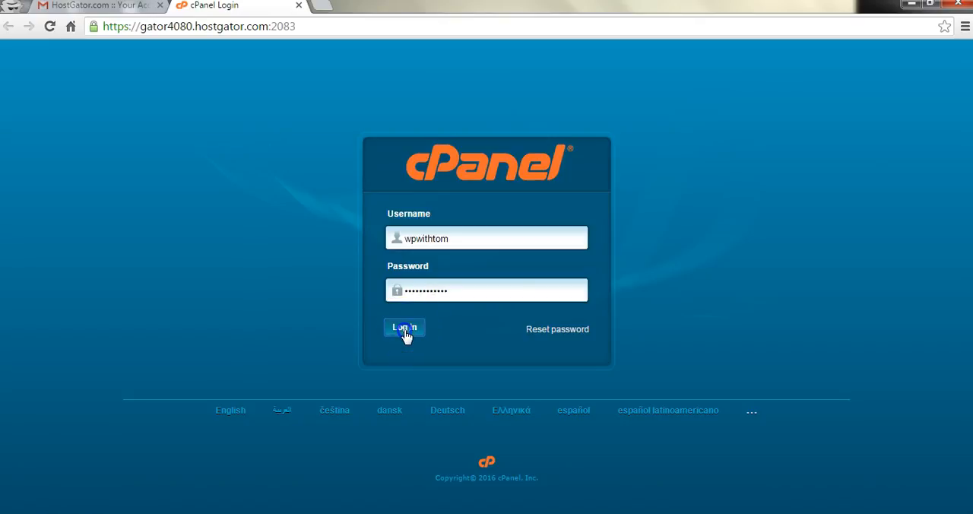
Log into cPanel and dismiss the welcome wizard with 'No, I'm fine. Thanks!'.
click(404, 331)
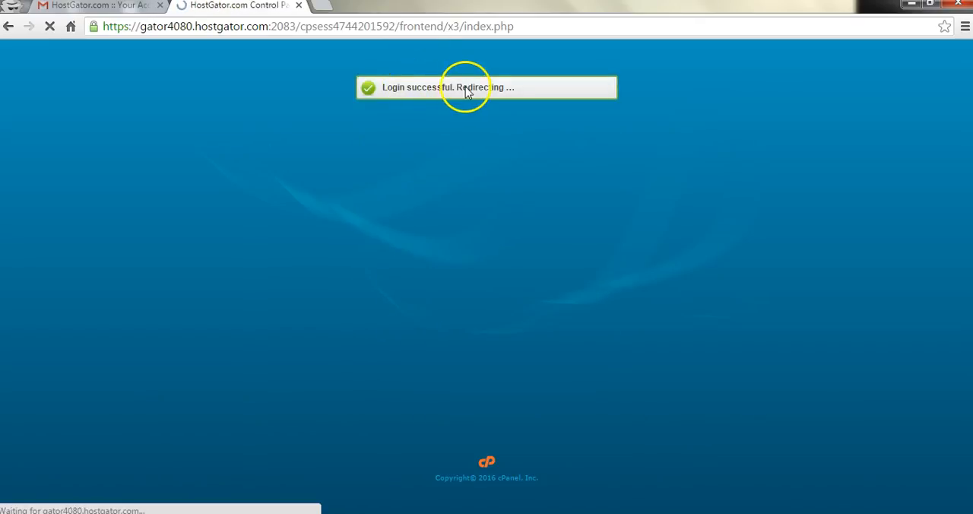
mouse_move(472, 124)
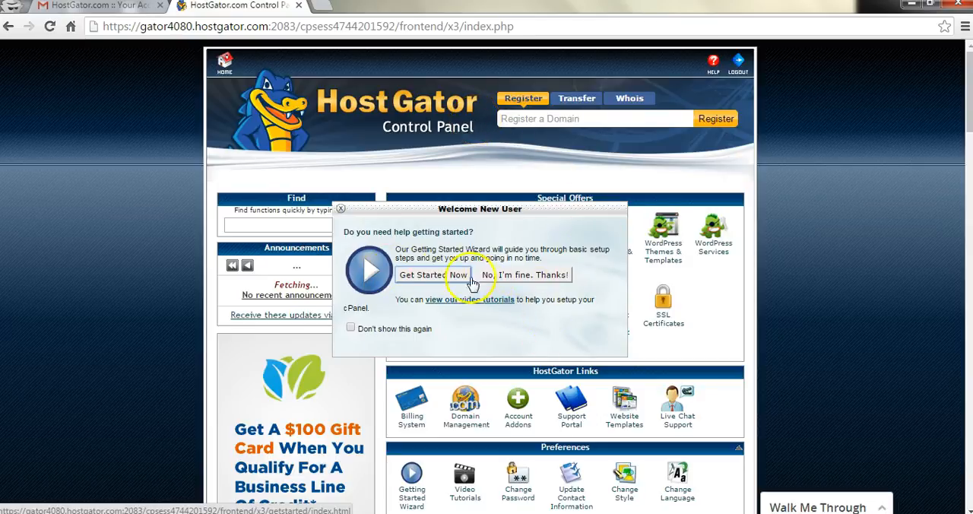
mouse_move(519, 275)
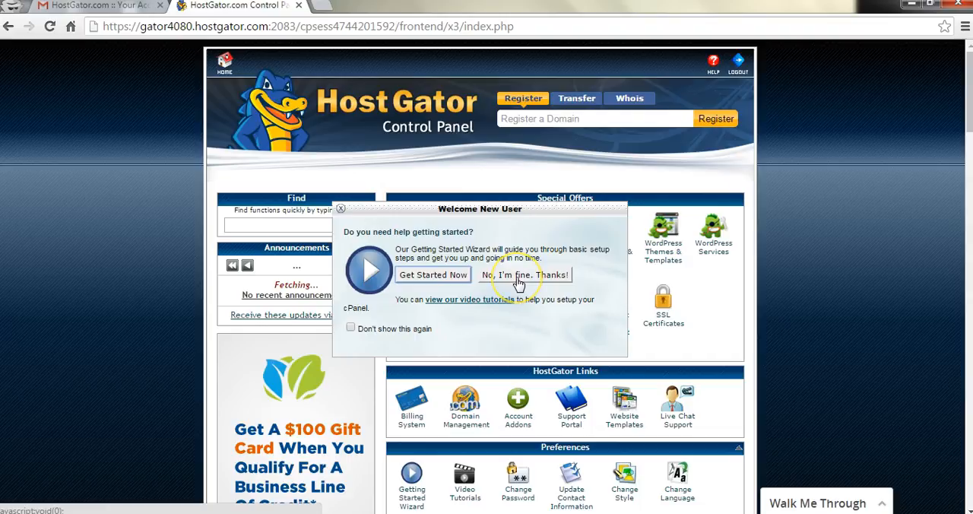
click(521, 274)
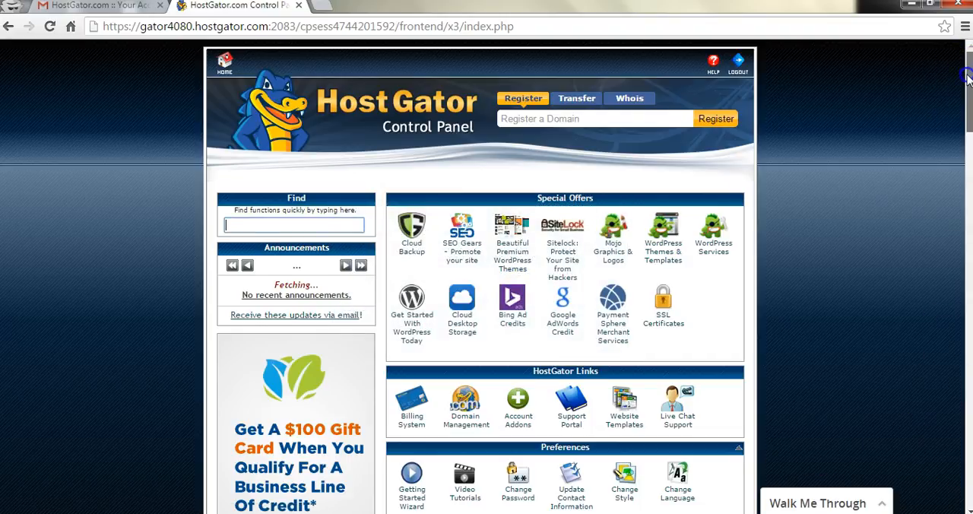
Scroll down to Software and Services and launch QuickInstall.
scroll(down, 3)
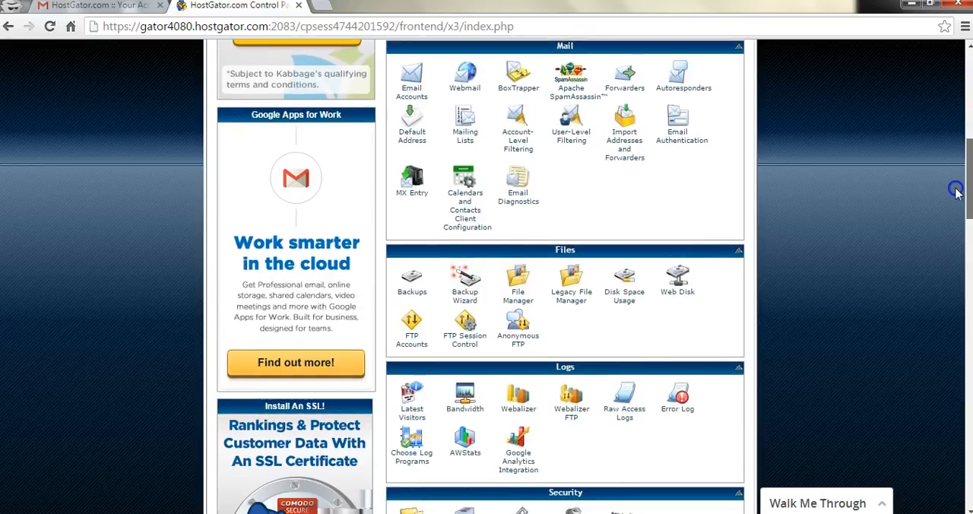
scroll(down, 3)
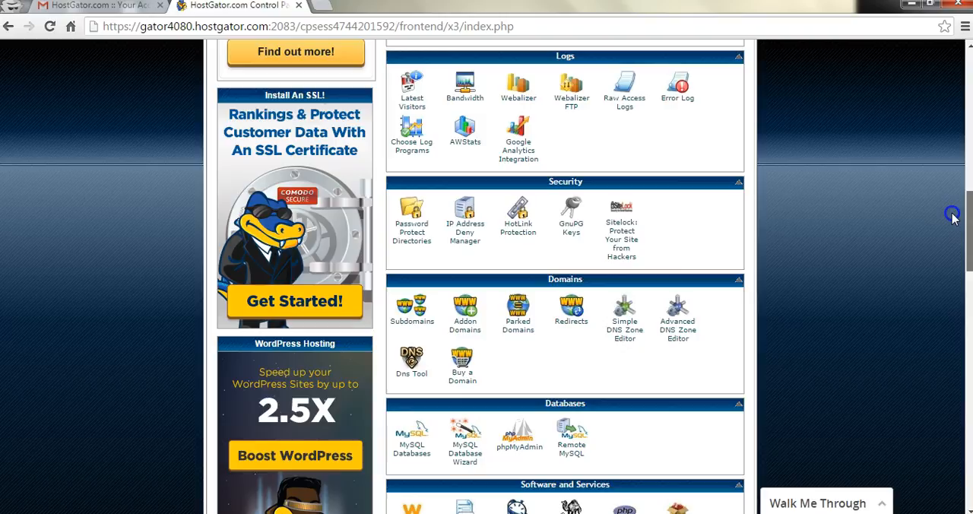
scroll(down, 3)
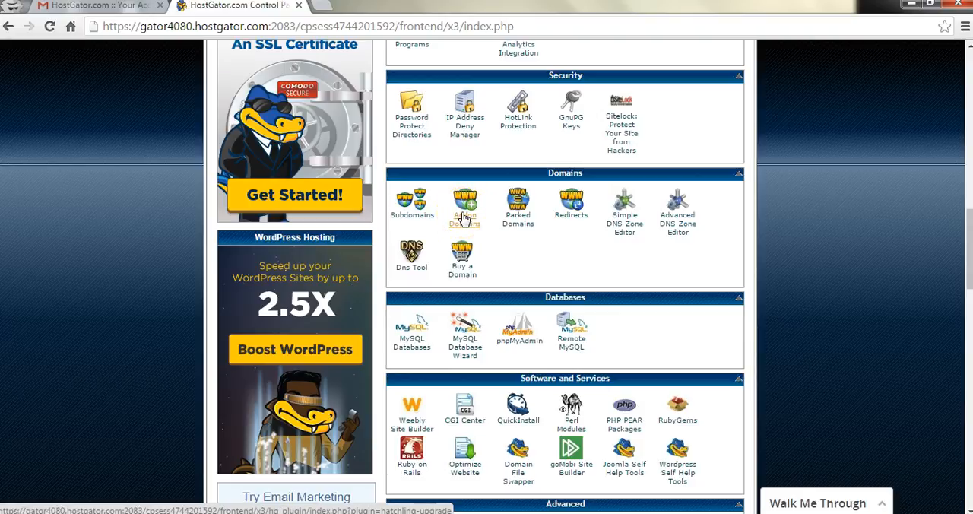
mouse_move(521, 263)
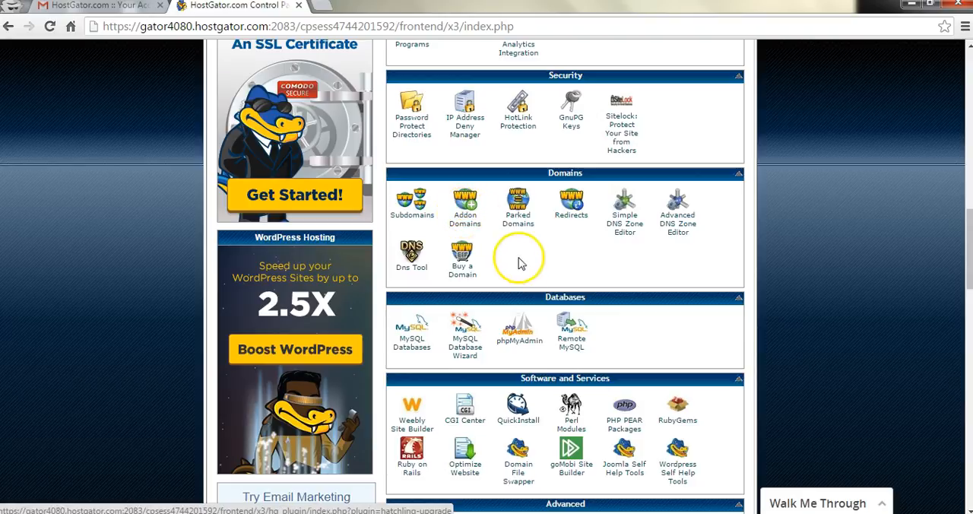
mouse_move(465, 219)
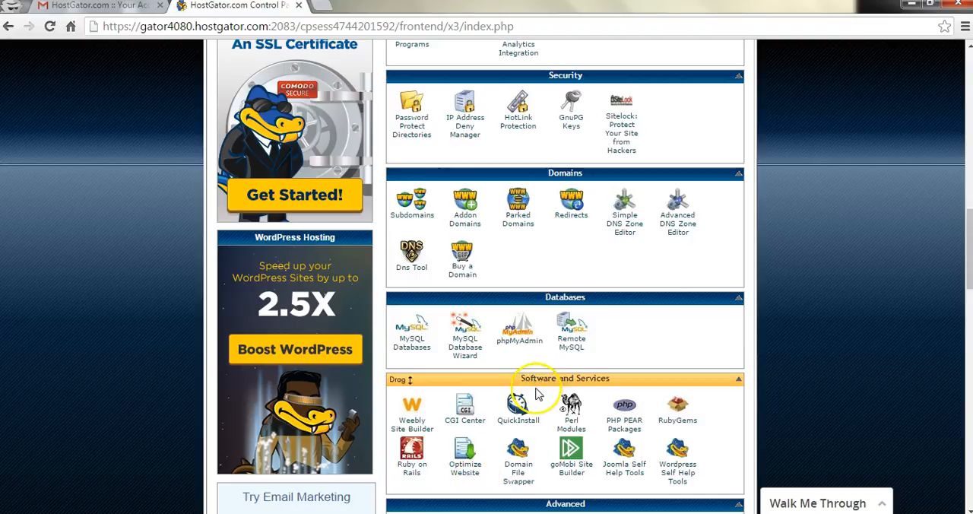
mouse_move(928, 258)
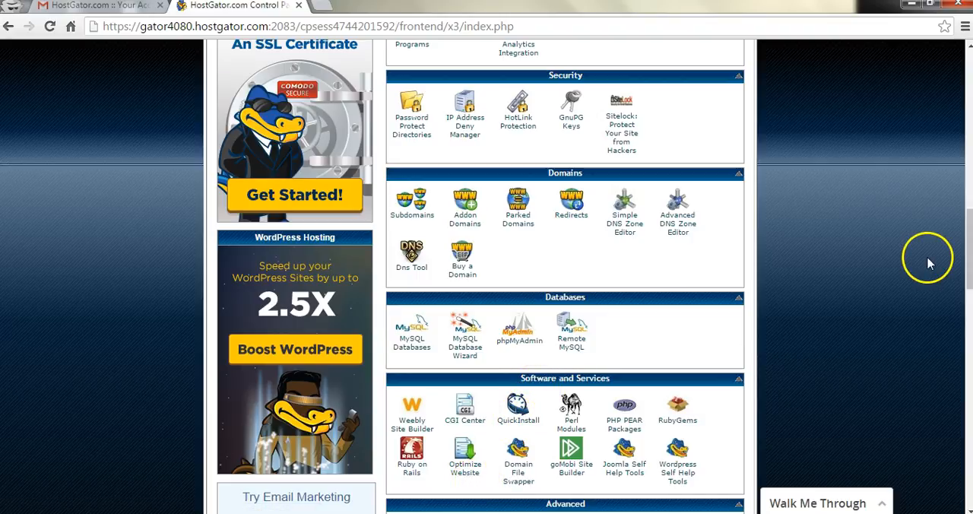
mouse_move(517, 411)
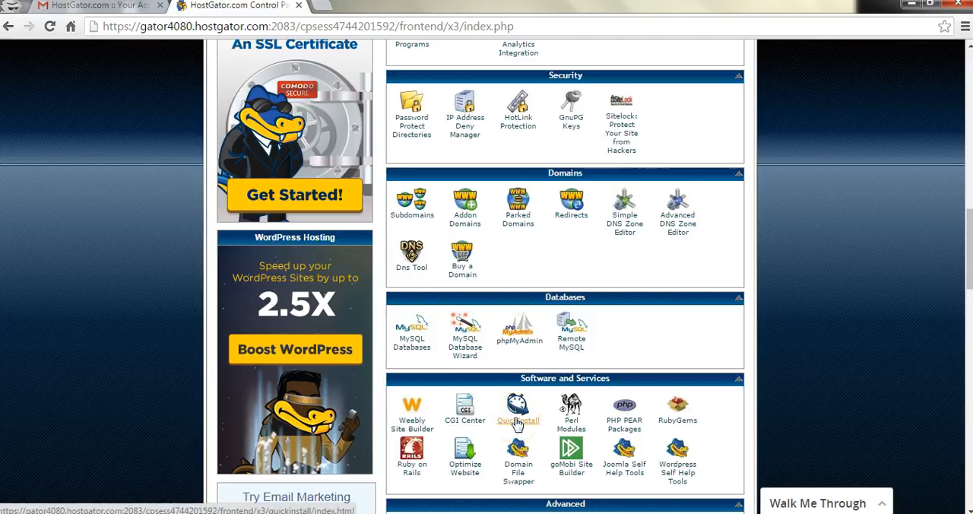
click(517, 410)
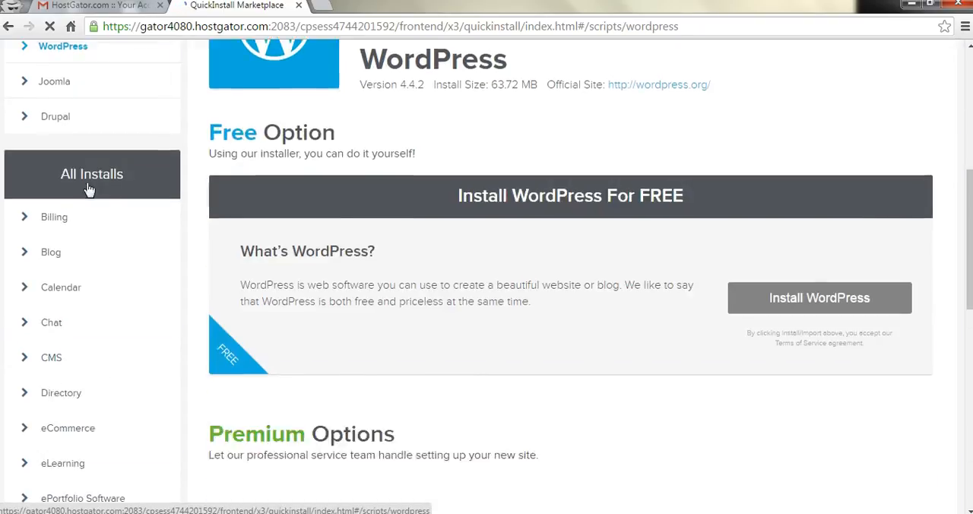
Choose the free option's Install WordPress button on the WordPress page.
scroll(down, 3)
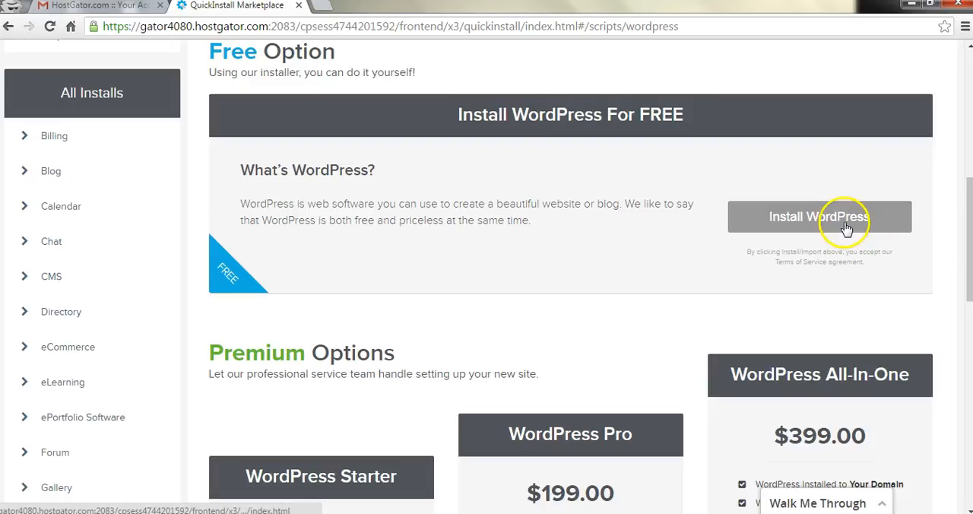
click(819, 216)
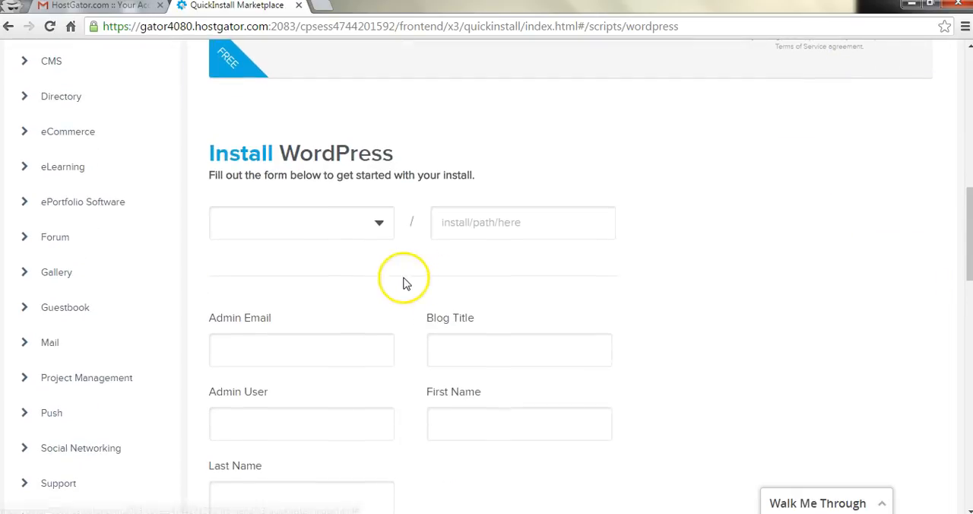
Select test.wpwithtom.com as the install domain and enter the admin email.
click(301, 222)
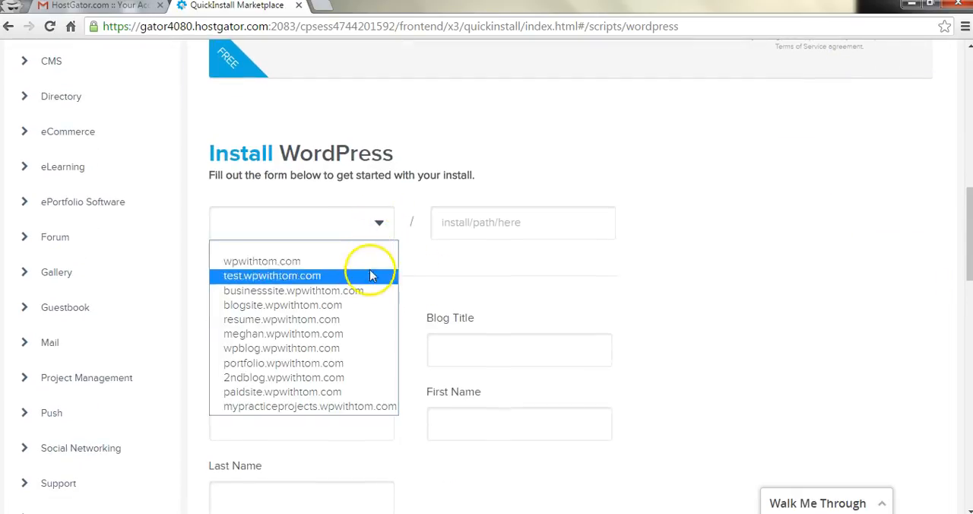
mouse_move(354, 285)
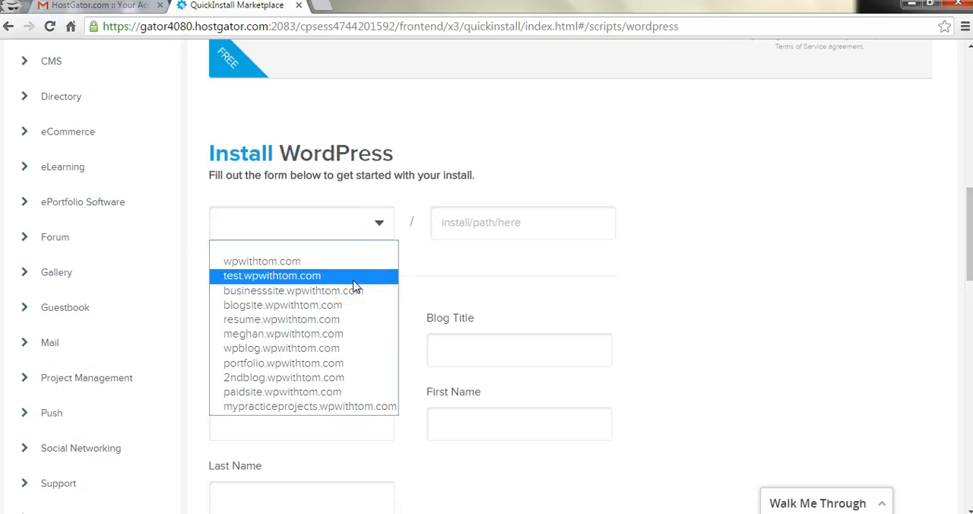
click(271, 275)
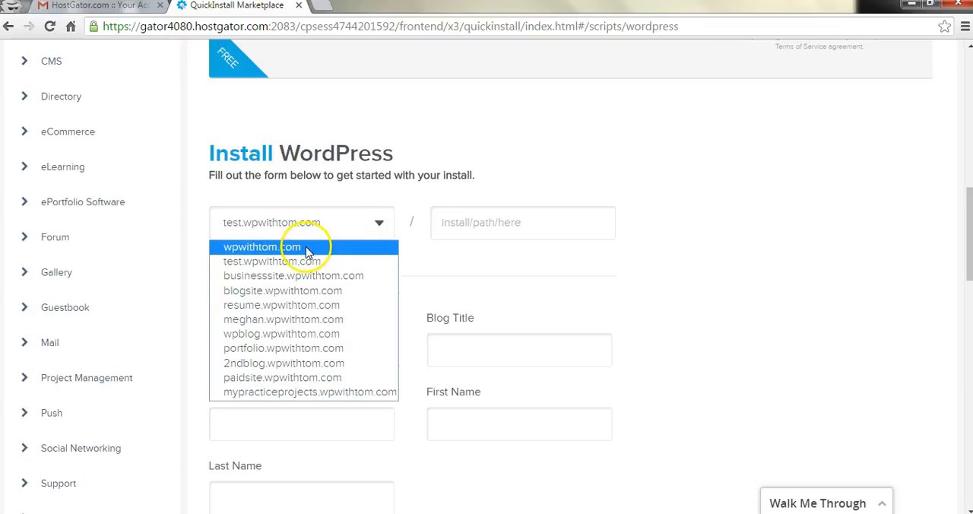
click(271, 261)
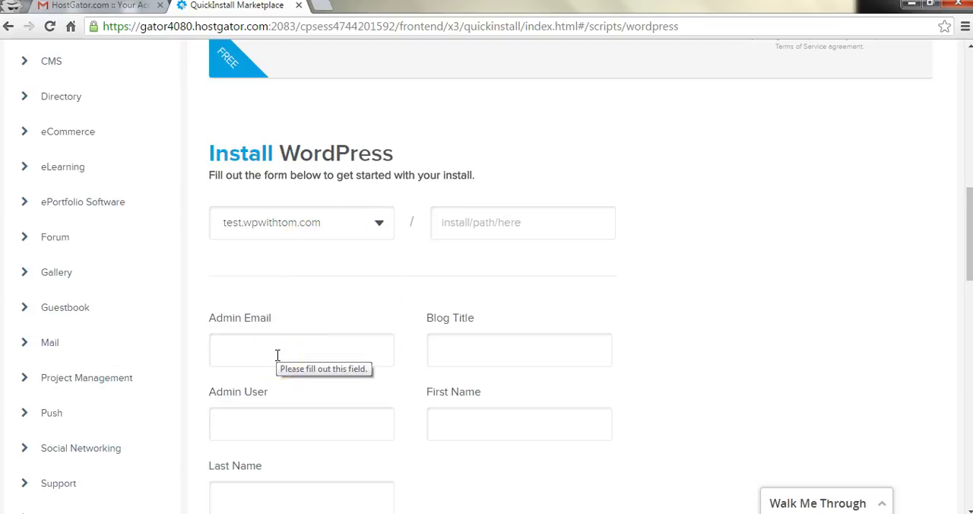
click(301, 350)
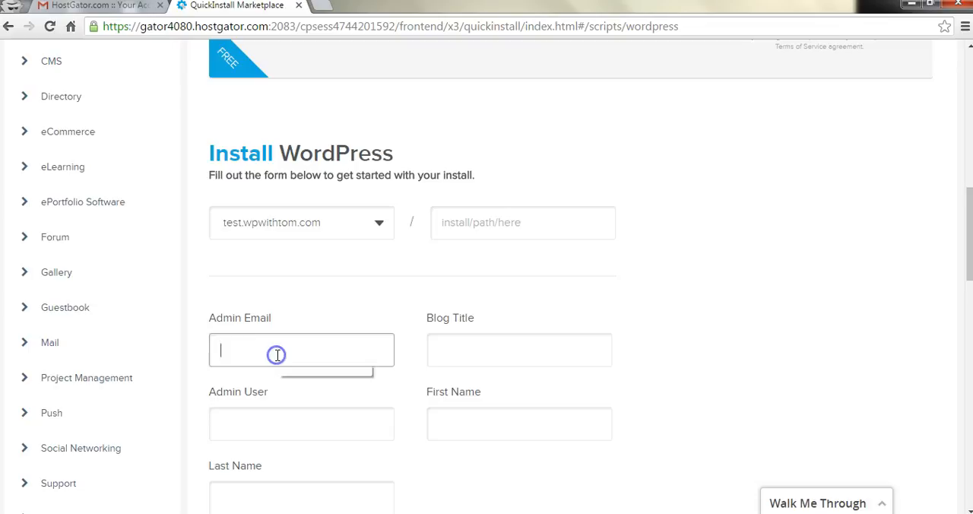
mouse_move(287, 317)
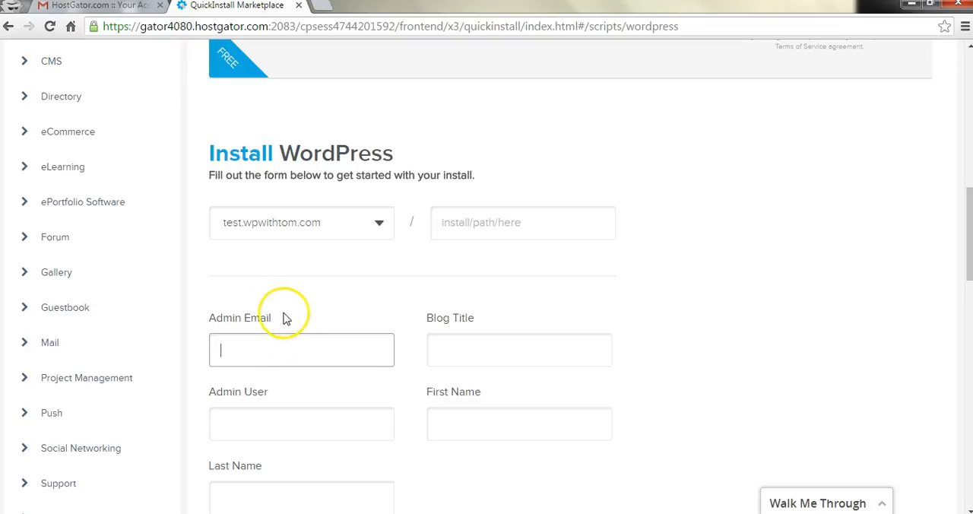
mouse_move(264, 345)
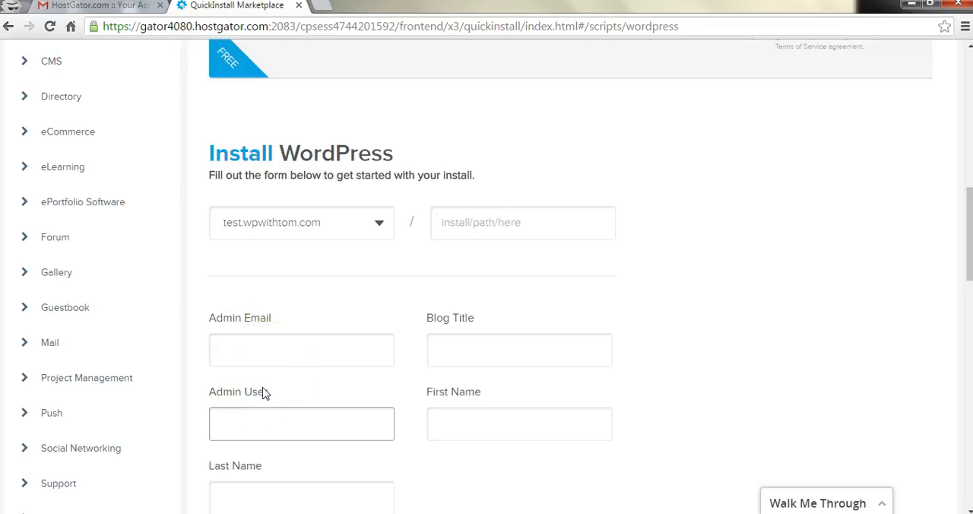
click(301, 349)
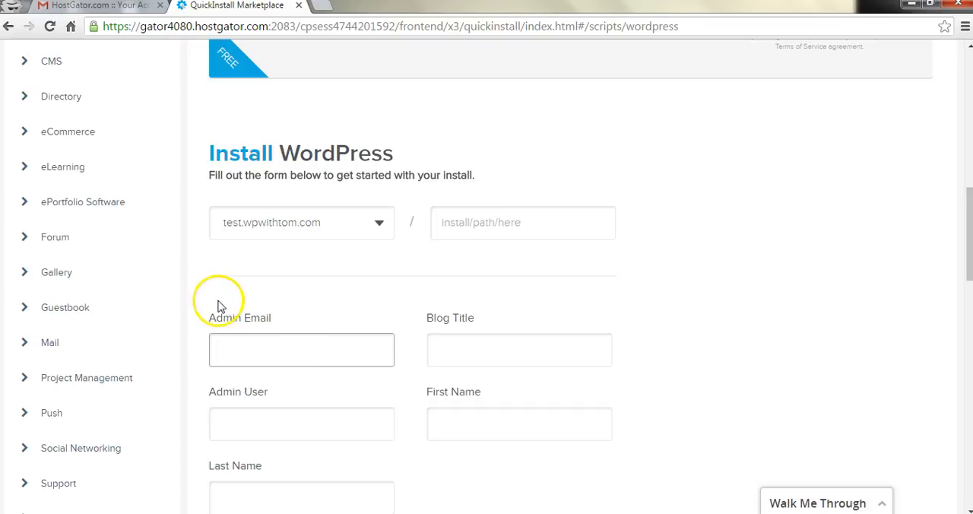
click(301, 350)
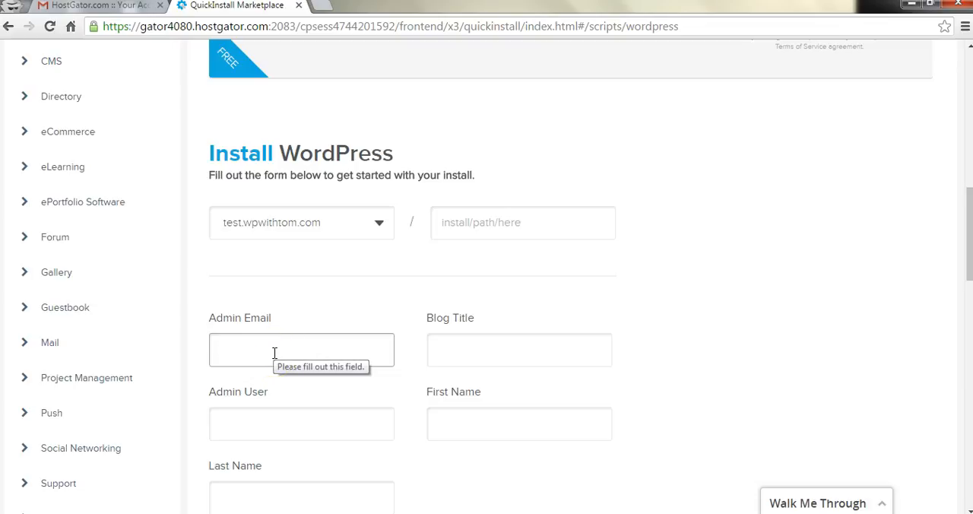
text(Wp)
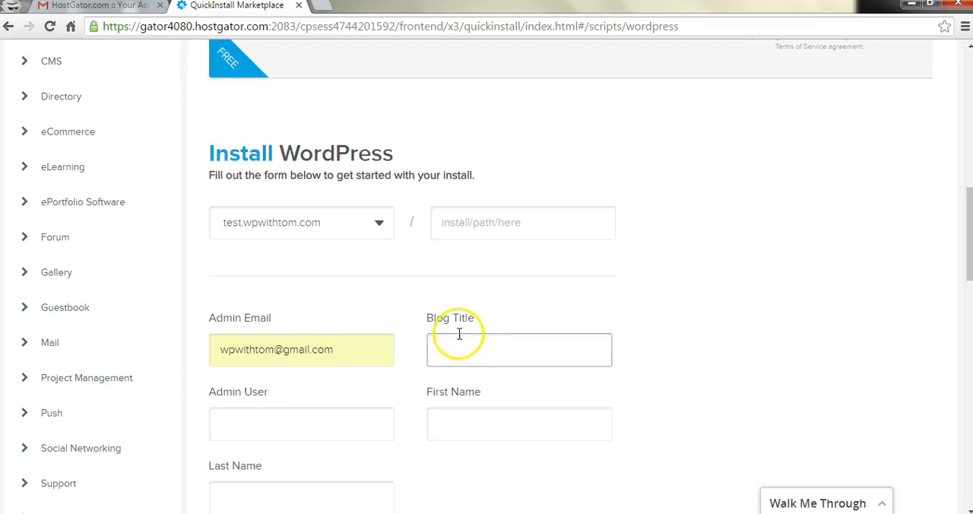
Fill in the blog title, admin user and names, then submit the install.
click(519, 349)
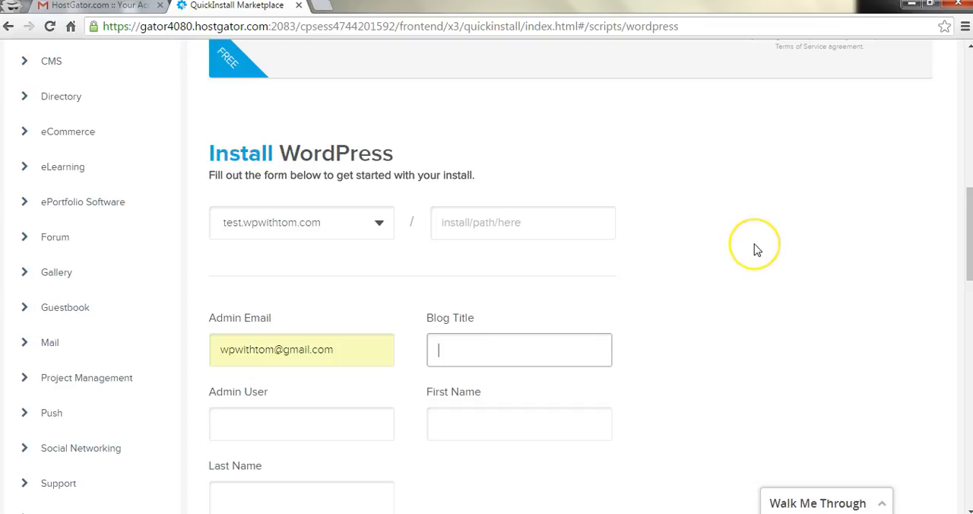
text(J)
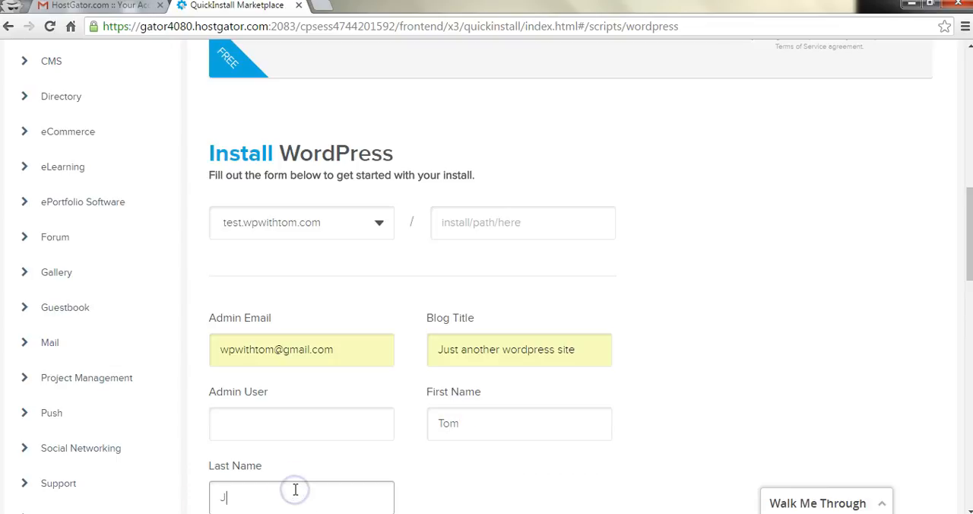
click(301, 423)
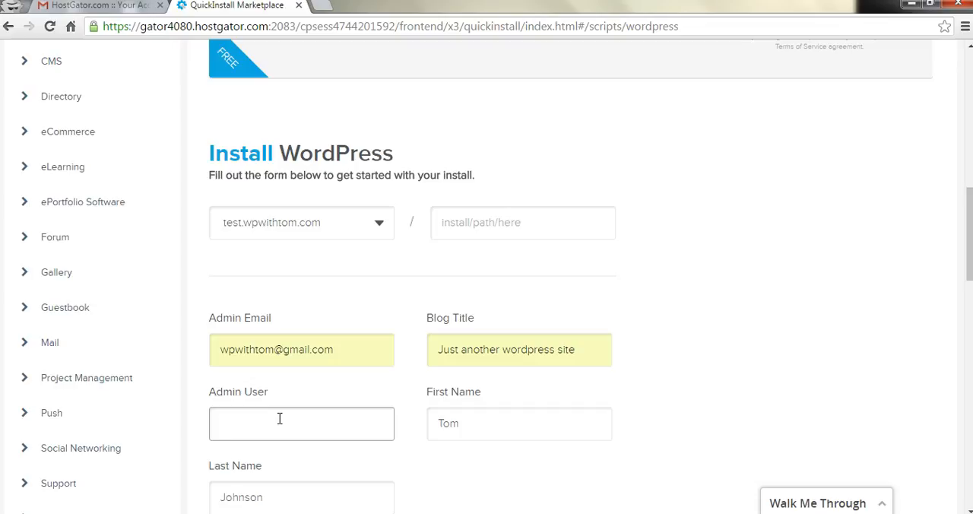
text(TomJohnson)
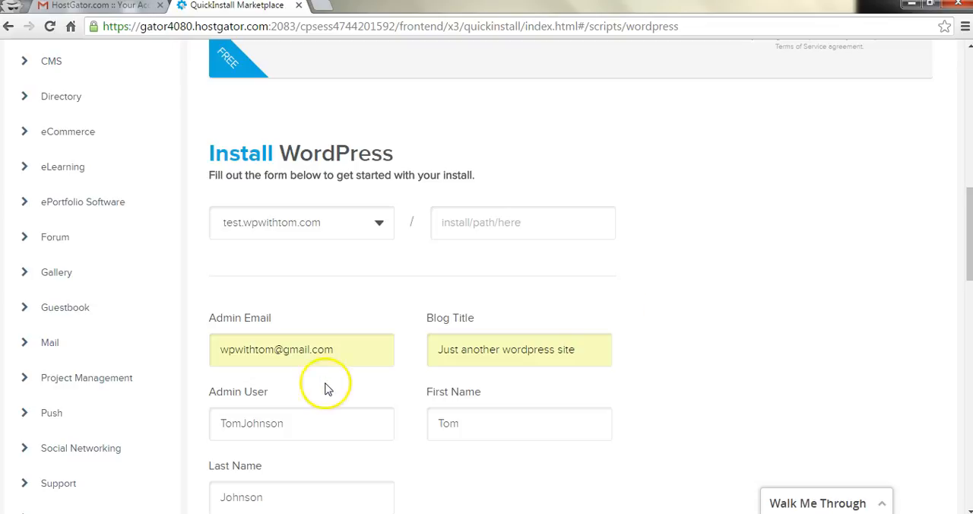
scroll(down, 3)
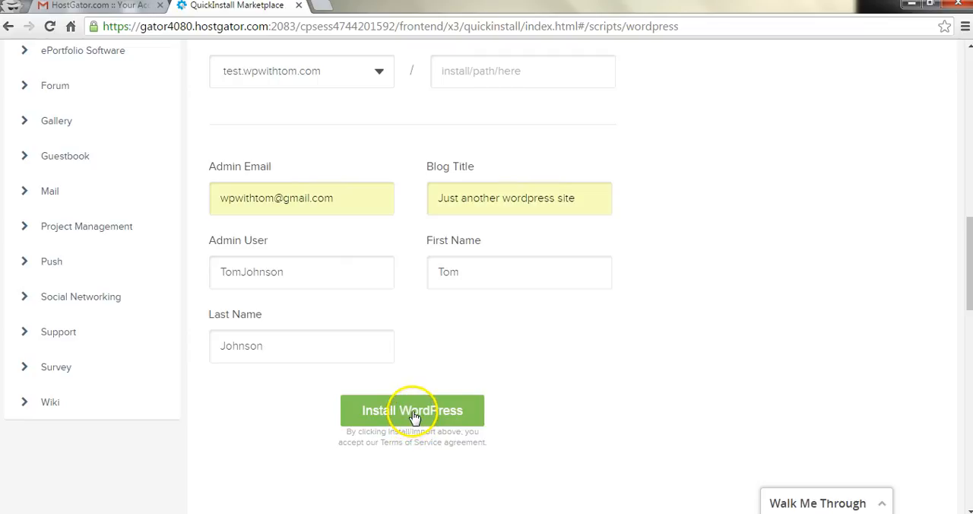
click(412, 411)
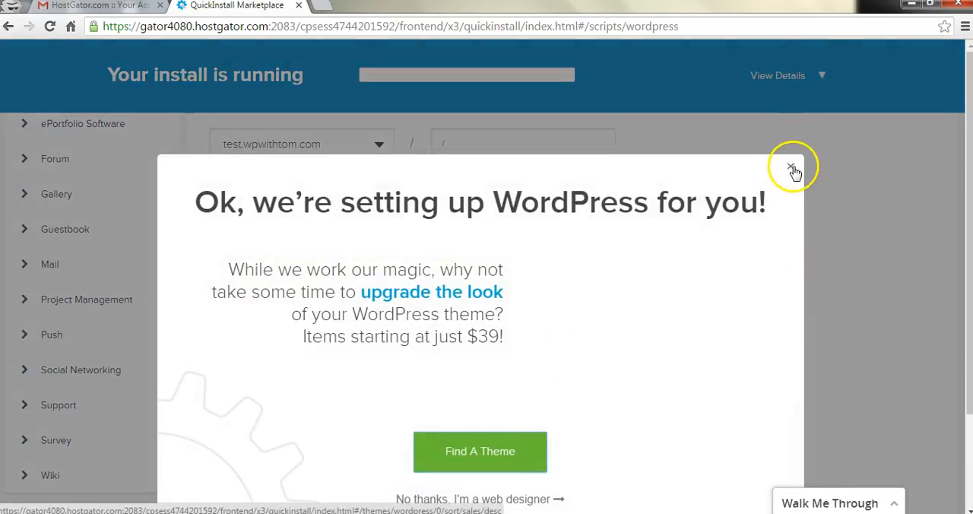
Close the theme upsell popup and reveal the completed install's credentials.
click(791, 167)
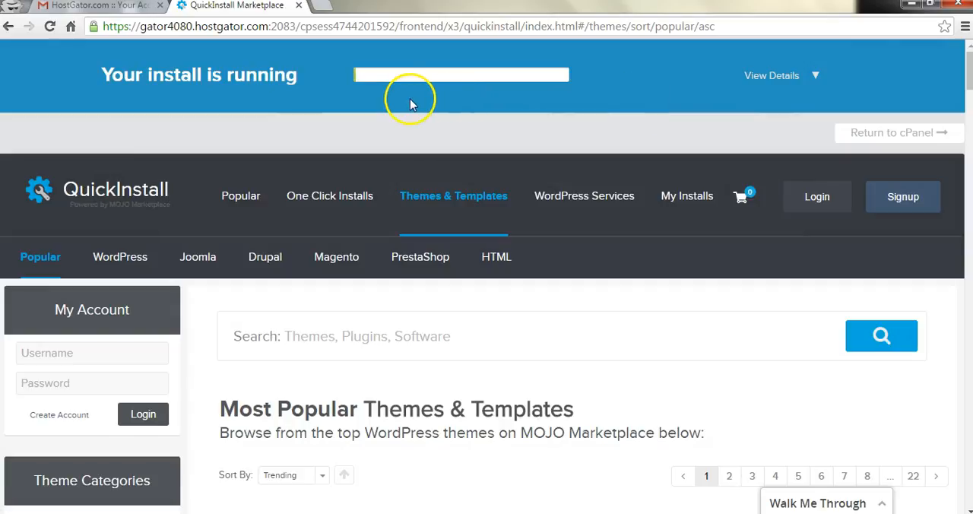
mouse_move(526, 81)
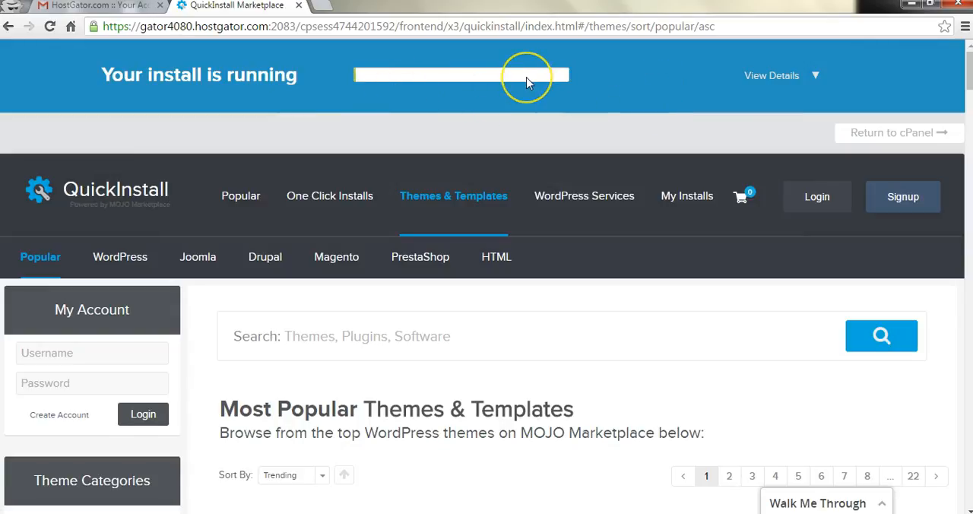
mouse_move(827, 76)
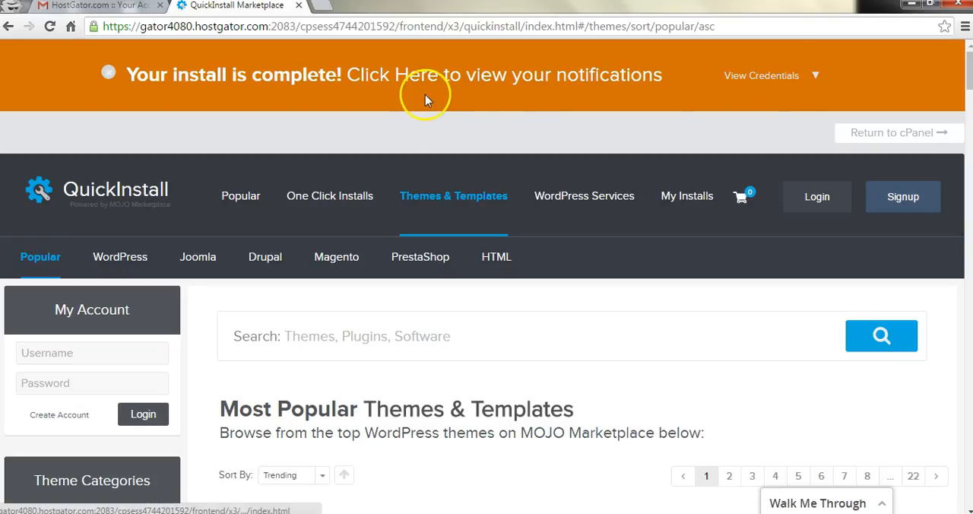
mouse_move(683, 94)
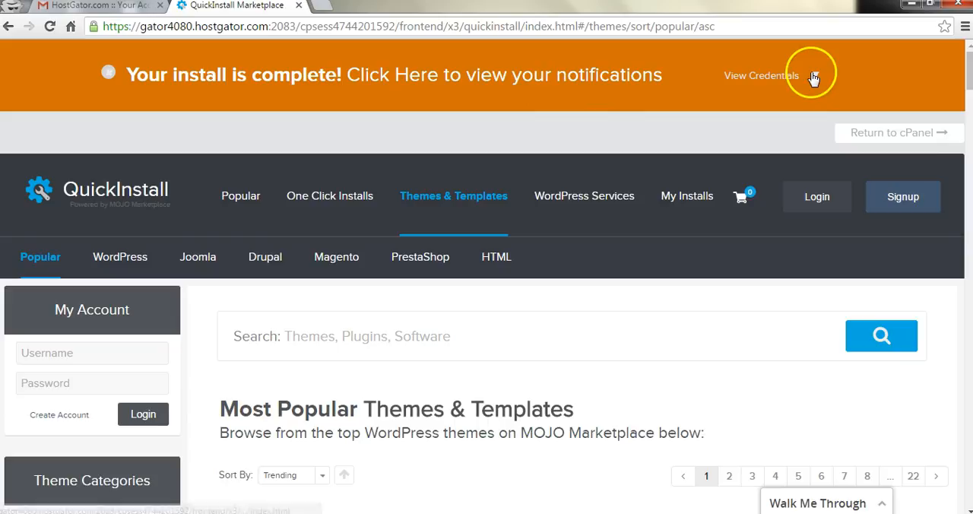
click(761, 75)
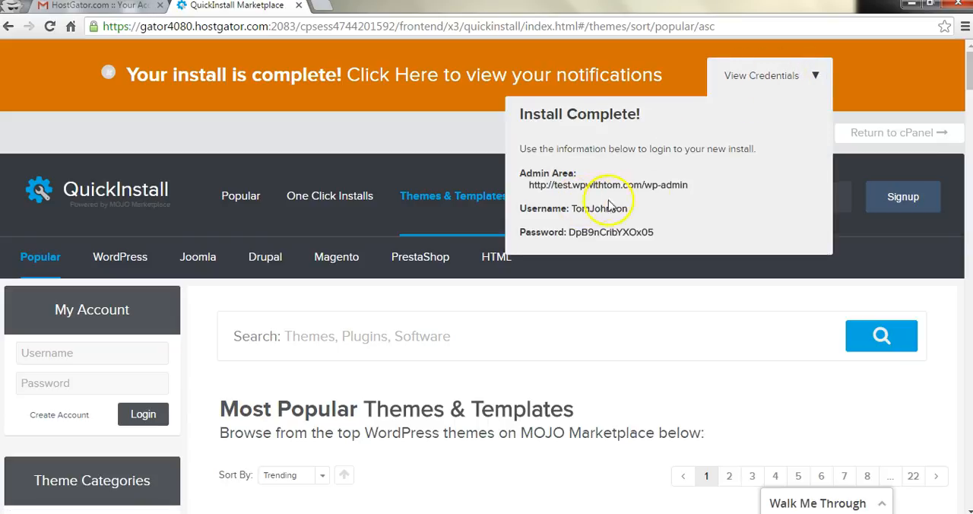
mouse_move(669, 199)
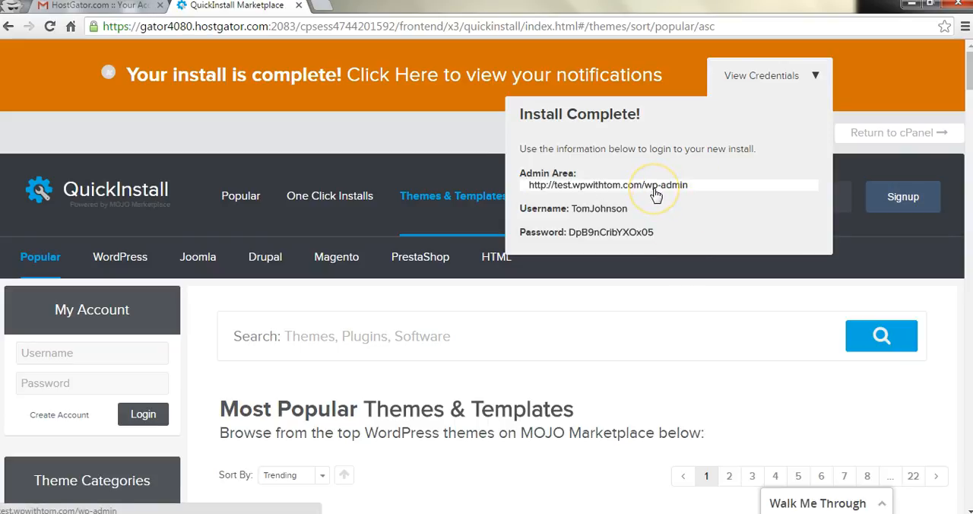
Open the Admin Area link in a new tab and bring up options for the credential text.
right_click(655, 184)
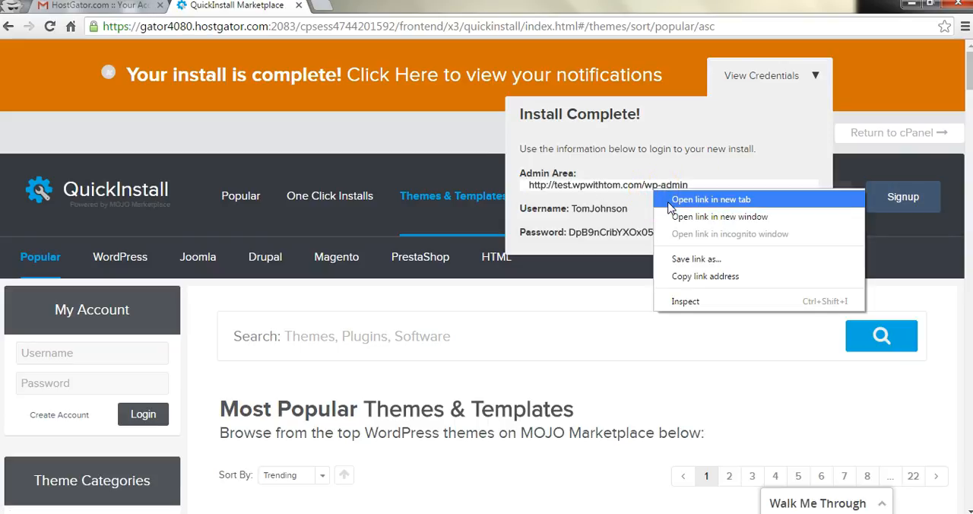
click(710, 199)
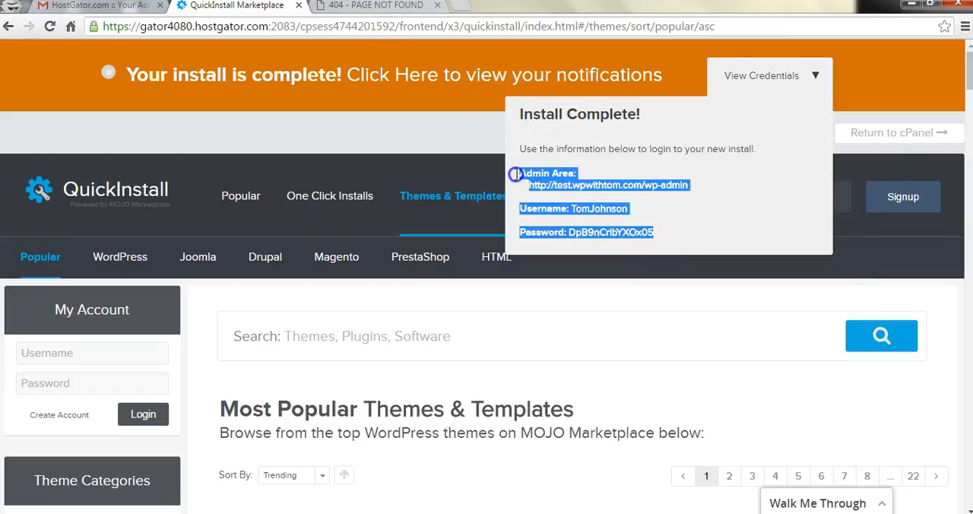
right_click(609, 185)
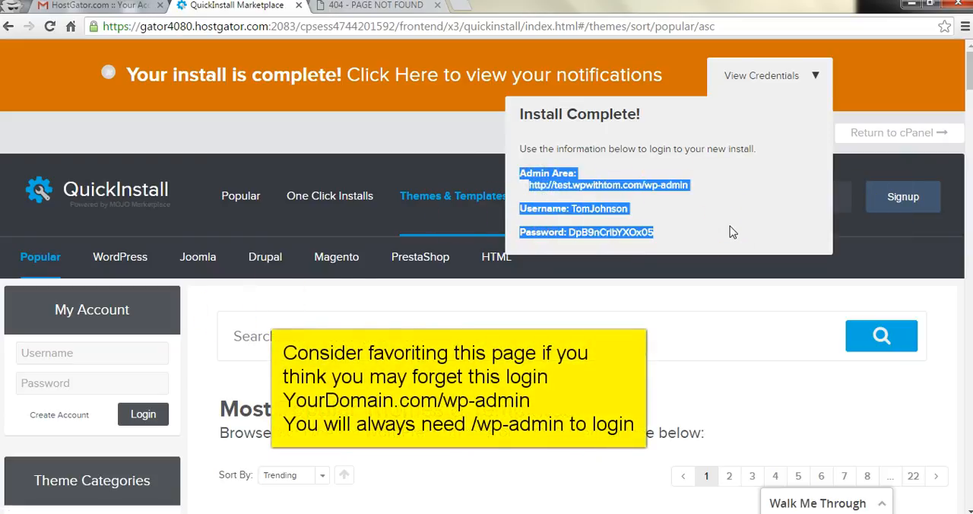
mouse_move(650, 200)
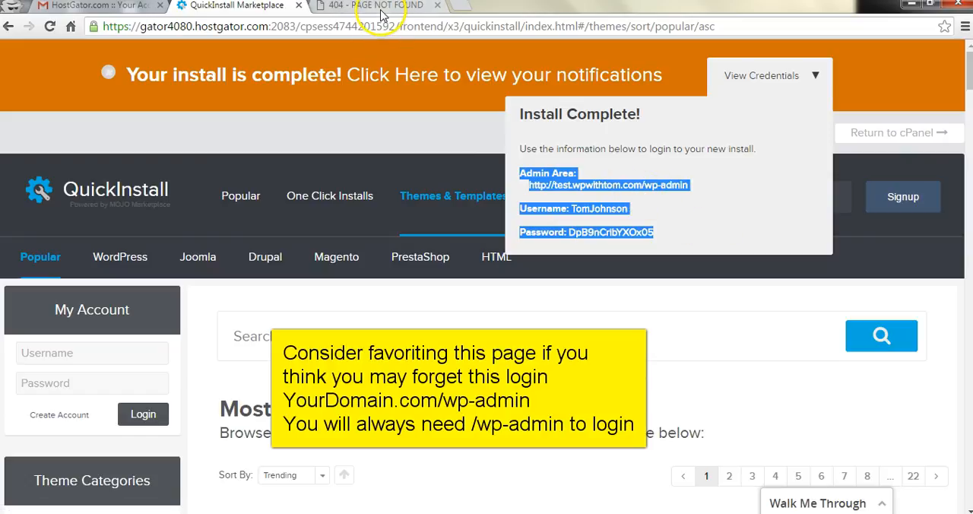
click(376, 6)
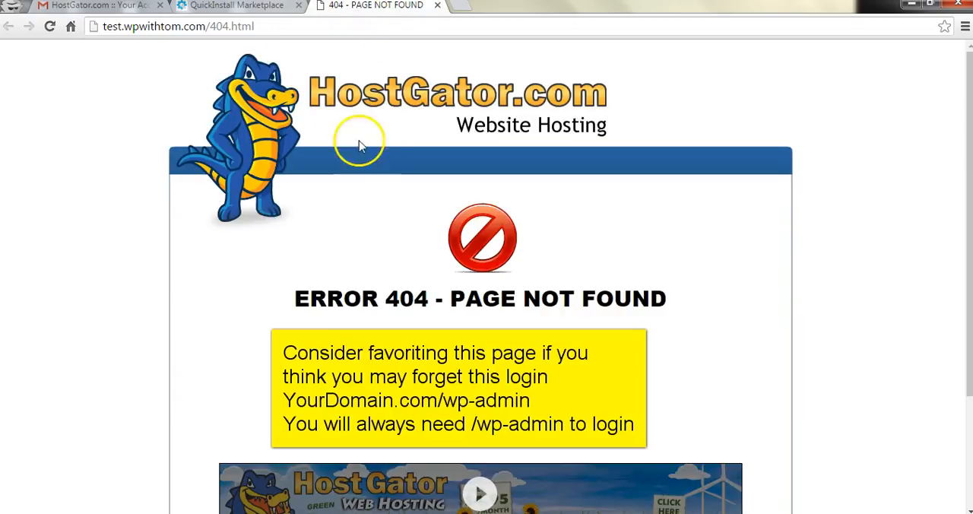
click(236, 5)
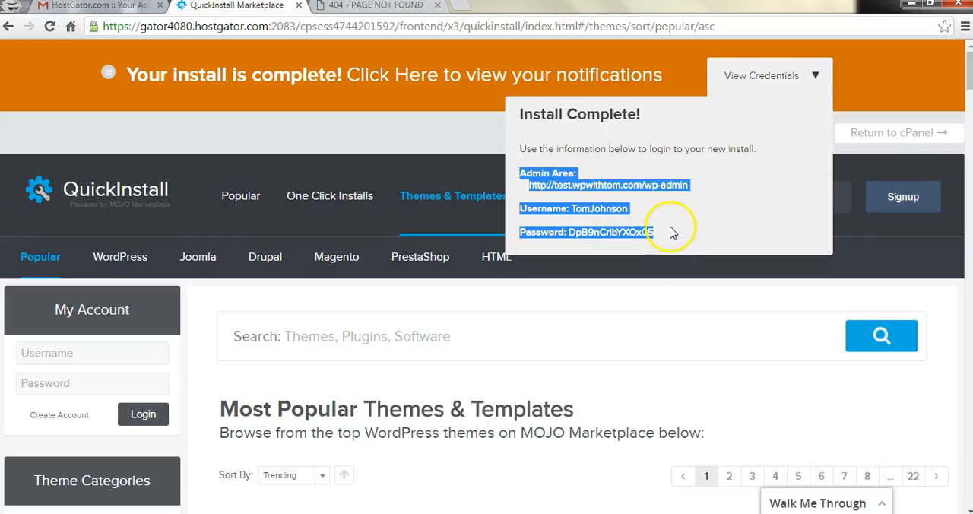
mouse_move(665, 228)
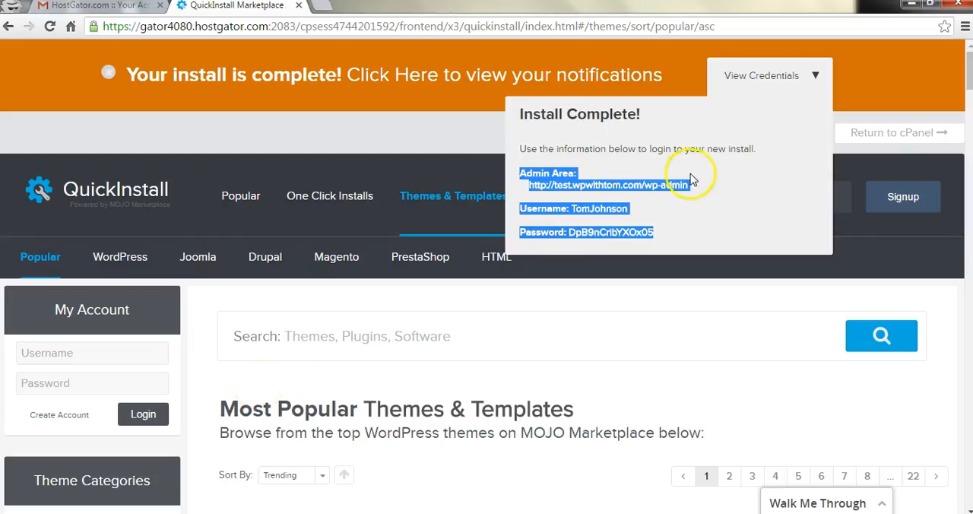
mouse_move(713, 178)
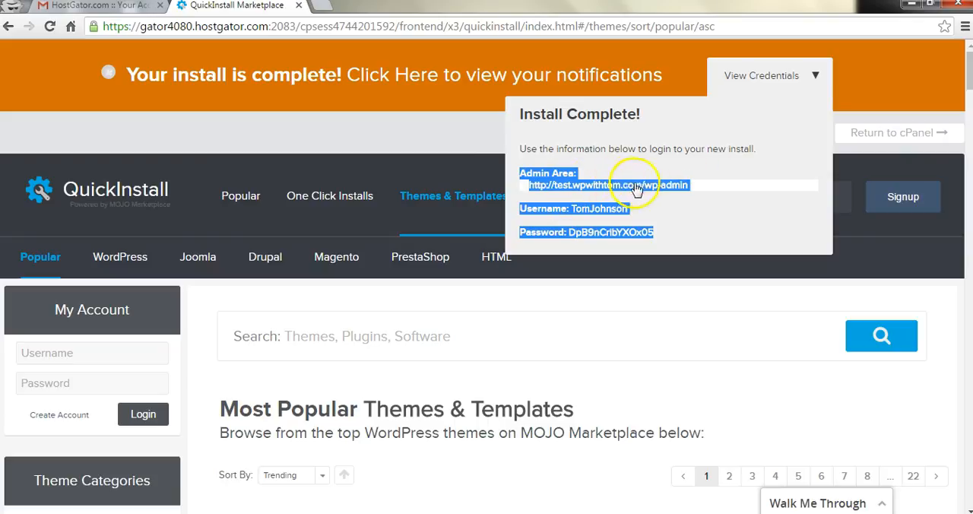
mouse_move(660, 189)
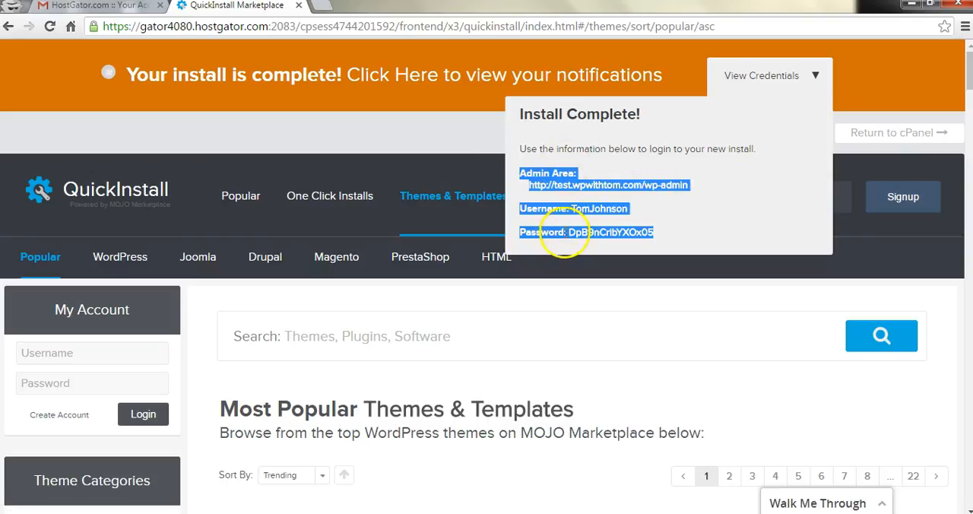
mouse_move(626, 189)
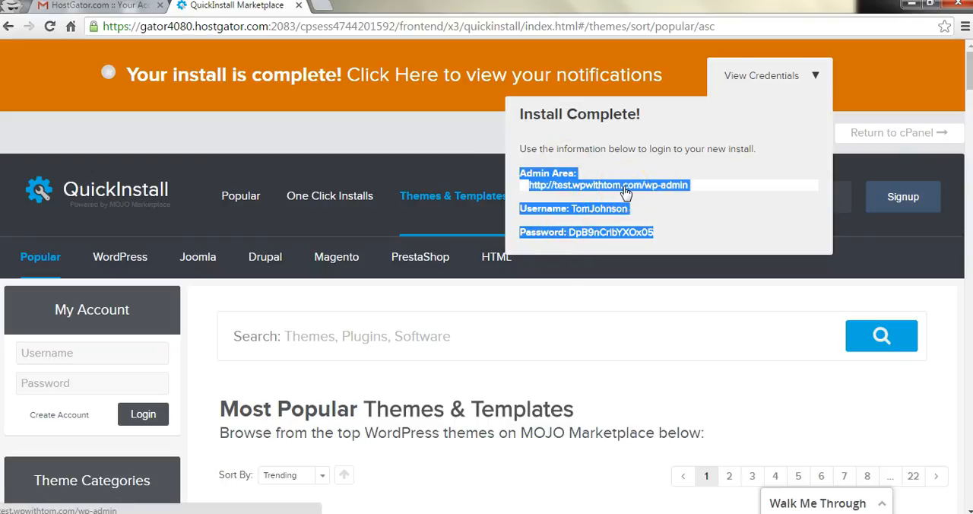
Reopen the wp-admin link in a new tab and begin entering the username.
right_click(607, 184)
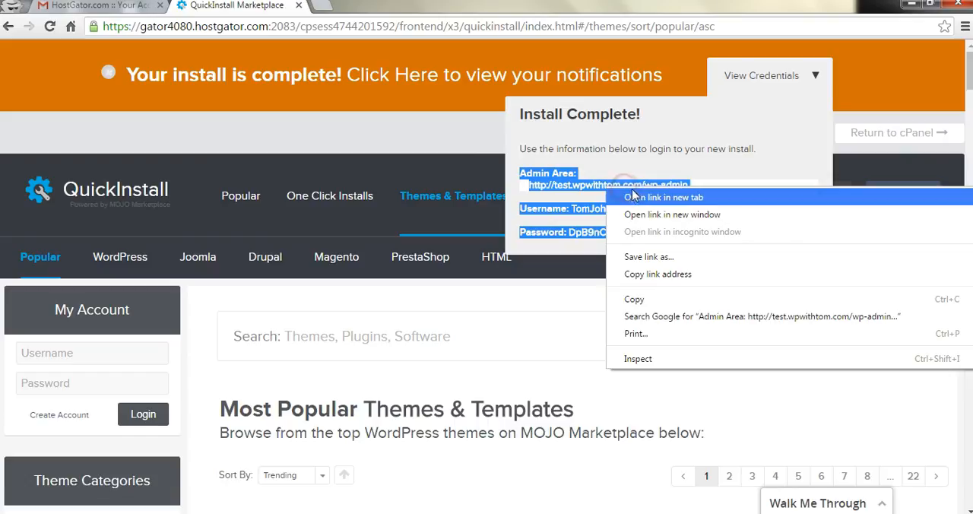
click(663, 197)
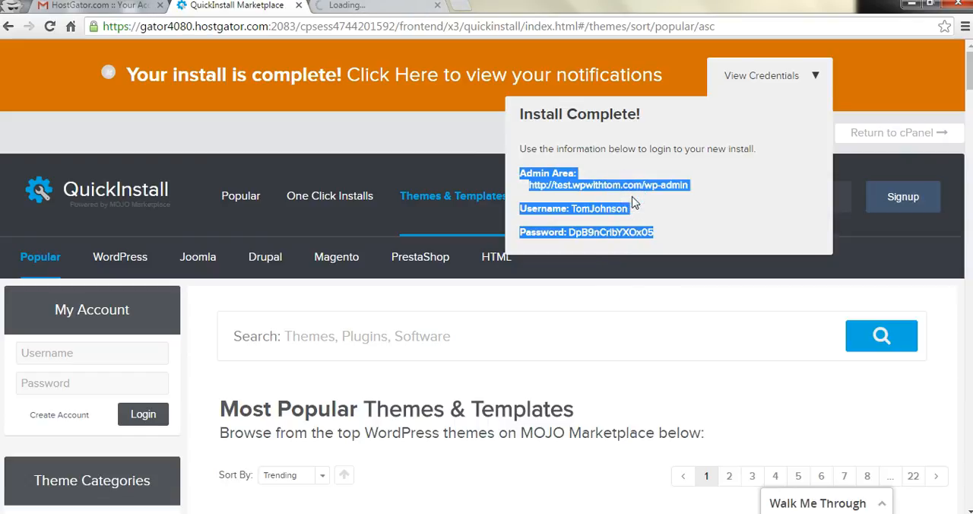
click(607, 185)
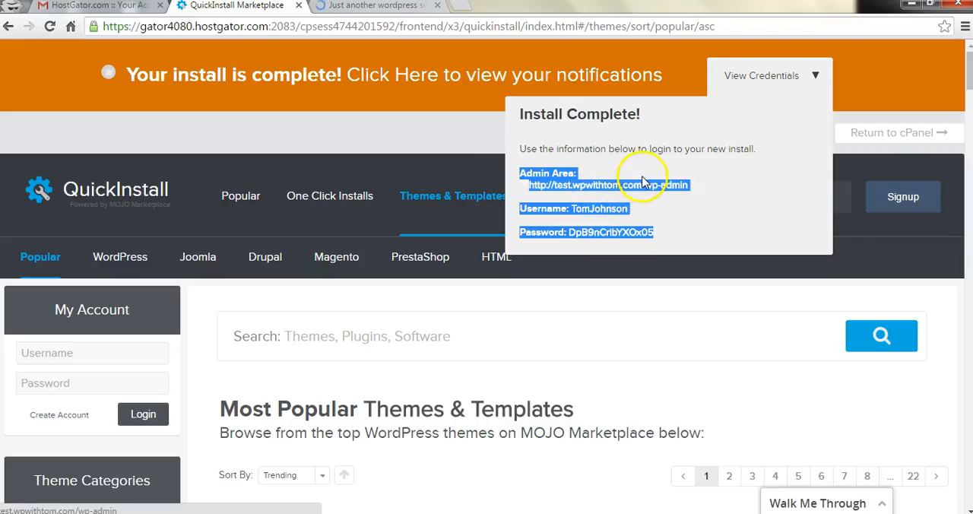
mouse_move(662, 199)
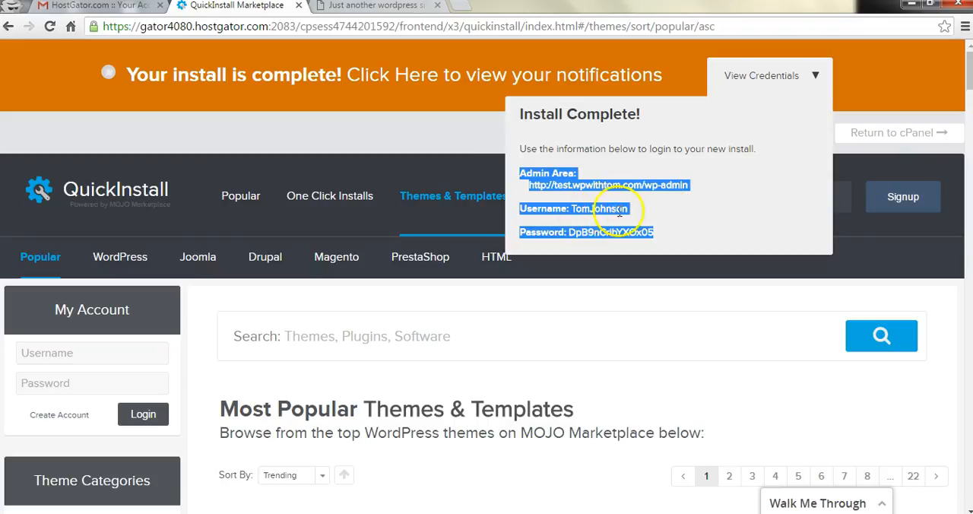
click(654, 232)
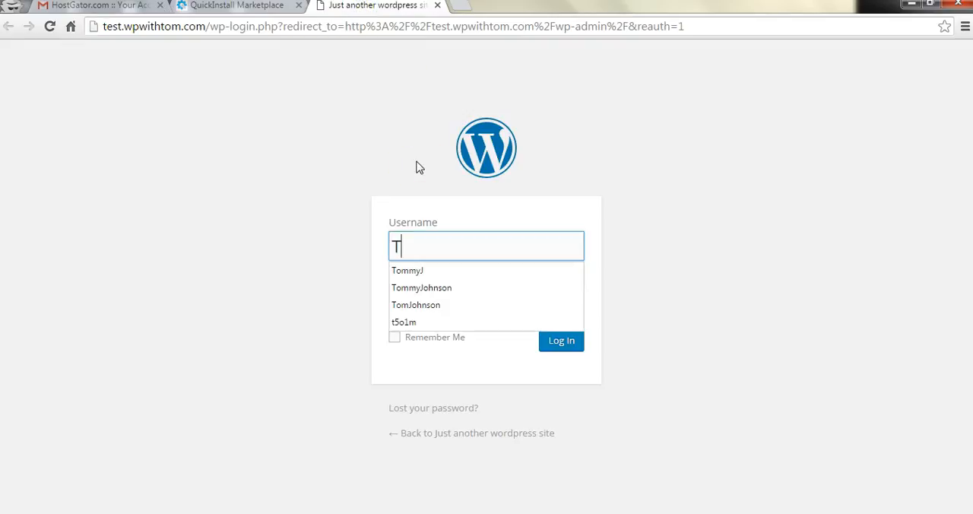
click(416, 304)
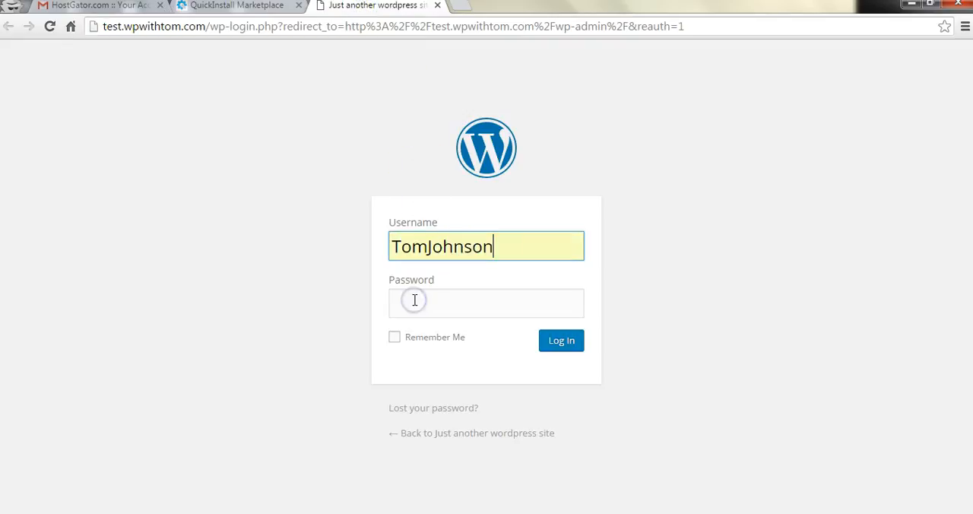
click(237, 5)
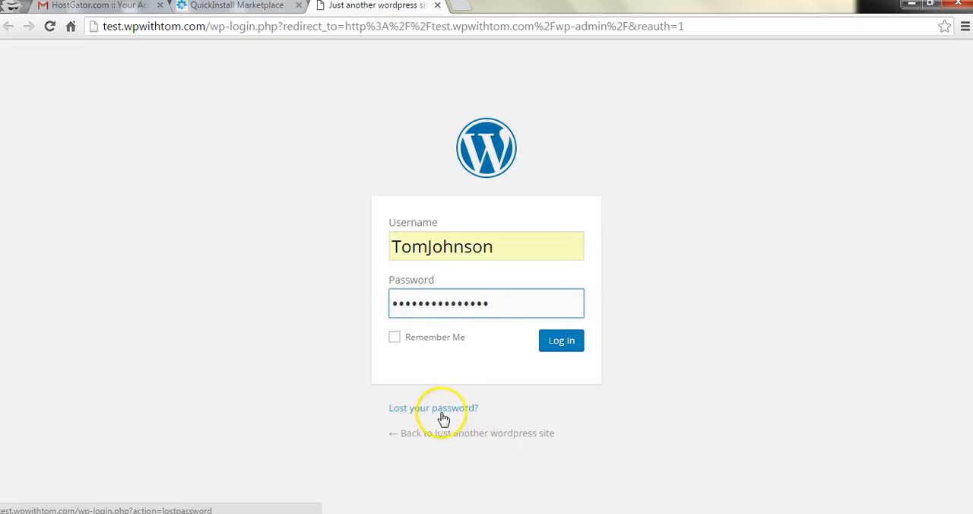
mouse_move(445, 416)
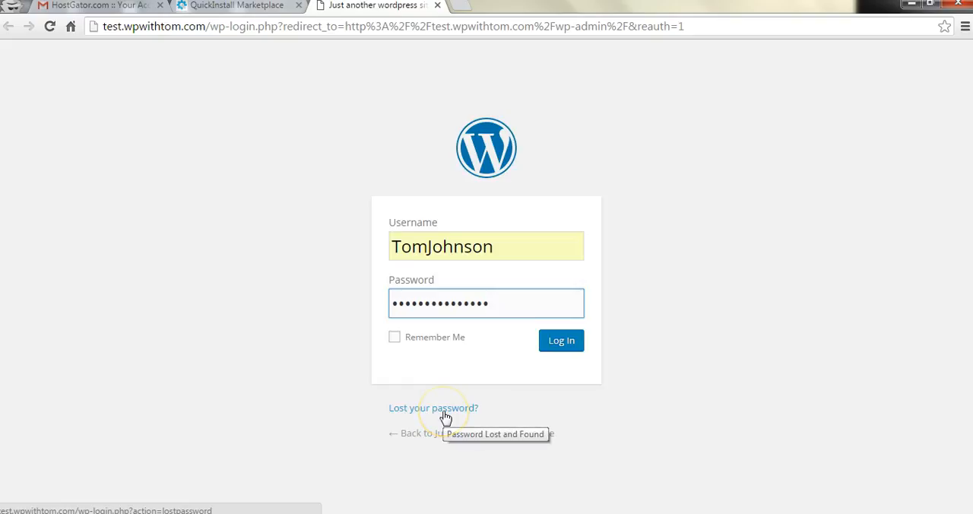
mouse_move(262, 113)
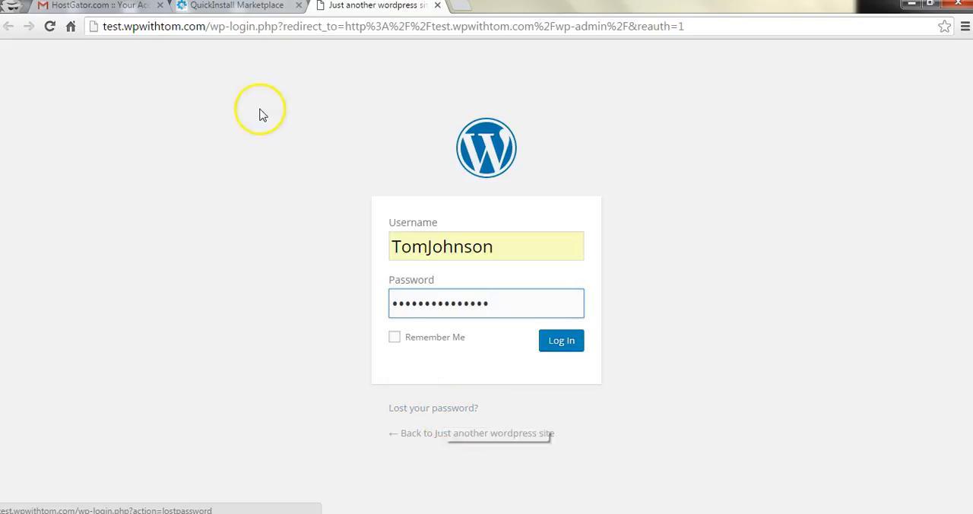
click(236, 5)
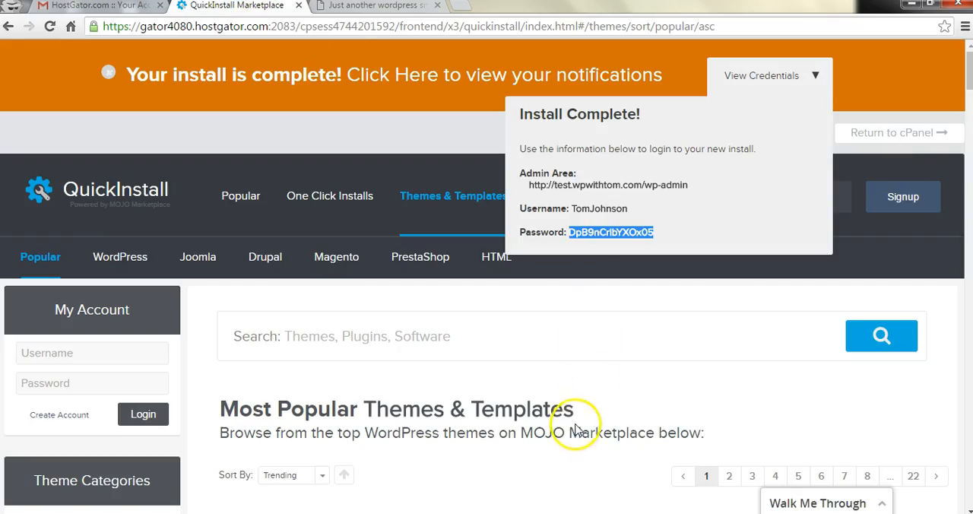
mouse_move(399, 102)
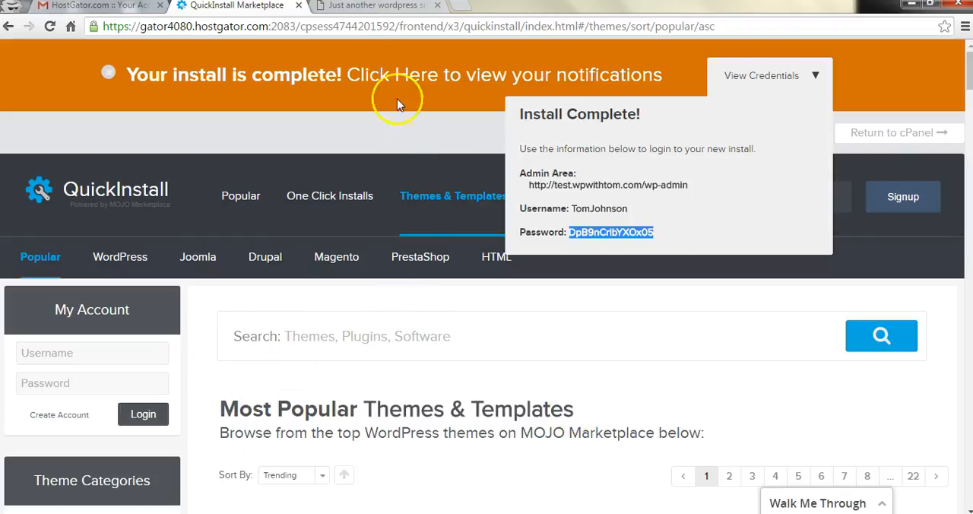
mouse_move(372, 6)
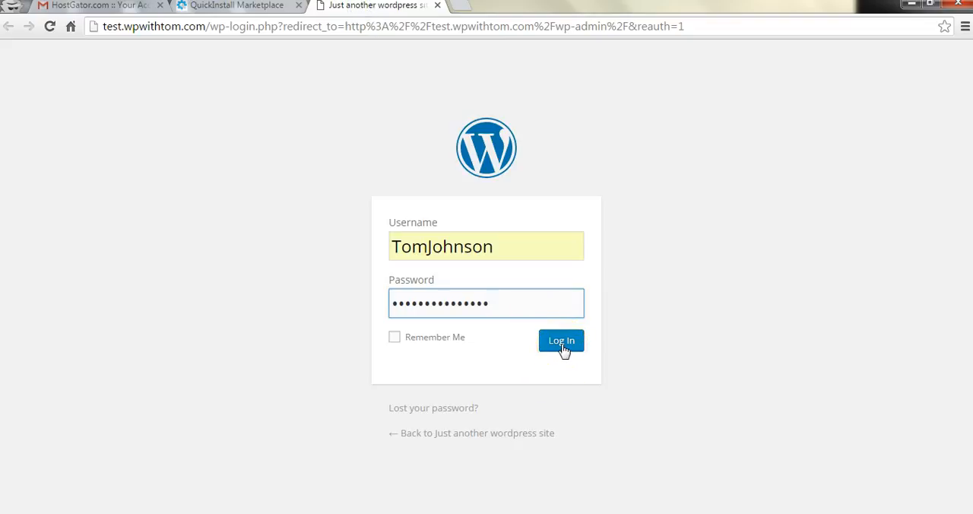
click(561, 340)
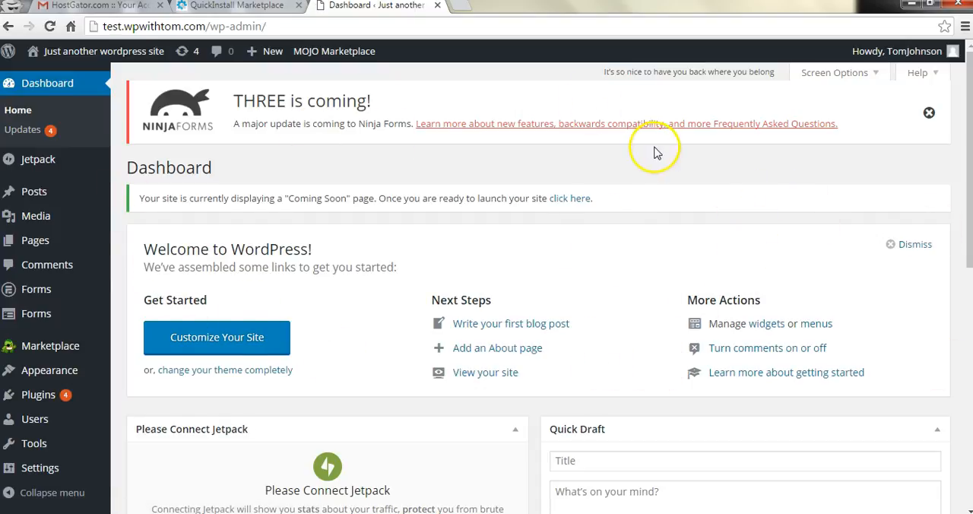
Open TomJohnson's profile page from the Howdy menu via Edit My Profile.
click(906, 50)
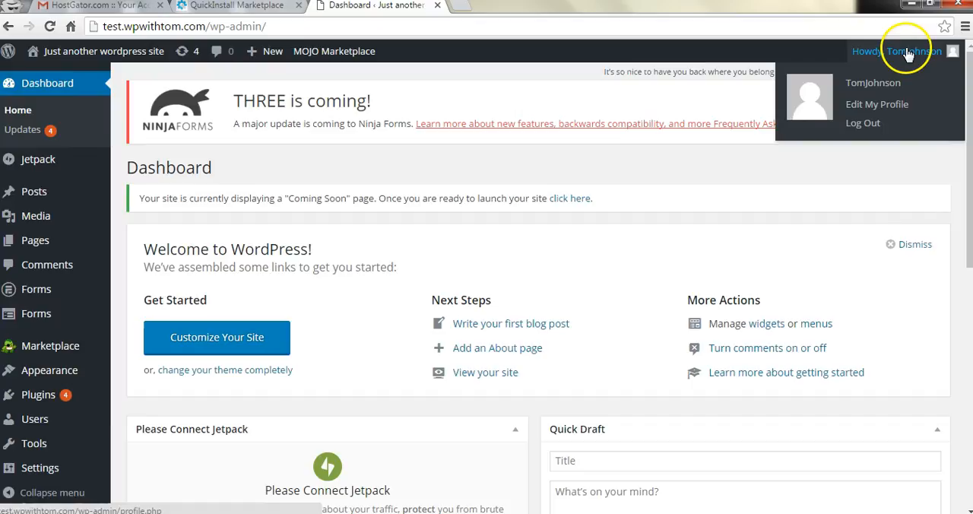
mouse_move(903, 68)
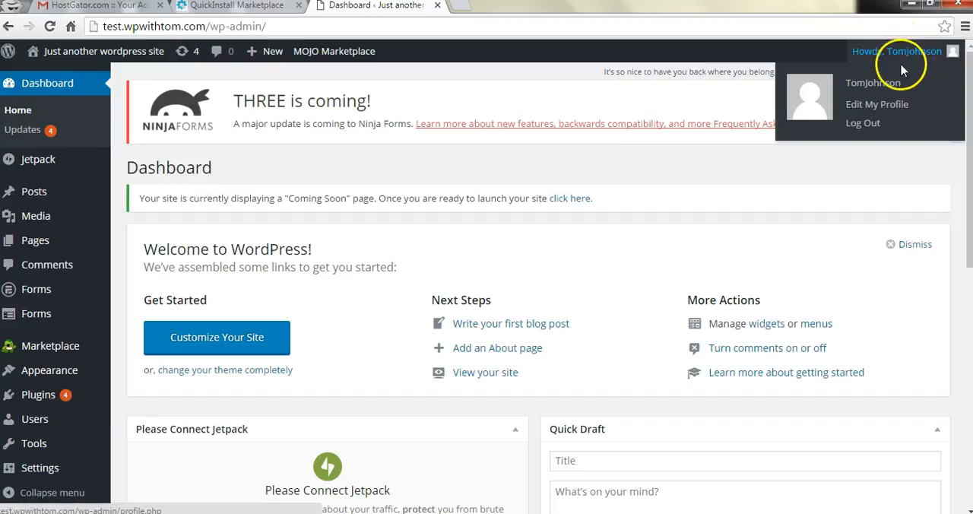
click(877, 104)
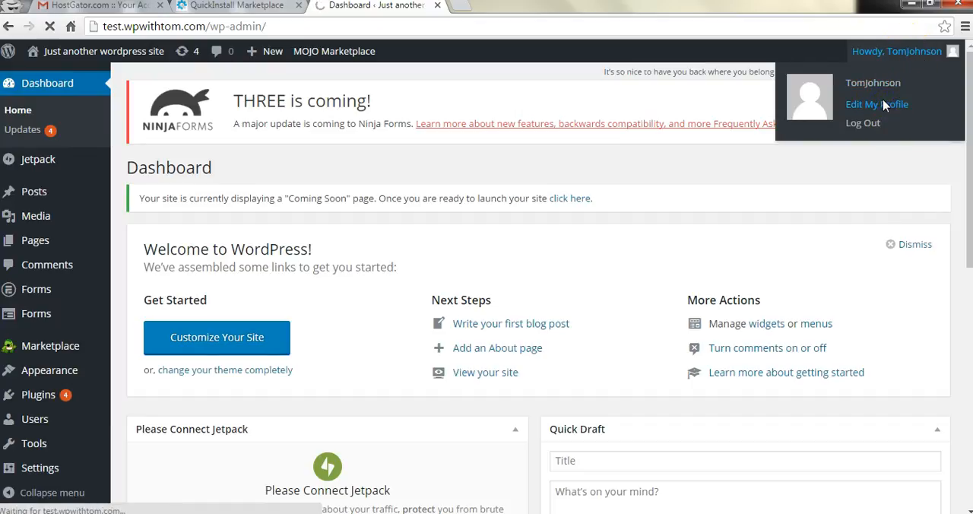
click(877, 104)
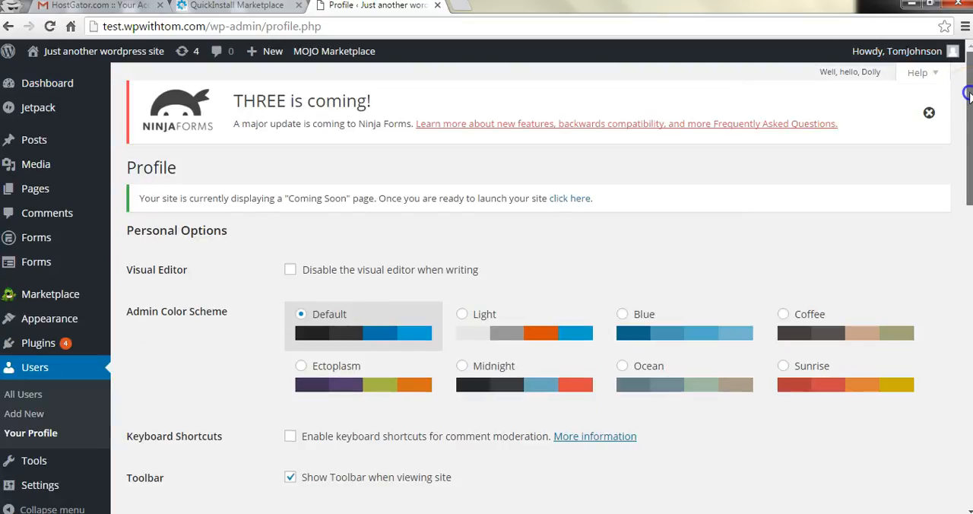
Generate and enter a new strong password under Account Management.
scroll(down, 3)
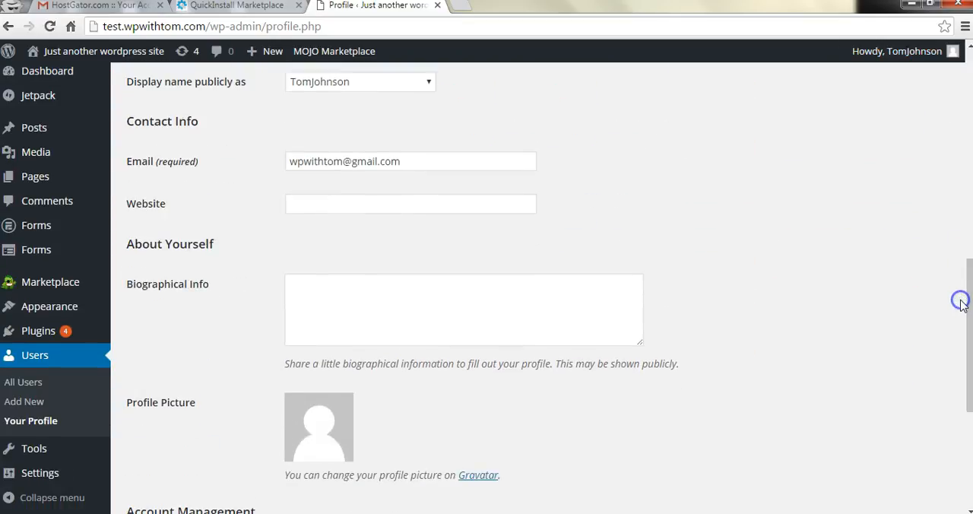
triple_click(411, 161)
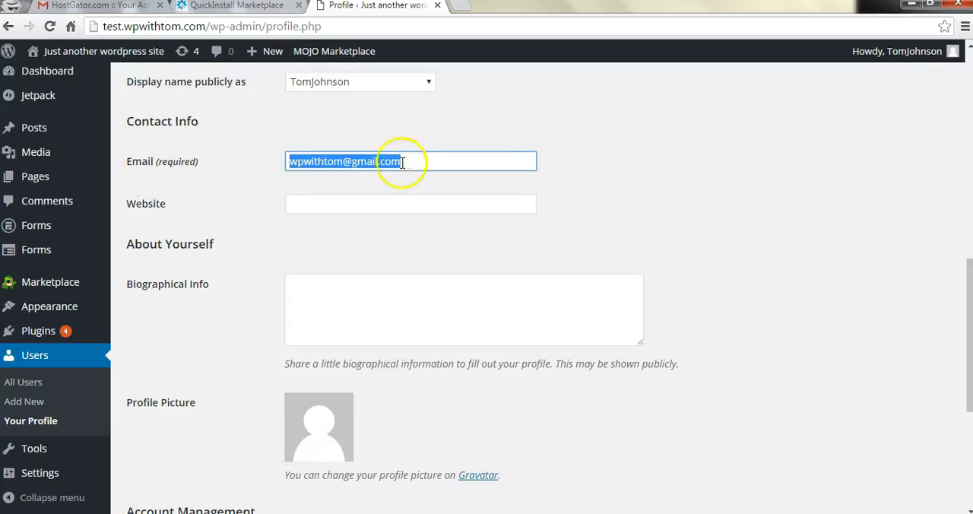
scroll(down, 3)
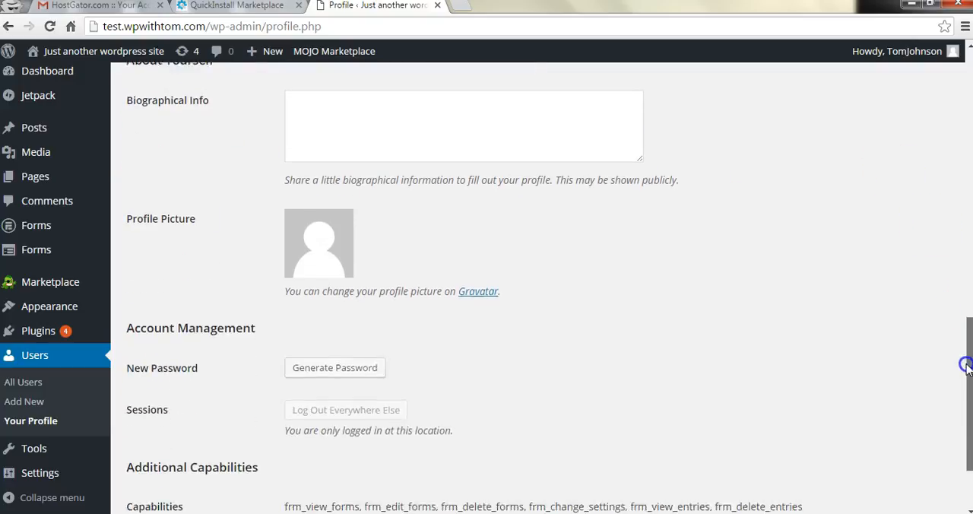
click(335, 367)
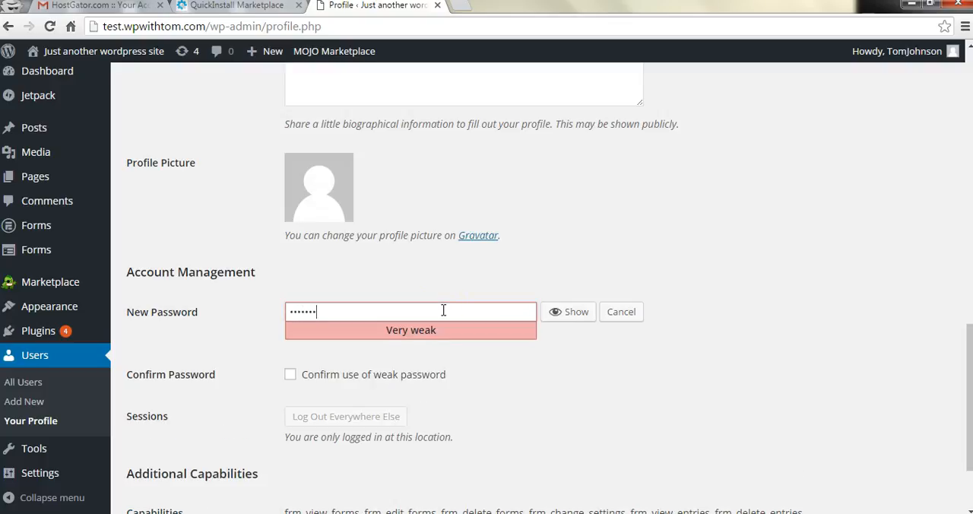
text(••)
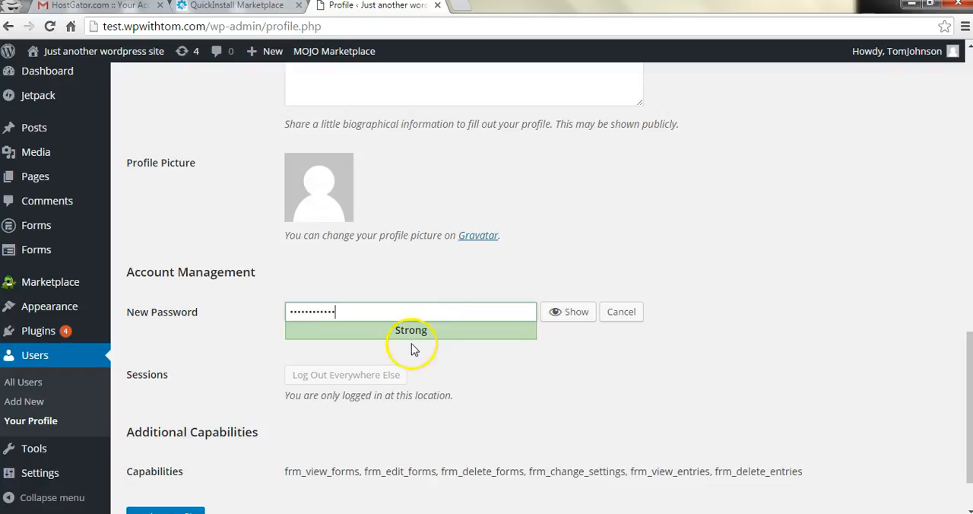
mouse_move(410, 338)
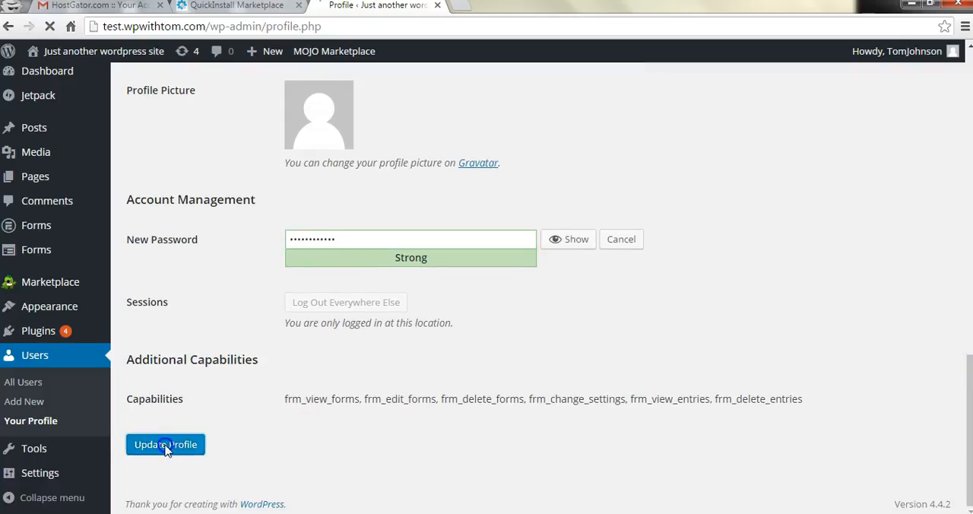
Save with Update Profile and confirm the 'Profile updated.' notice.
click(166, 445)
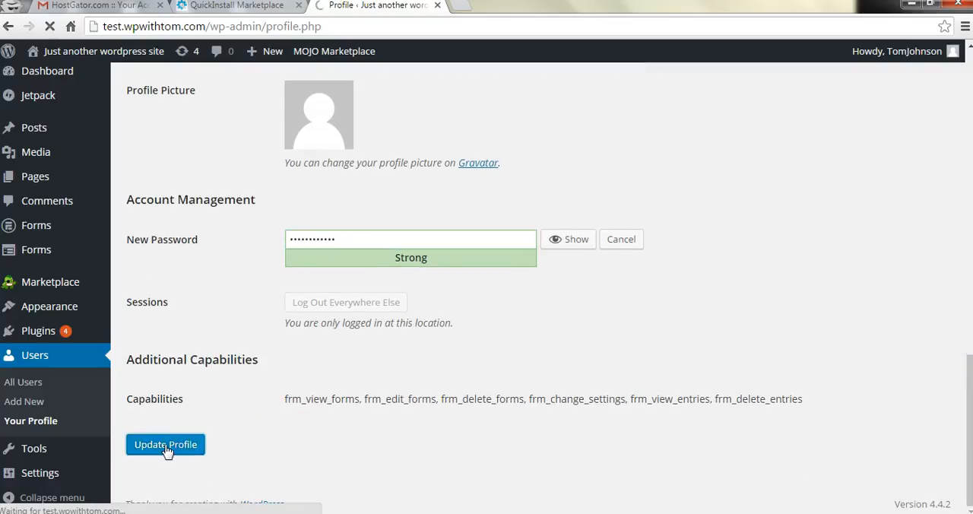
click(165, 444)
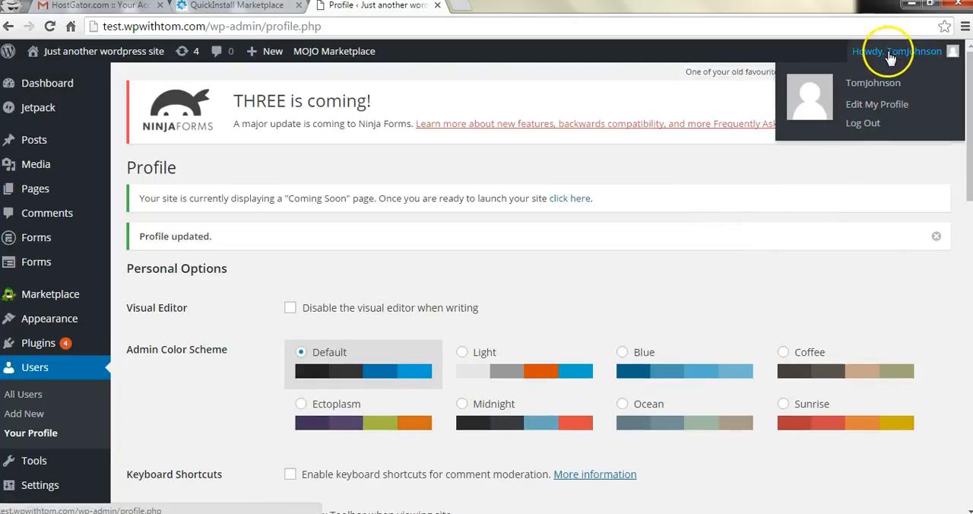
mouse_move(836, 202)
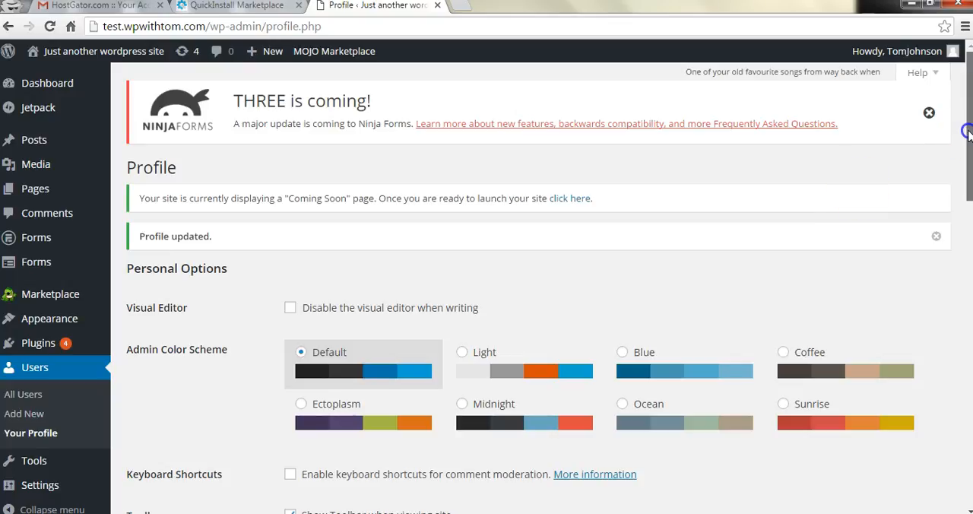
scroll(down, 3)
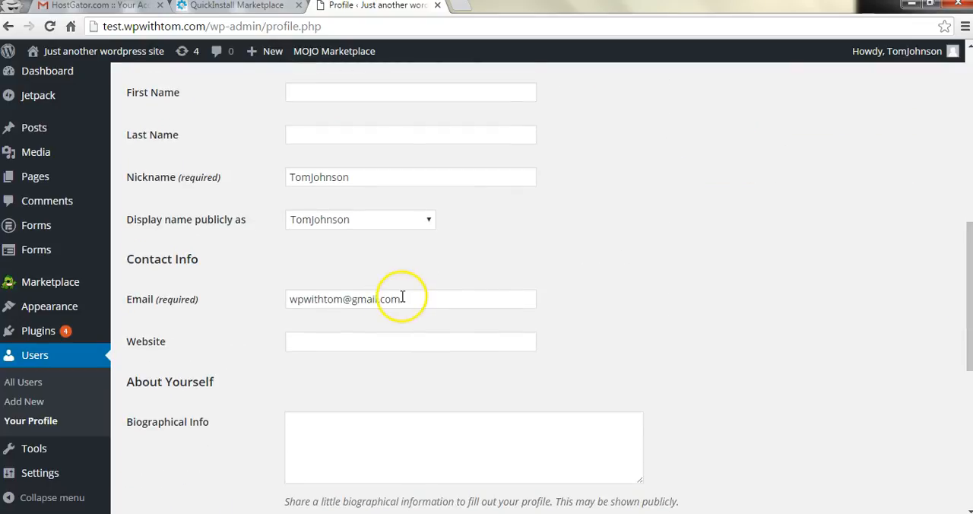
mouse_move(721, 260)
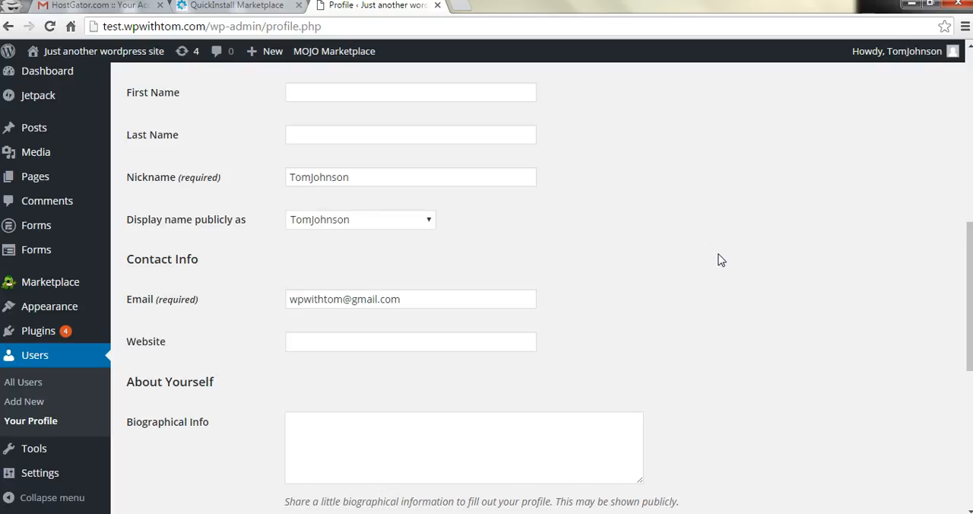
mouse_move(680, 255)
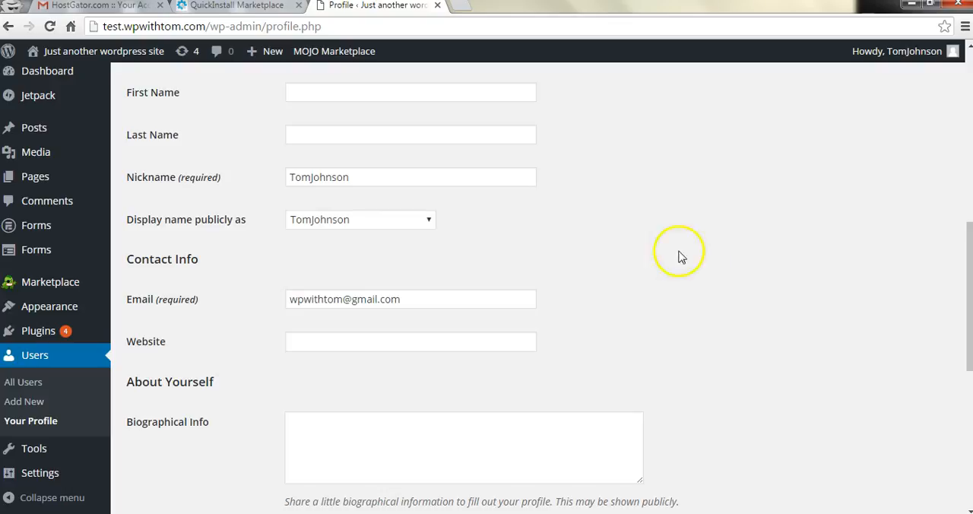
mouse_move(596, 242)
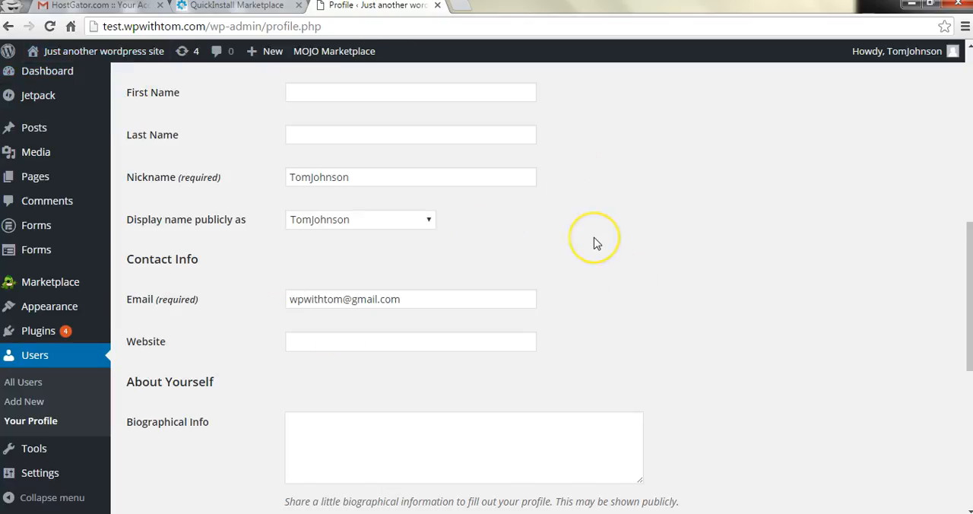
mouse_move(595, 244)
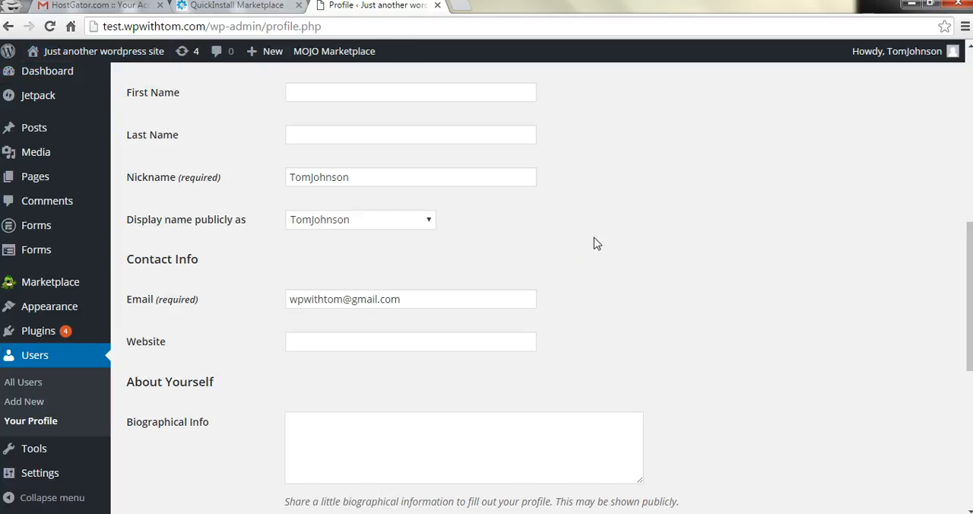